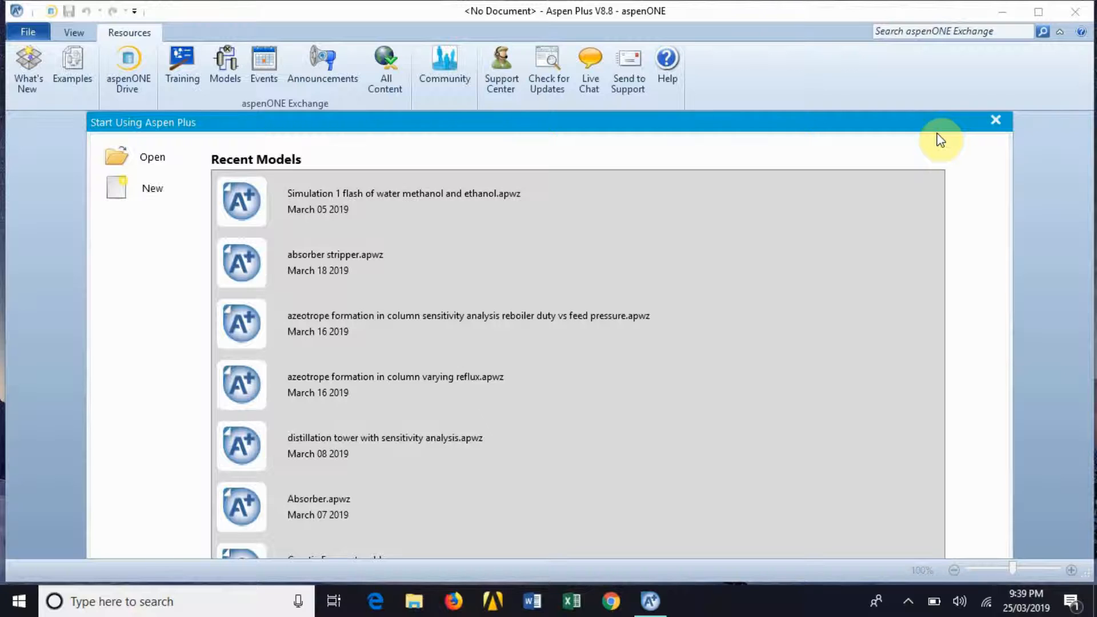
# Create a new Blank Simulation from the Aspen Plus start page.
pyautogui.click(152, 188)
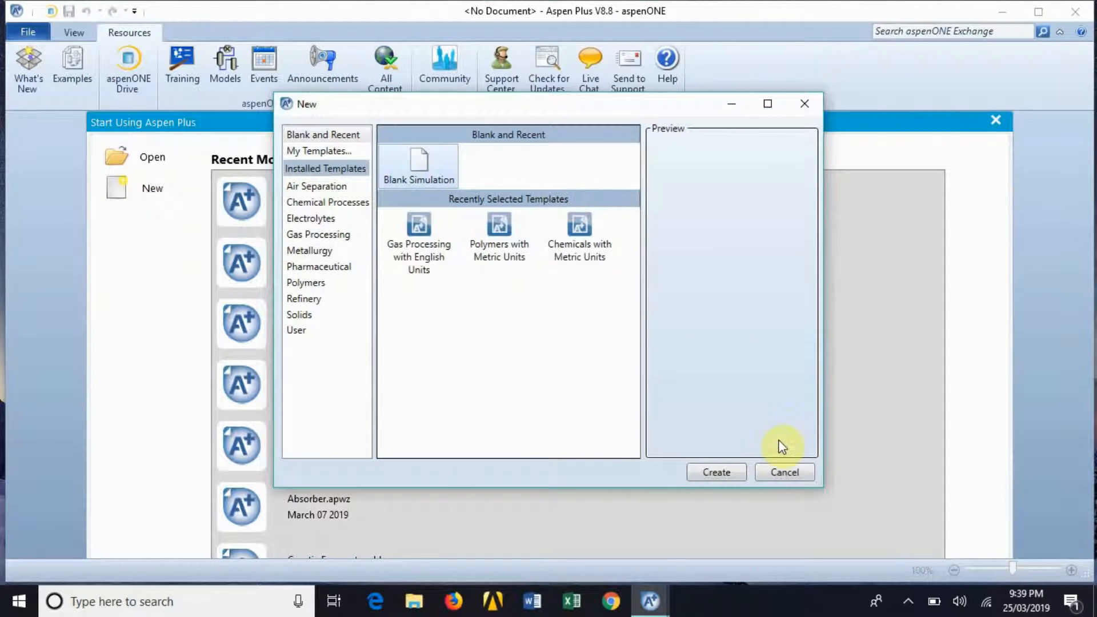
pyautogui.click(782, 472)
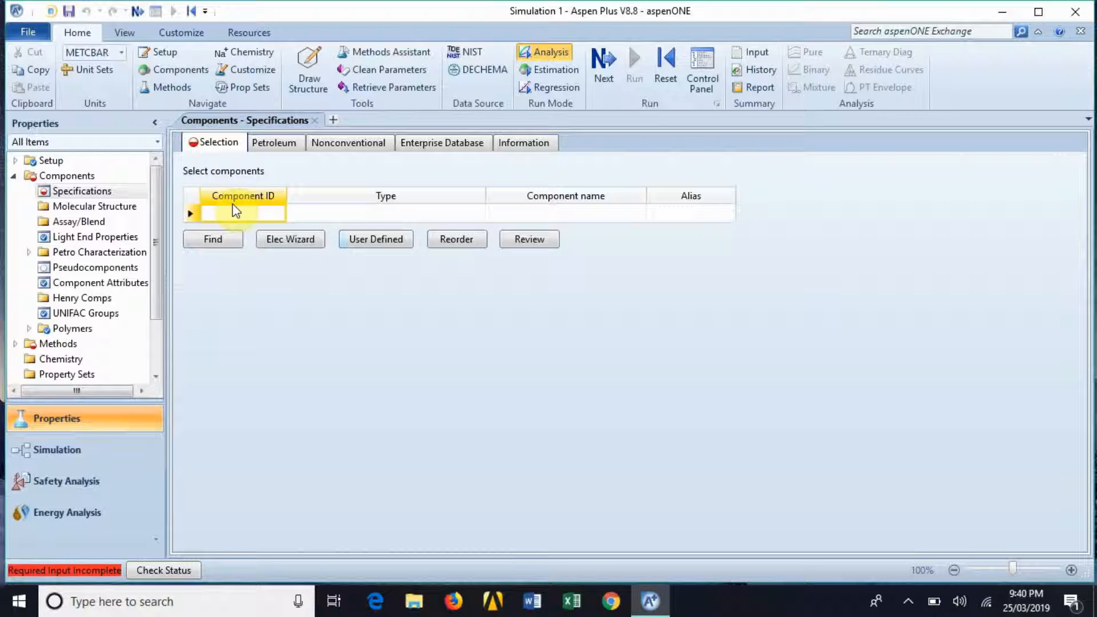
# Enter BENZENE and TOLUENE as the Component IDs.
pyautogui.write('BENZENE')
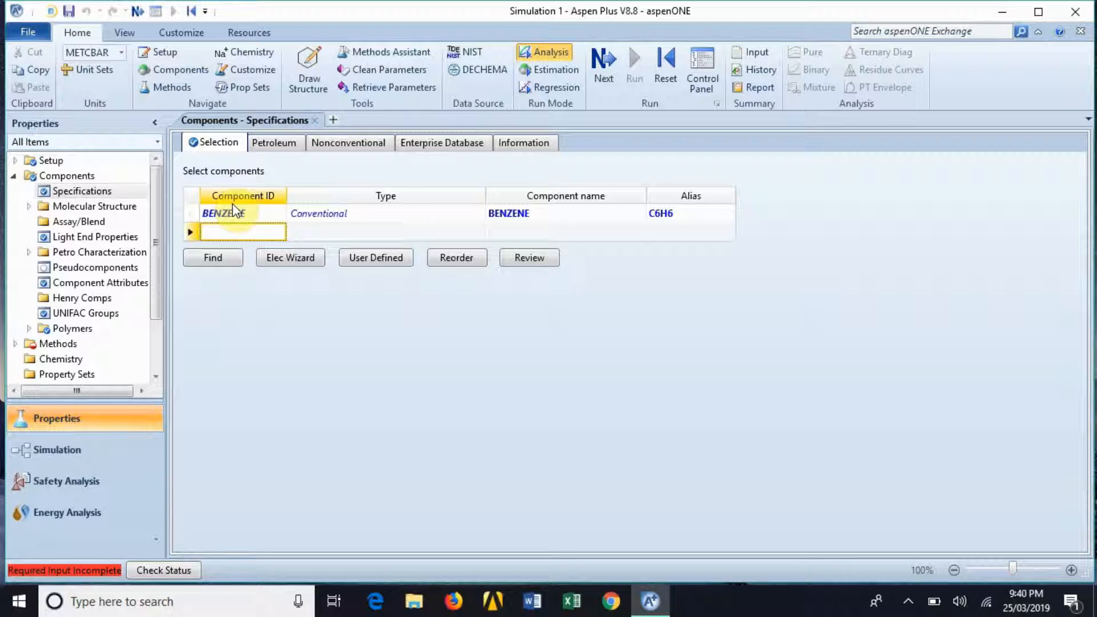
pyautogui.write('TOLUENE')
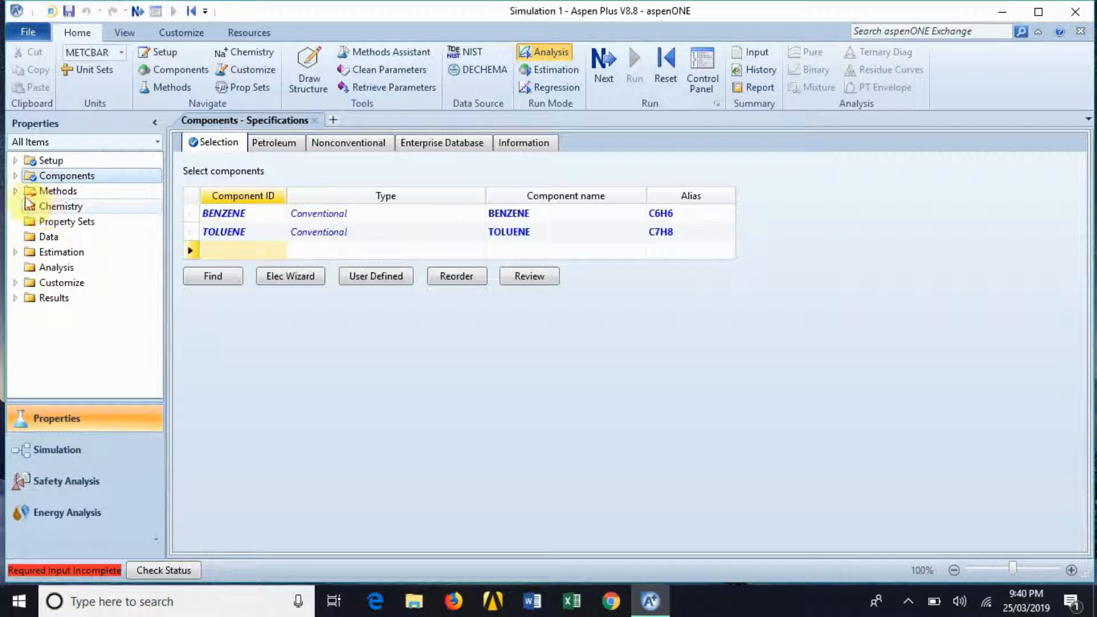
pyautogui.click(15, 191)
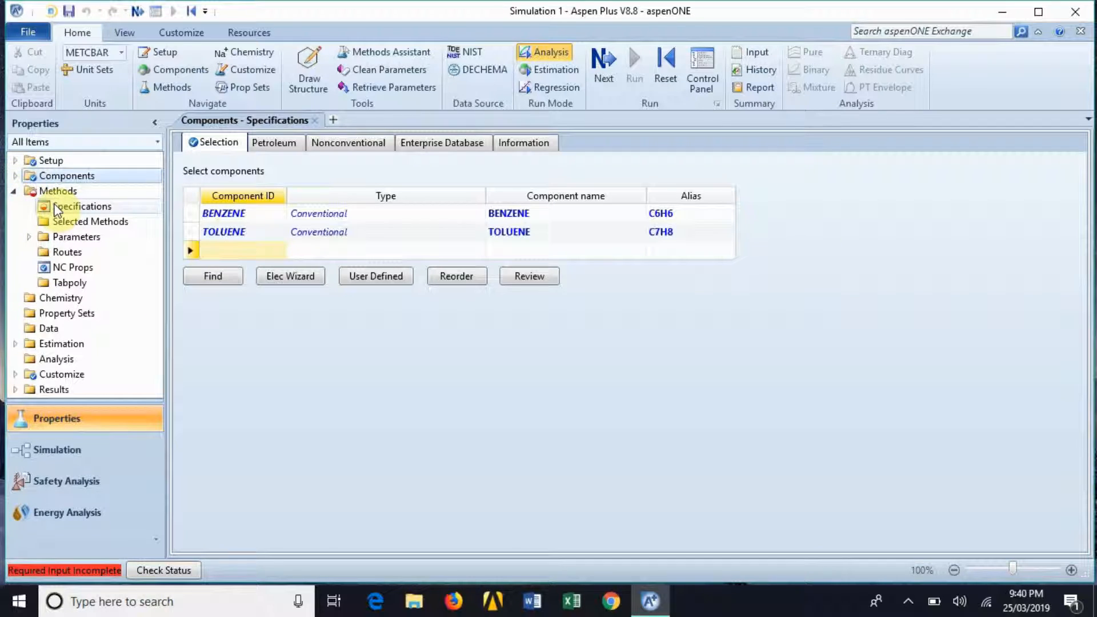
# Set the base property method to NRTL.
pyautogui.click(81, 206)
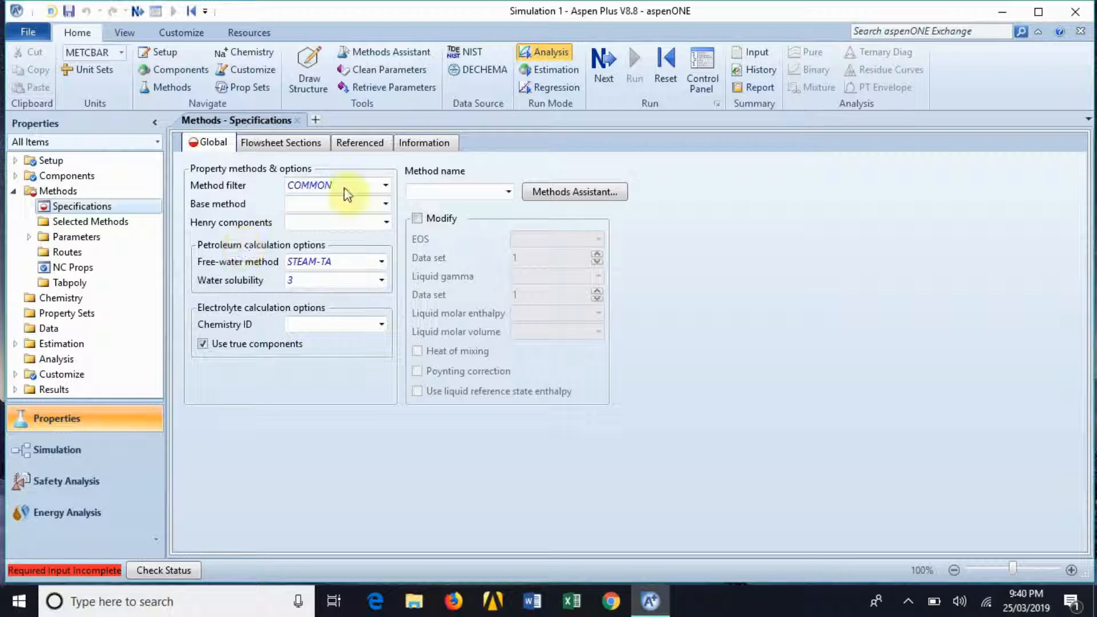
pyautogui.click(384, 203)
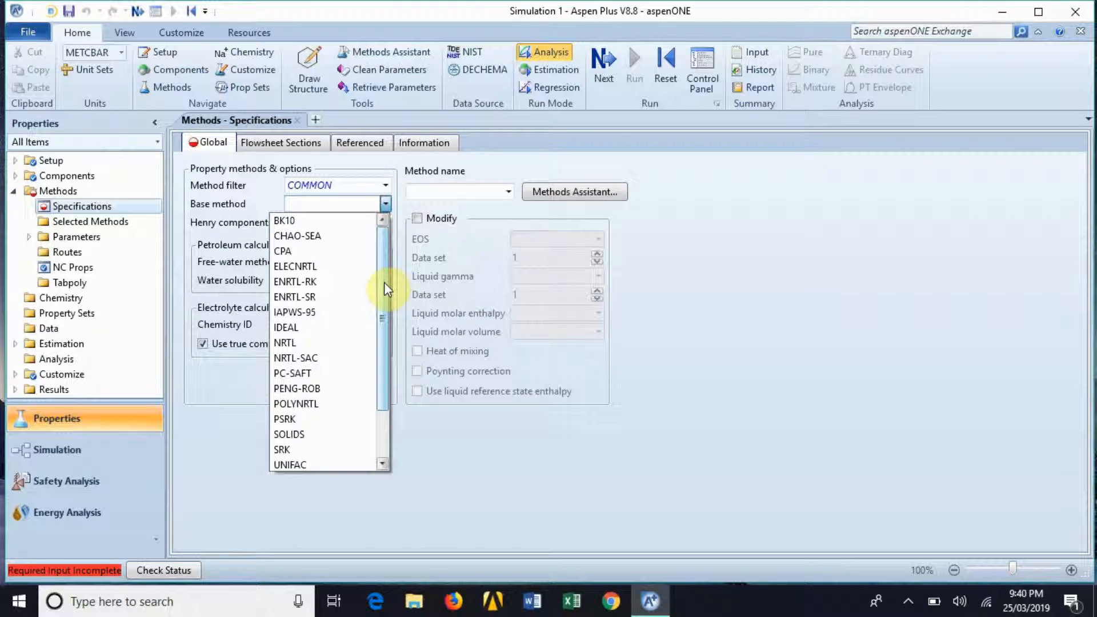
pyautogui.click(285, 343)
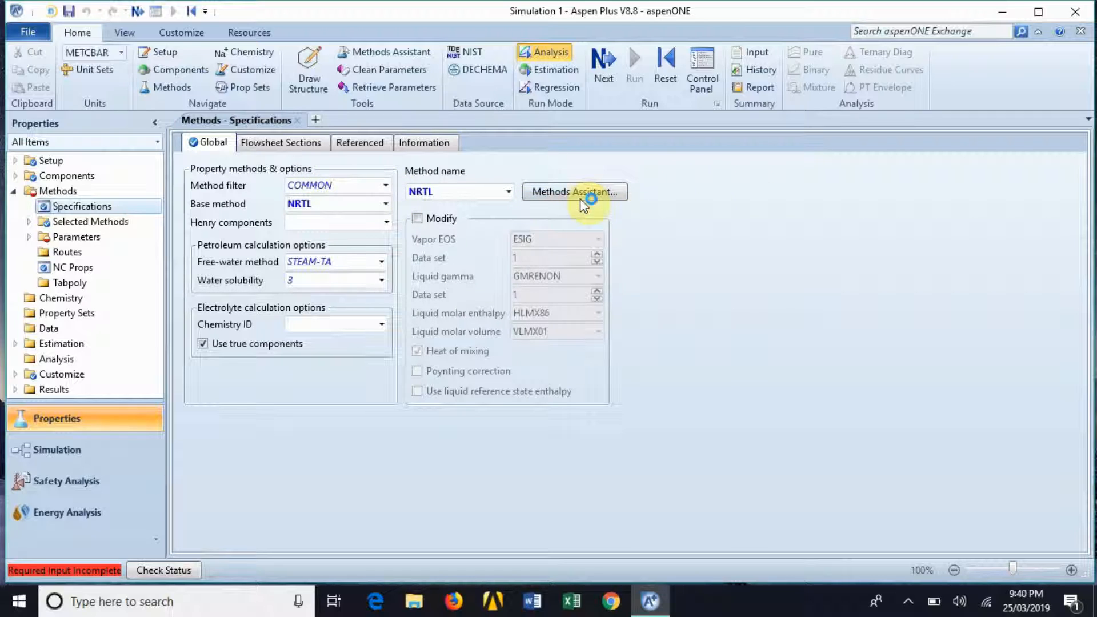
pyautogui.moveTo(761, 228)
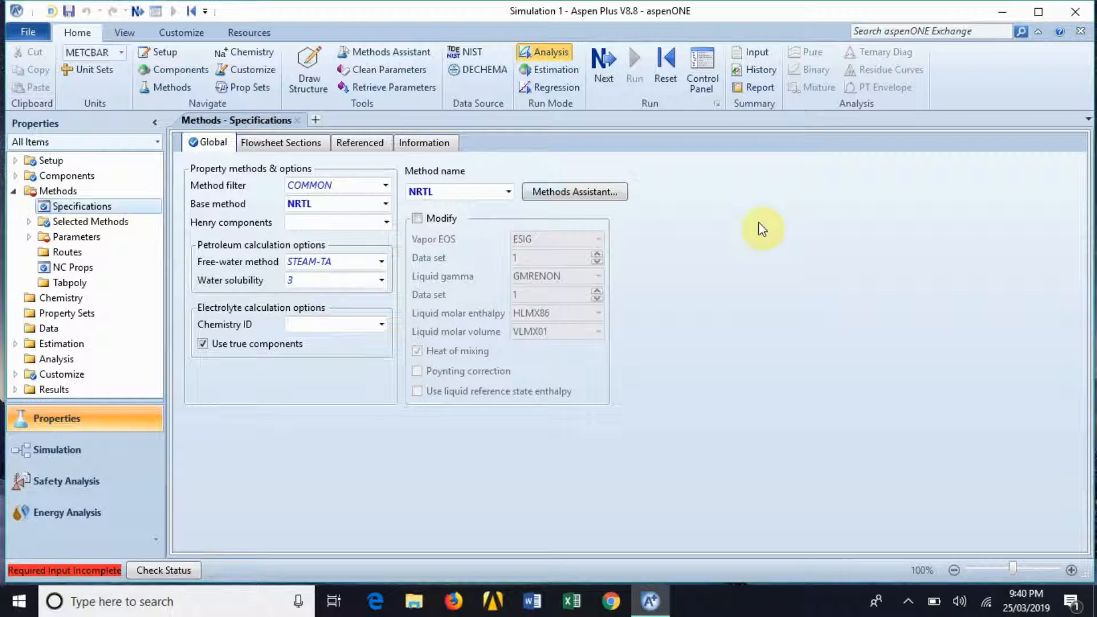
pyautogui.moveTo(591, 187)
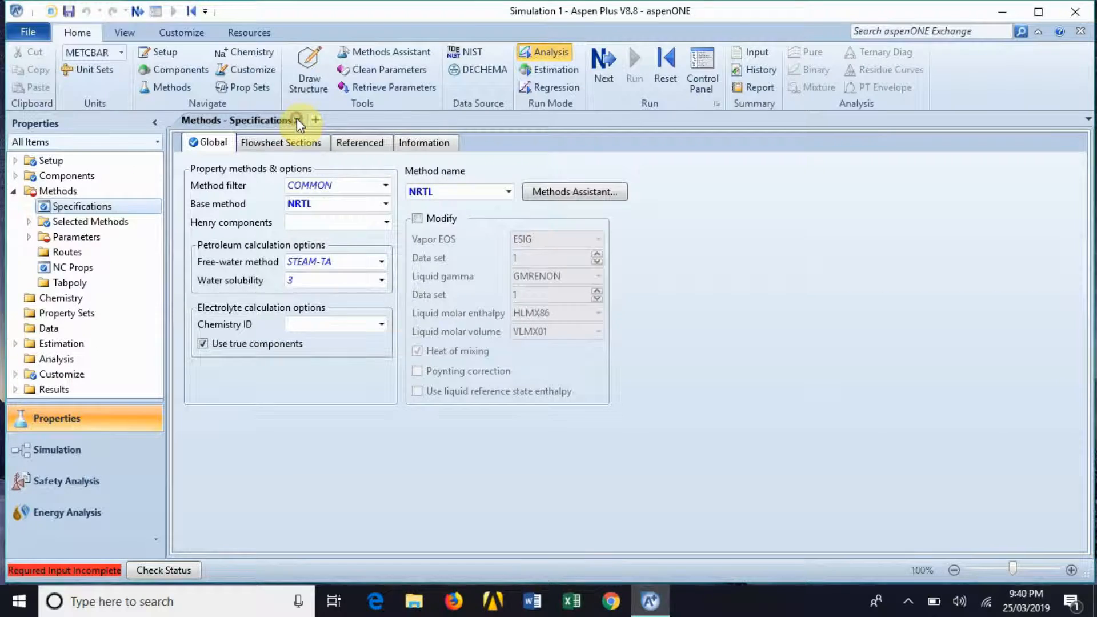
# Load the NRTL binary interaction parameter sets.
pyautogui.click(299, 119)
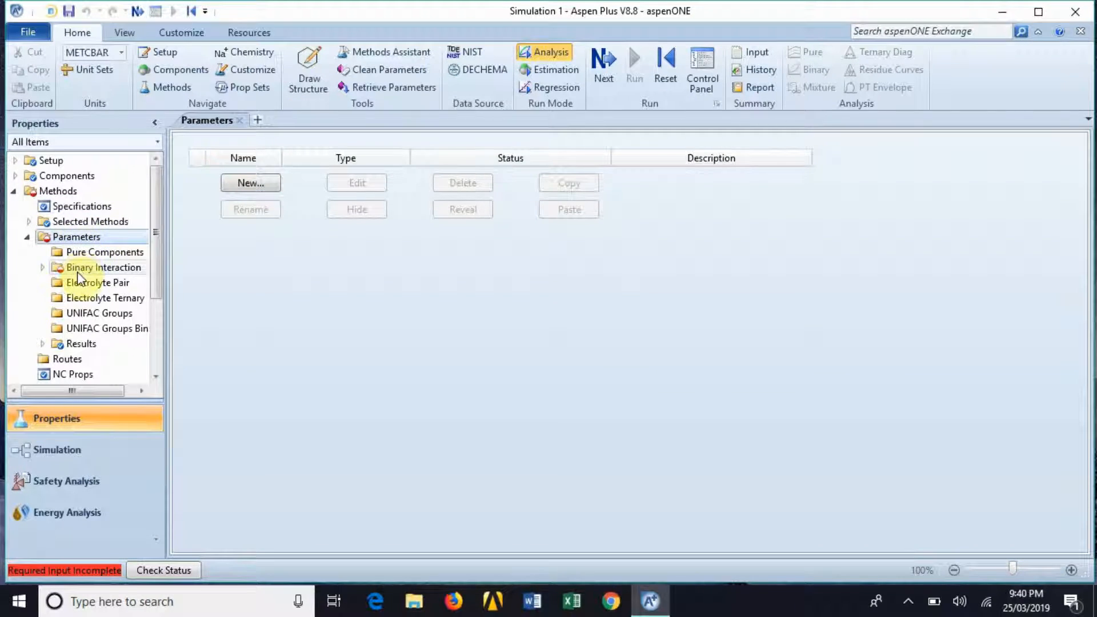
pyautogui.click(105, 267)
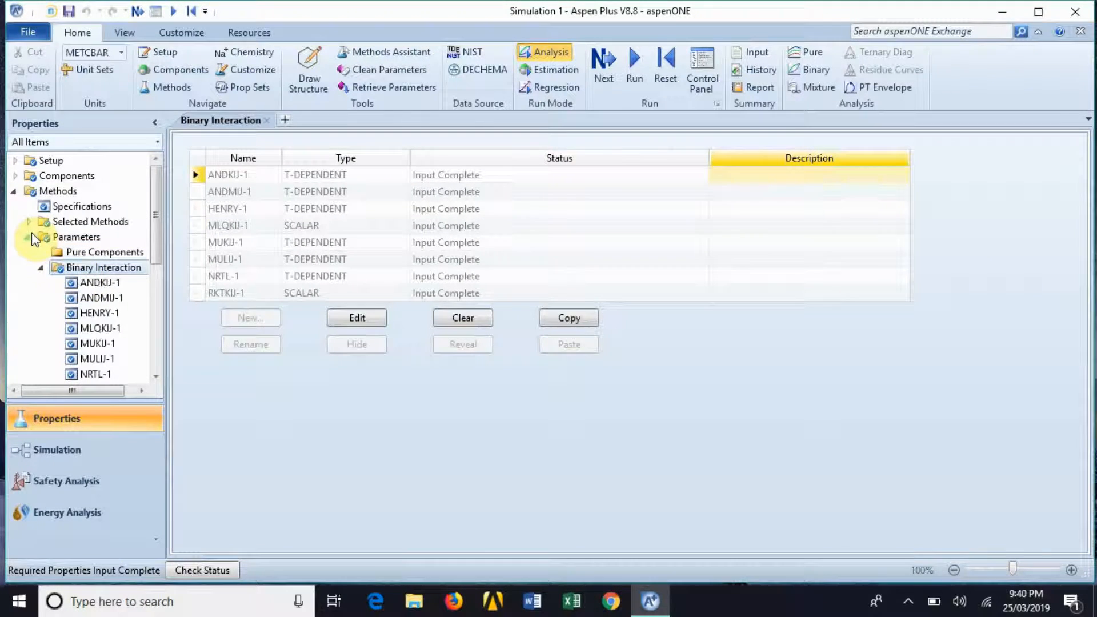
pyautogui.click(14, 191)
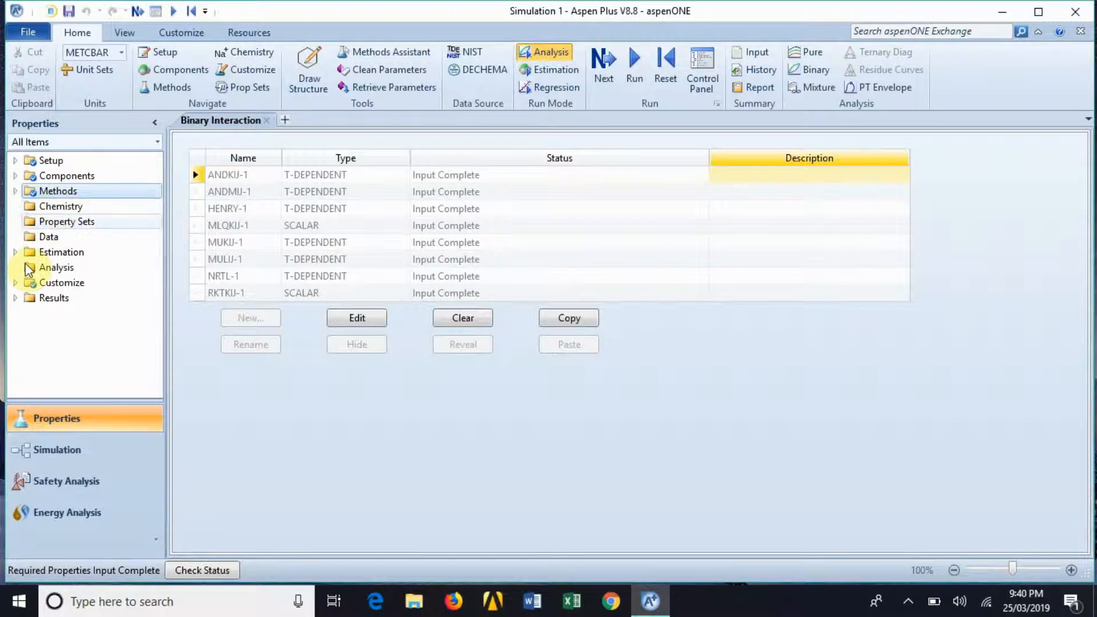
pyautogui.moveTo(80, 450)
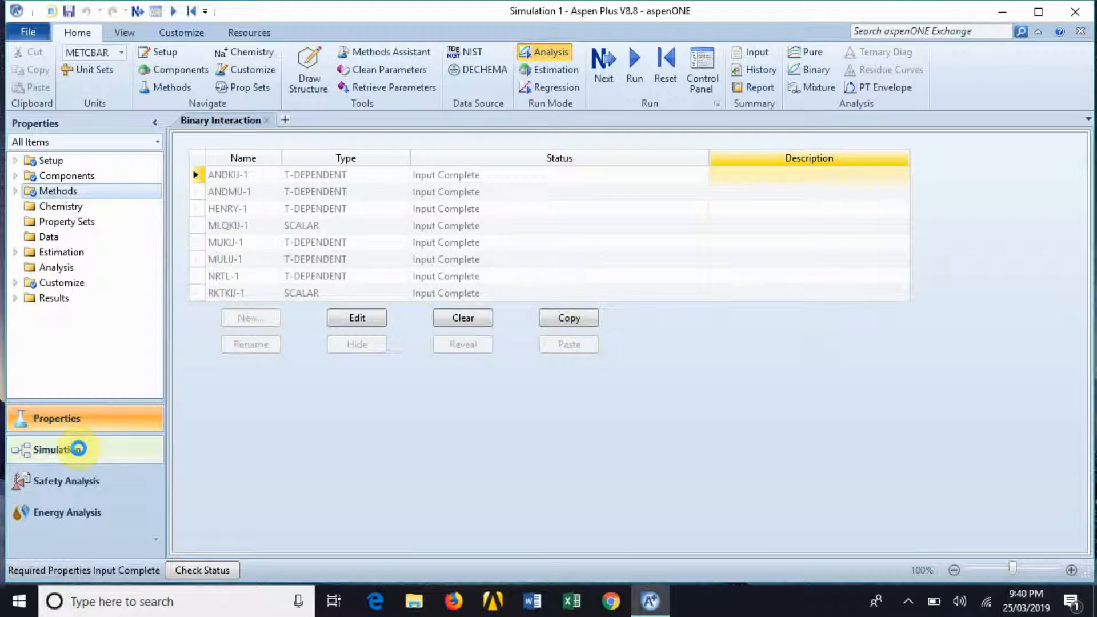
# Switch to the Simulation environment and show the Columns model palette.
pyautogui.click(56, 449)
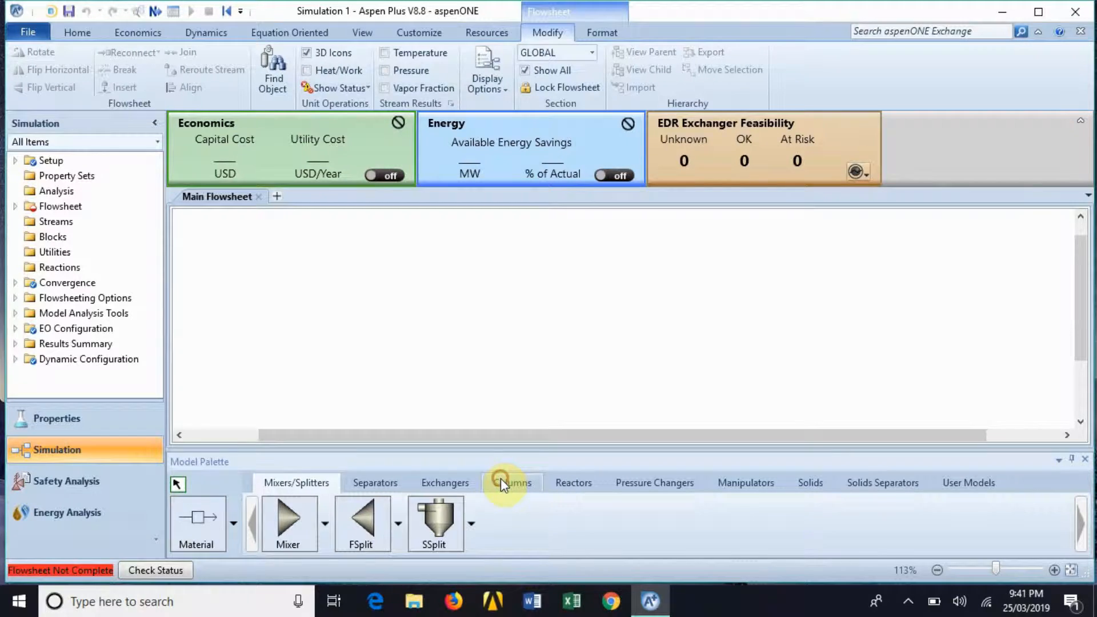
pyautogui.click(511, 482)
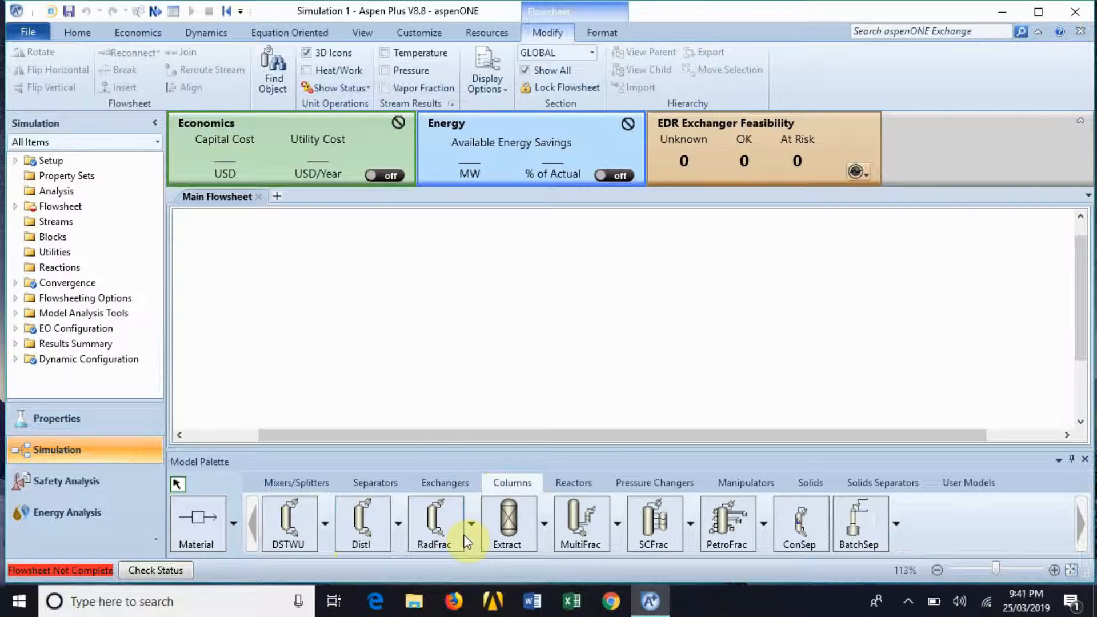
pyautogui.moveTo(478, 543)
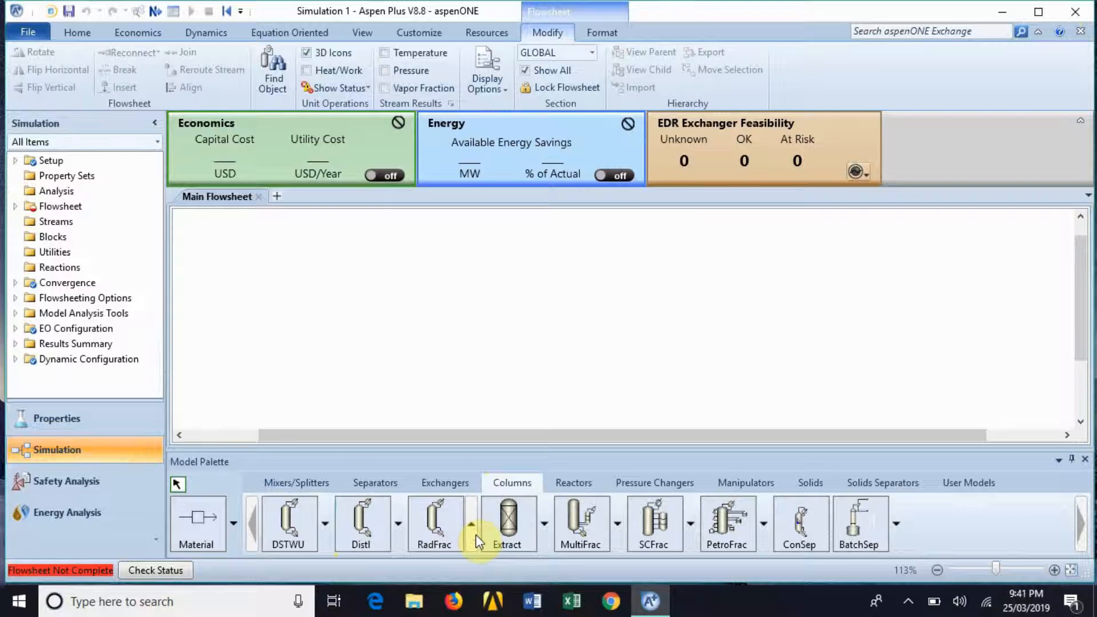
# Choose a RadFrac column icon style from the Columns palette.
pyautogui.click(471, 523)
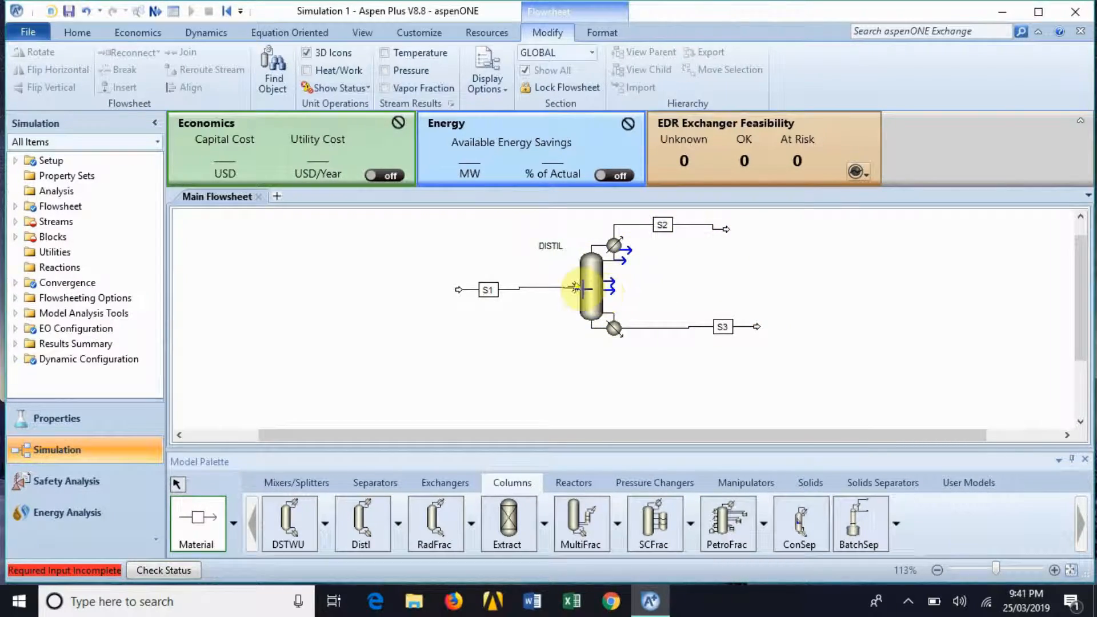
pyautogui.moveTo(330, 334)
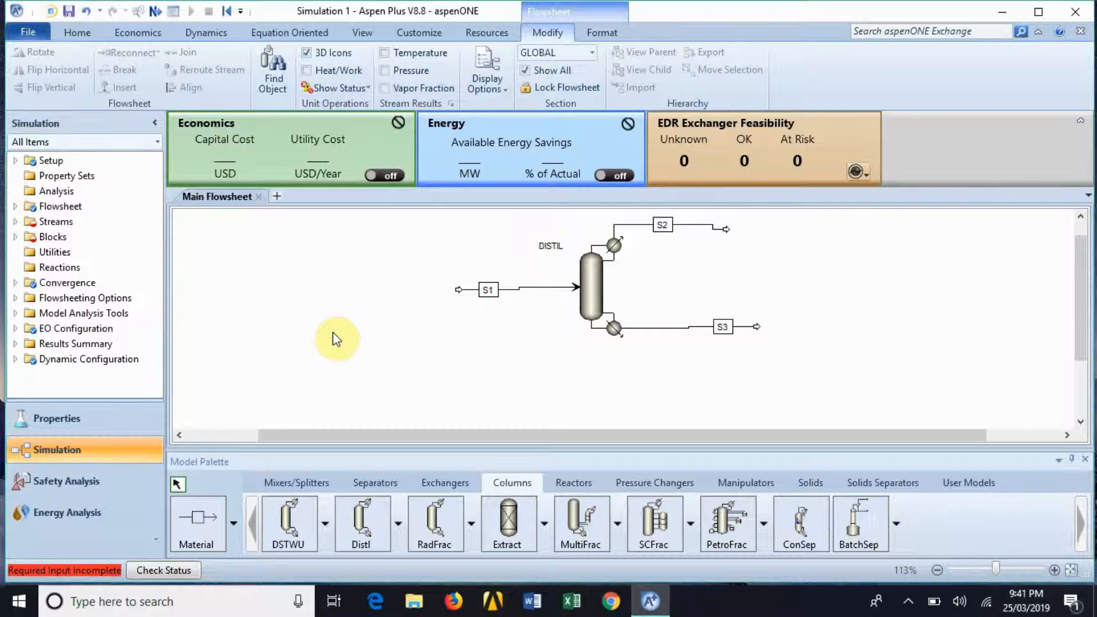
pyautogui.moveTo(343, 449)
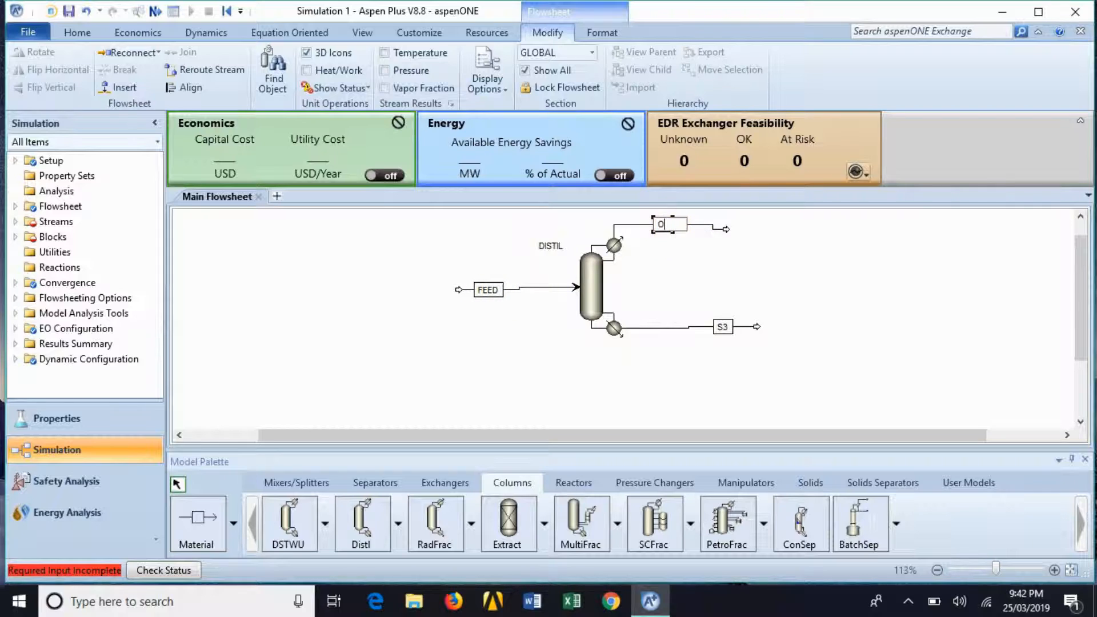
# Rename the top and bottom streams OVEHEAD and BOTTOM, dismissing the invalid-character warning.
pyautogui.write('OVEHEAD')
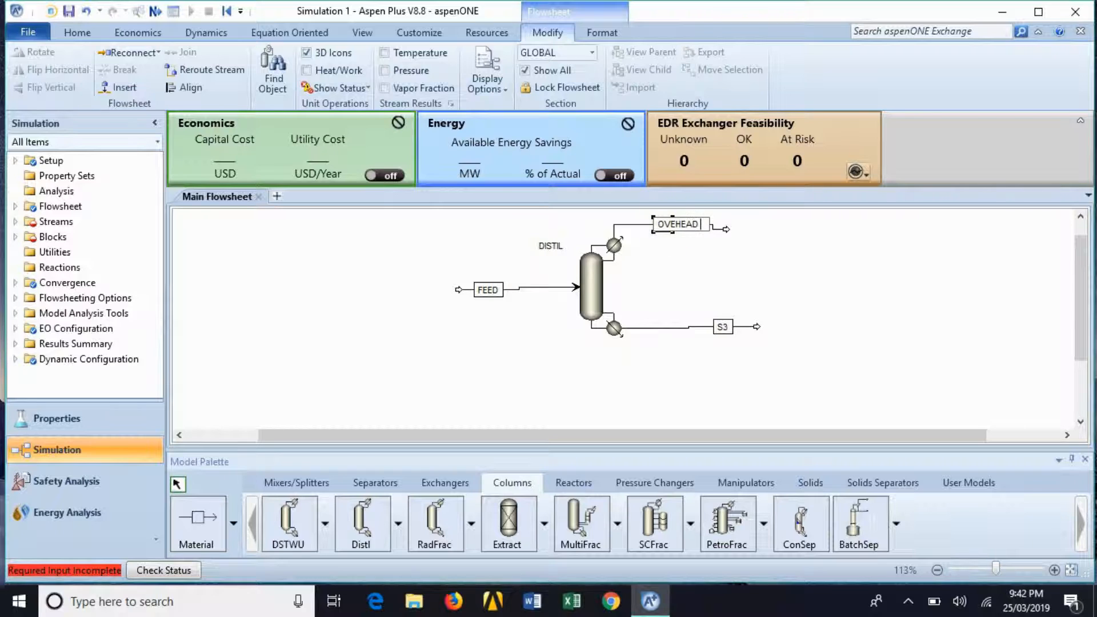
pyautogui.click(723, 327)
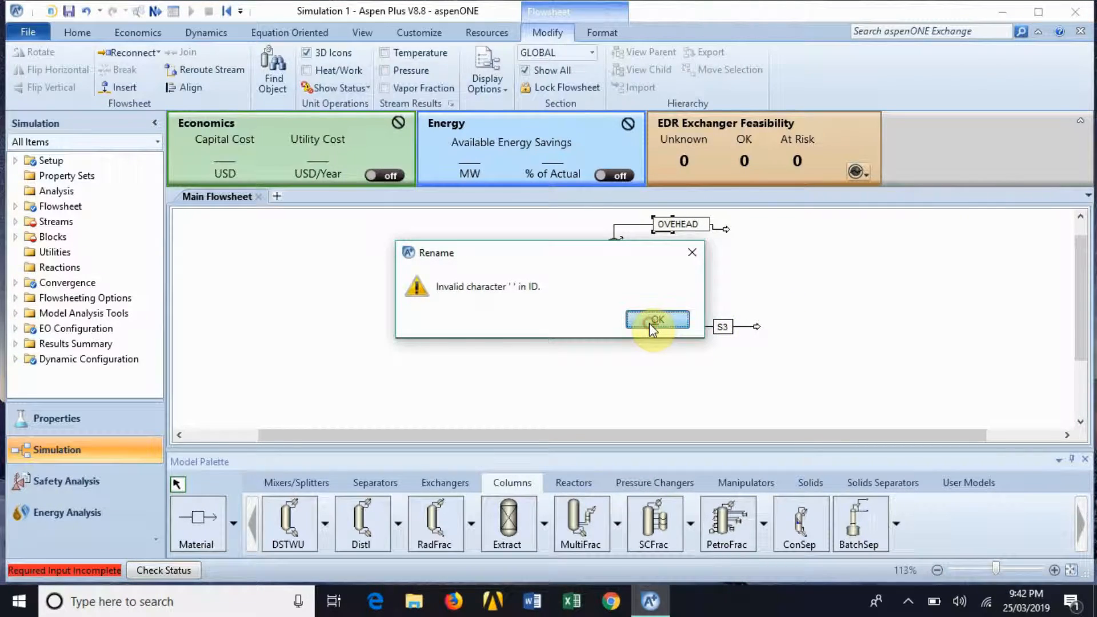
pyautogui.click(656, 320)
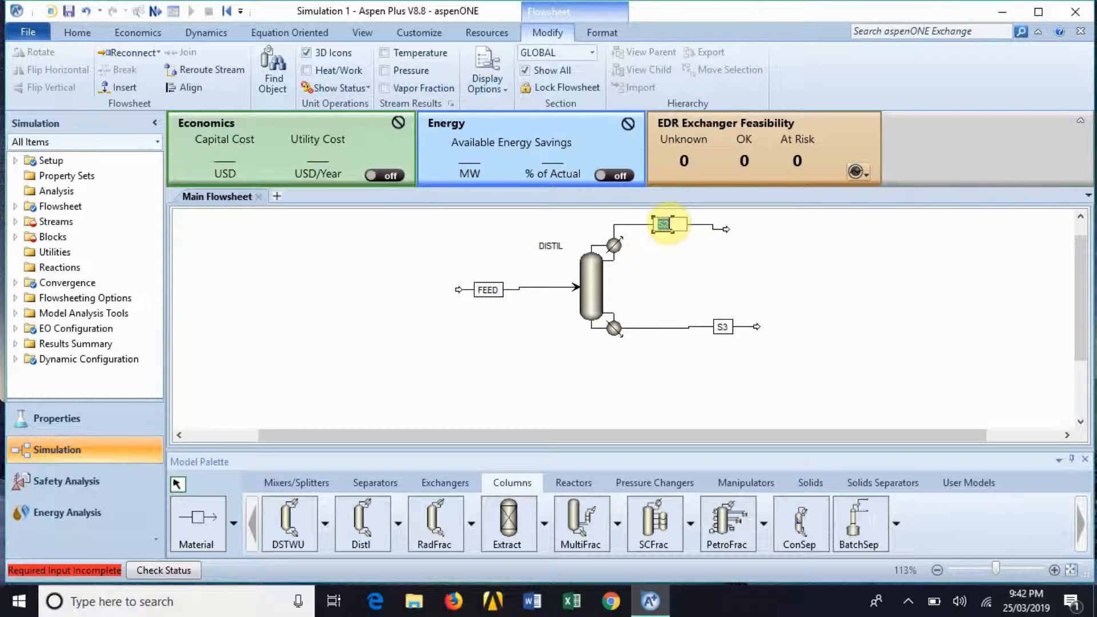
pyautogui.write('OVEHEAD')
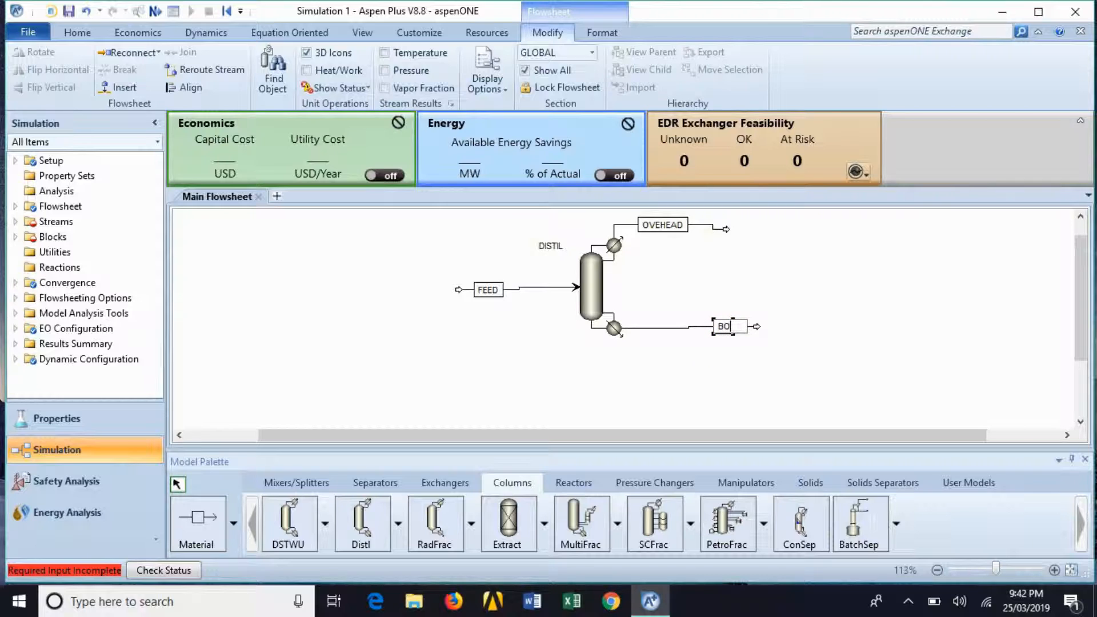
pyautogui.write('BOTTOM')
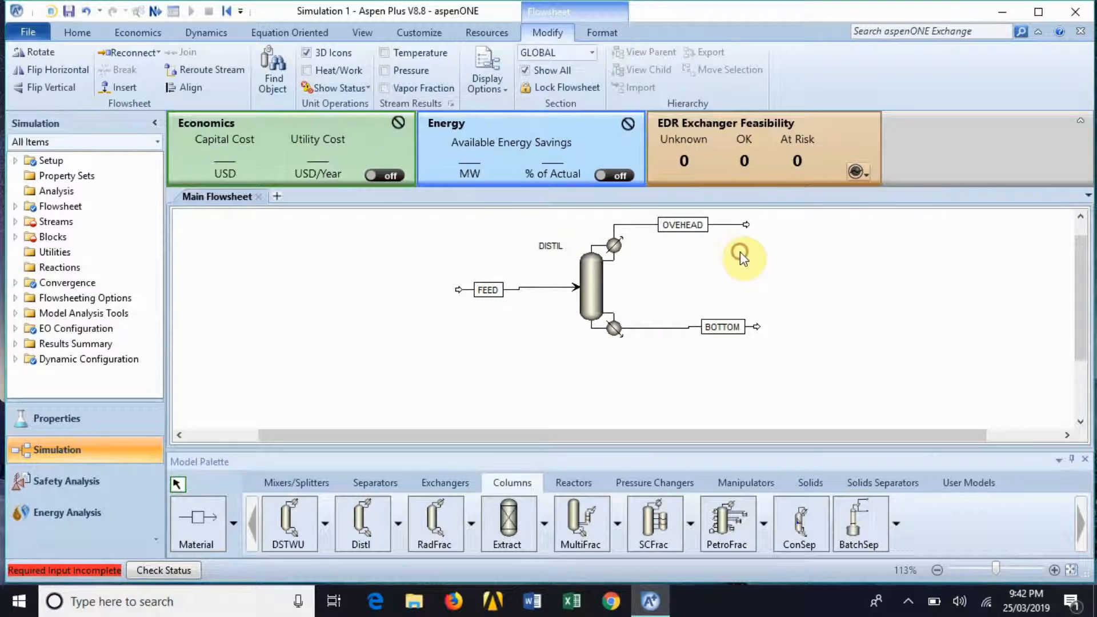
pyautogui.moveTo(296, 346)
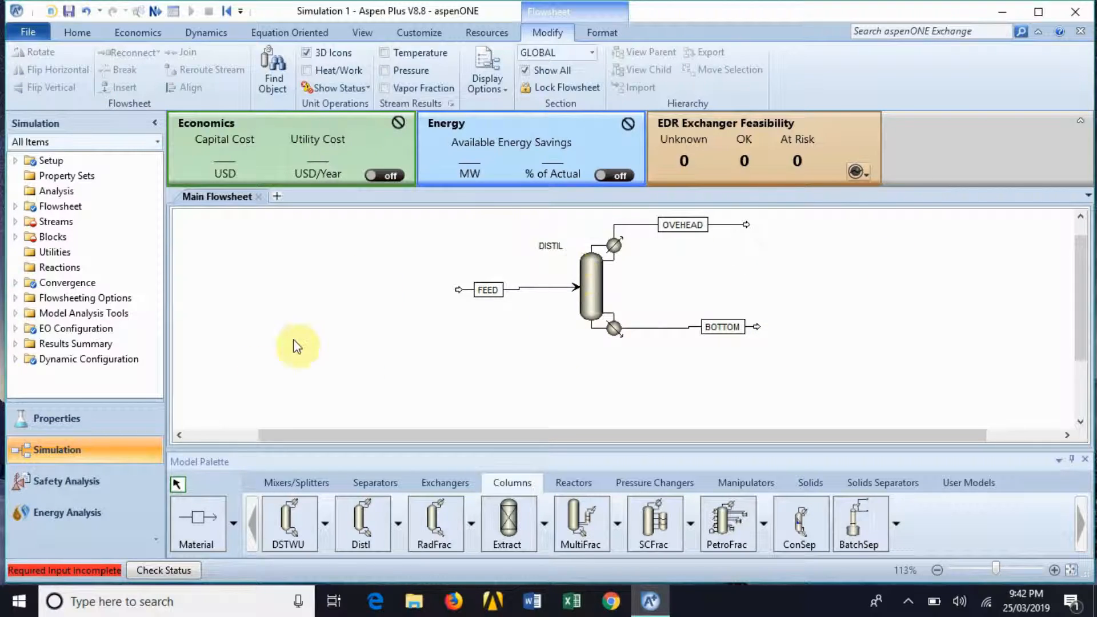
pyautogui.moveTo(343, 350)
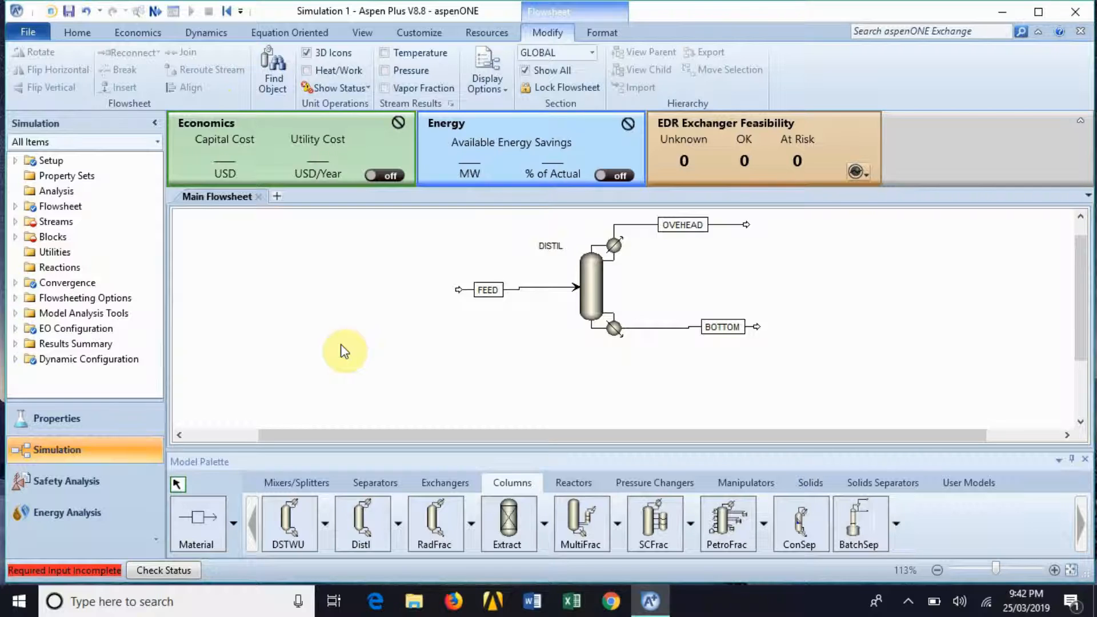
pyautogui.moveTo(350, 309)
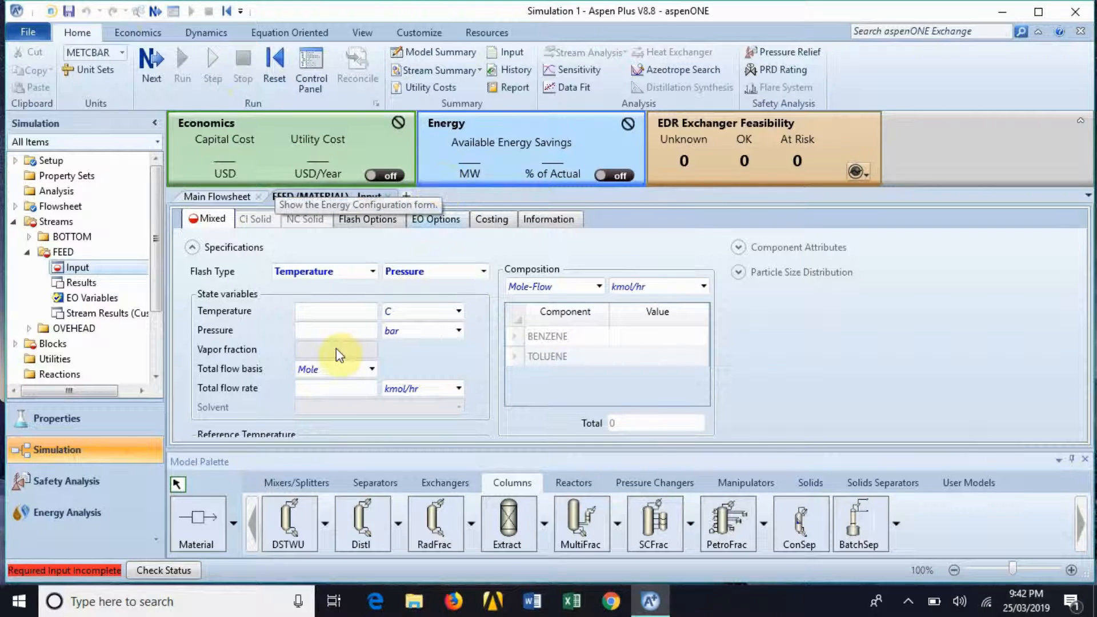
# Set the FEED temperature to 85 C and pressure to 3 bar.
pyautogui.click(336, 310)
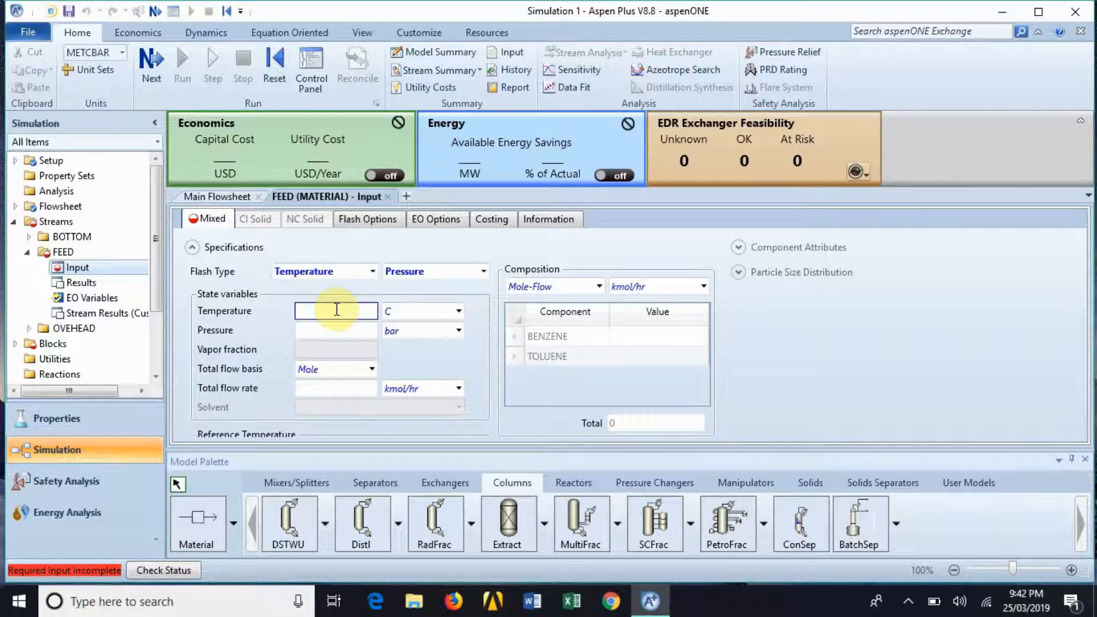
pyautogui.click(336, 310)
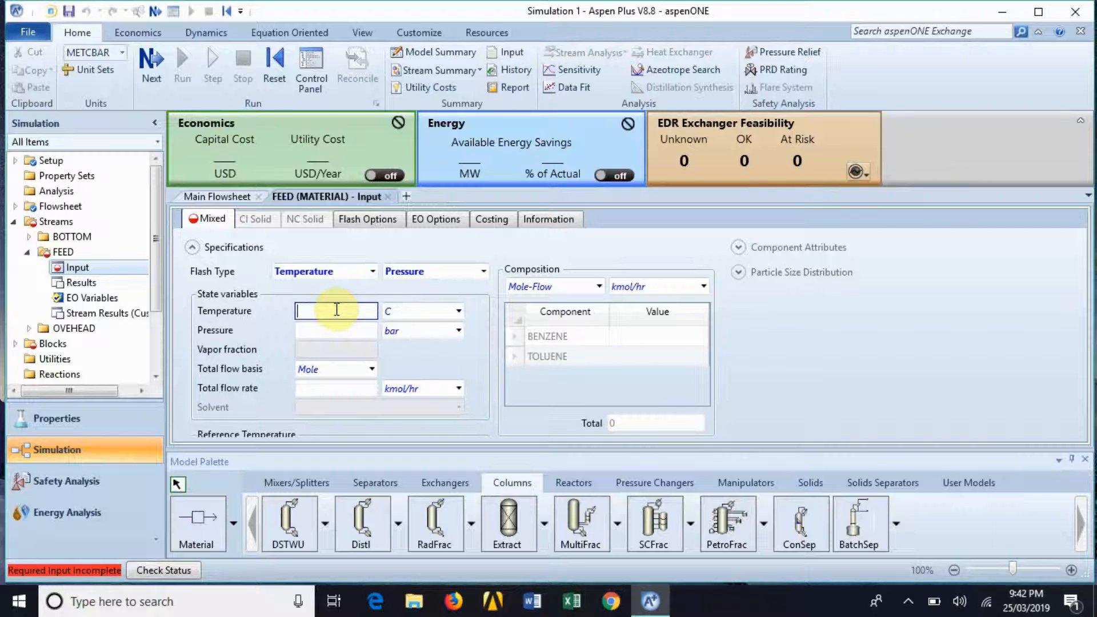
pyautogui.write('85')
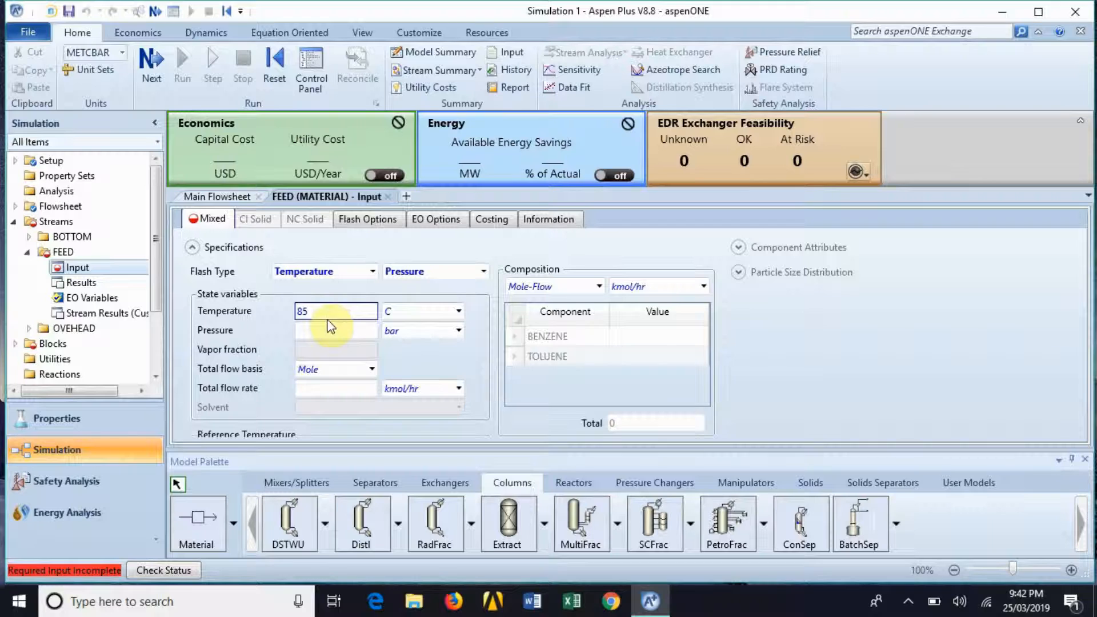
pyautogui.click(335, 330)
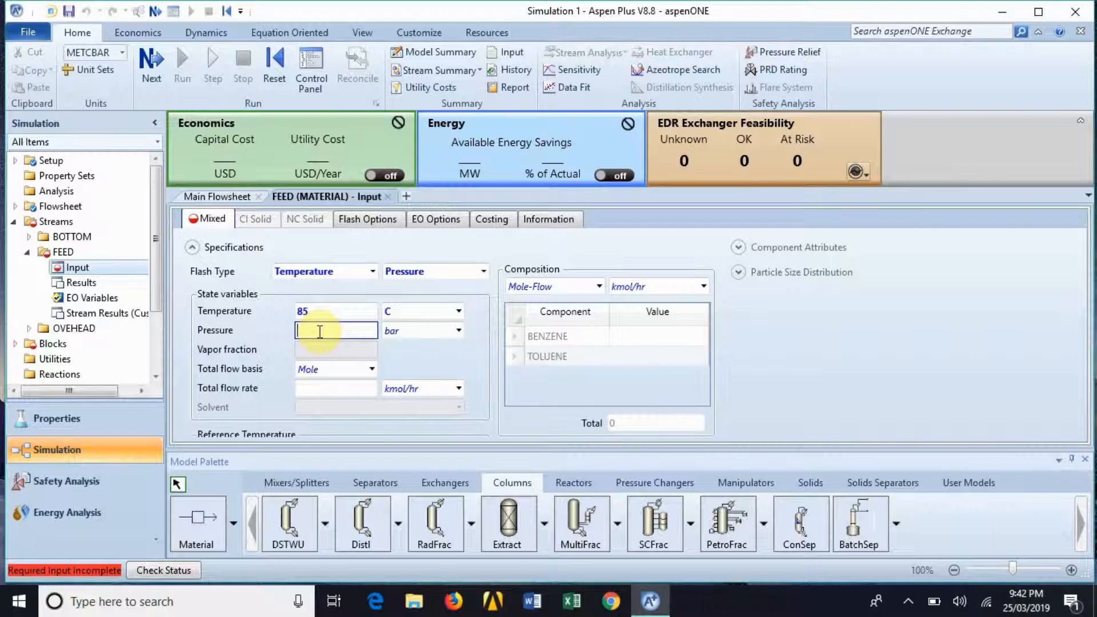
pyautogui.write('3')
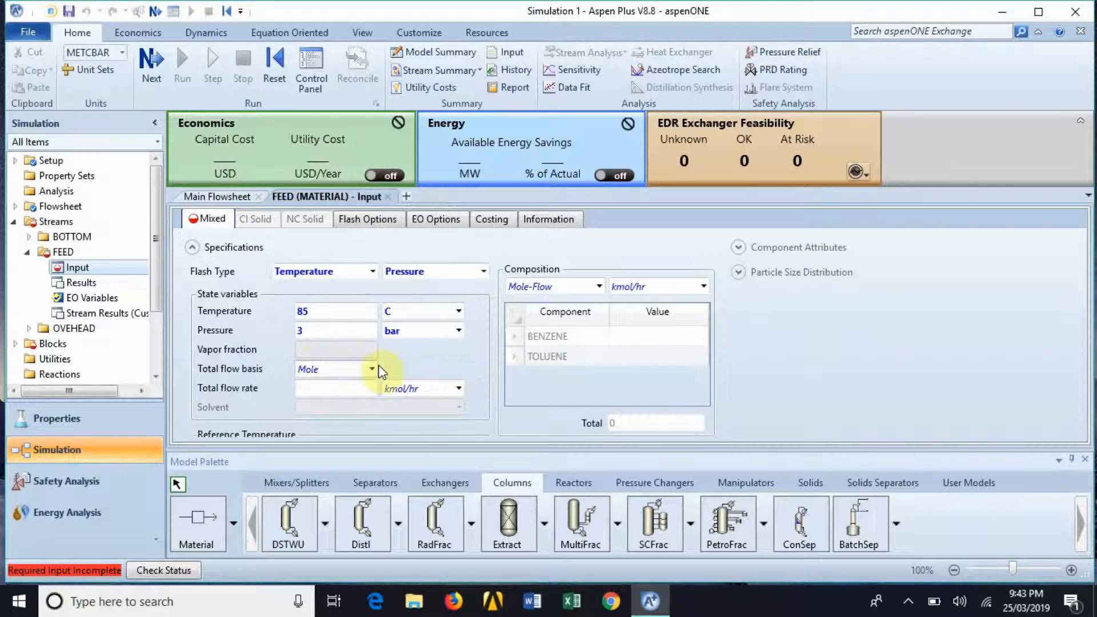
# Set the FEED total flow to 100 kg/hr on a mass basis.
pyautogui.click(372, 369)
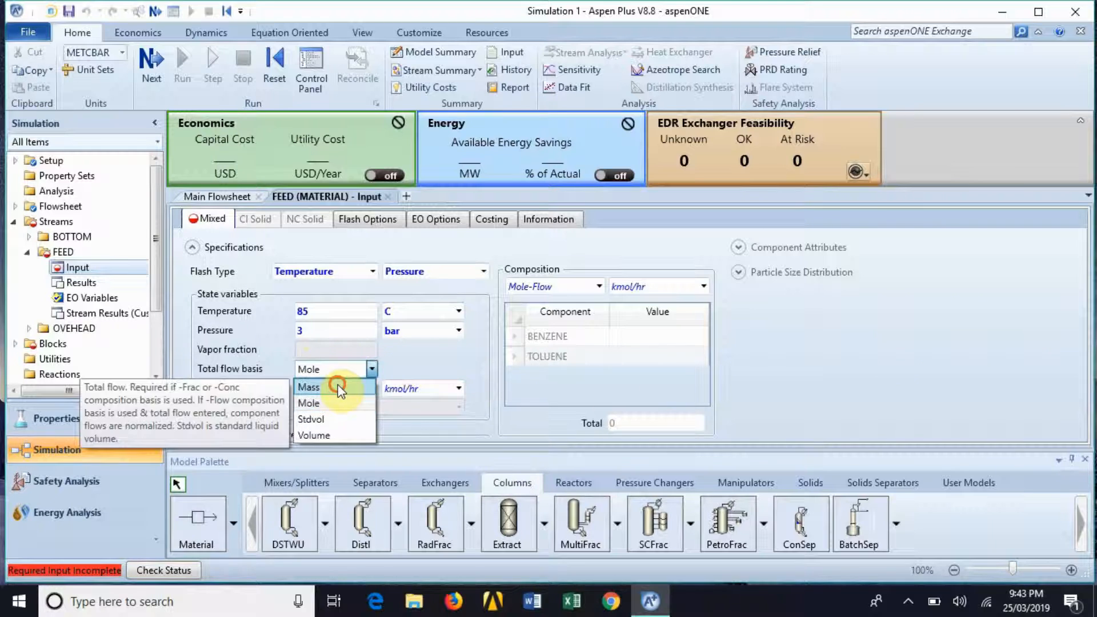
pyautogui.click(308, 387)
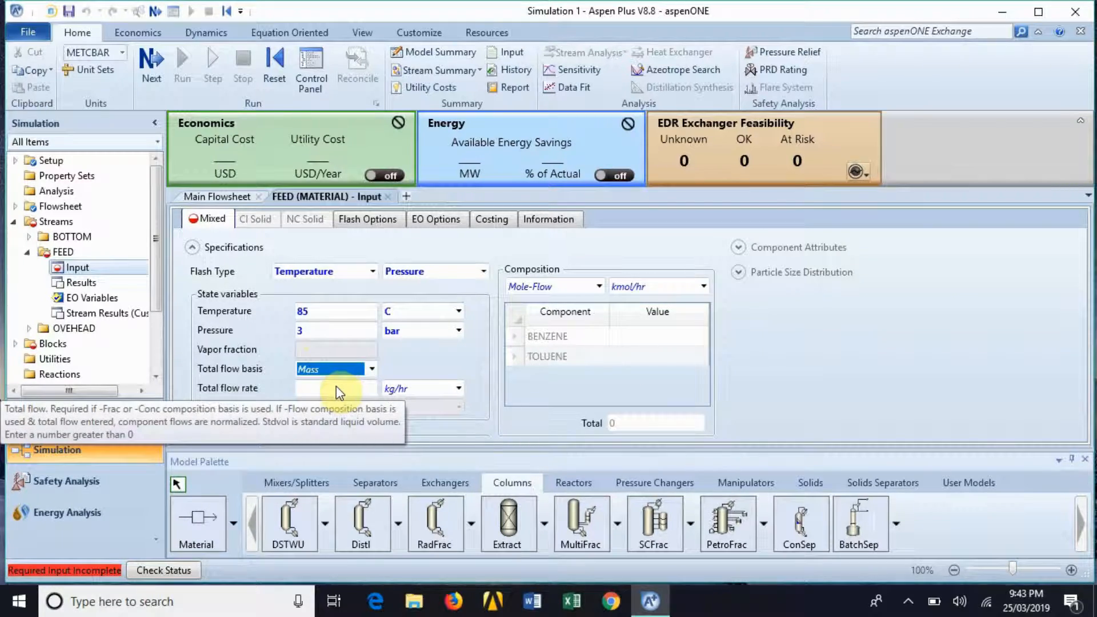
pyautogui.click(336, 387)
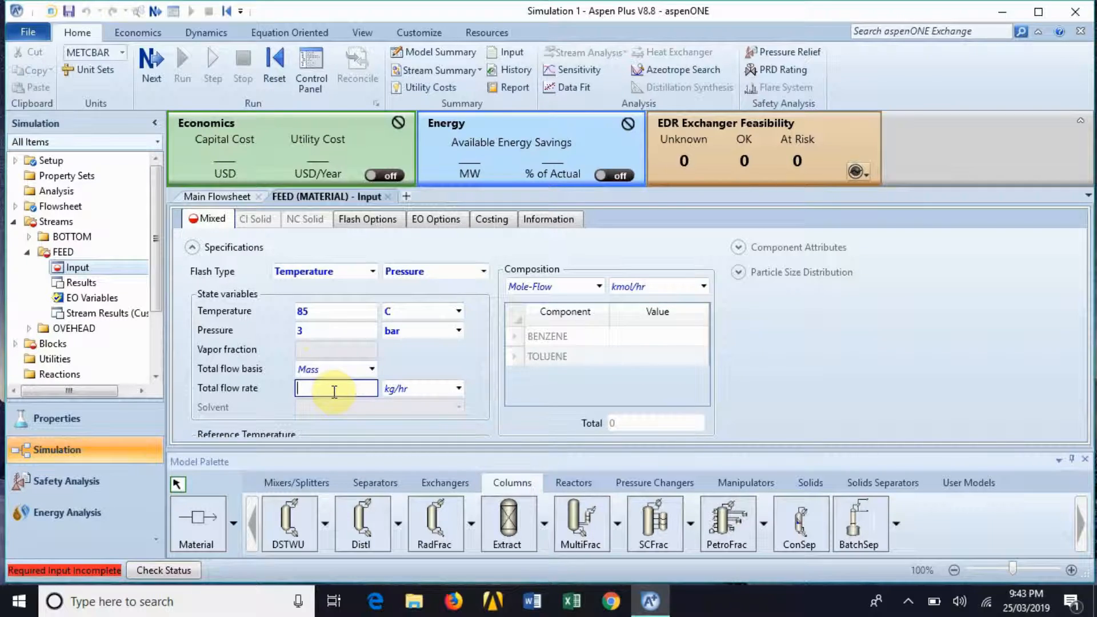
pyautogui.write('100')
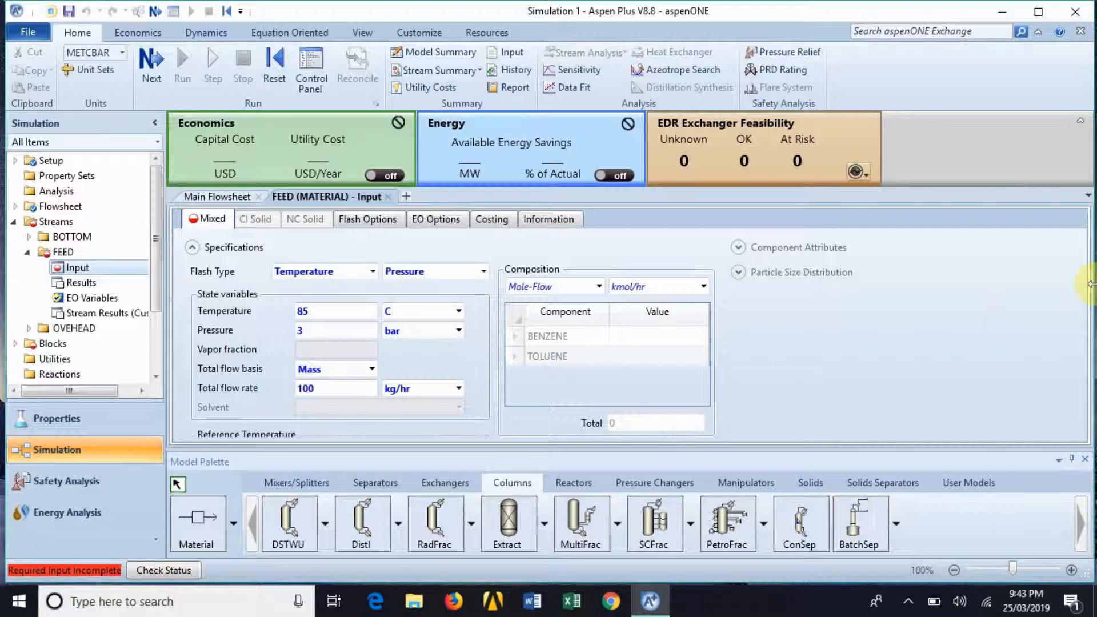
pyautogui.moveTo(768, 411)
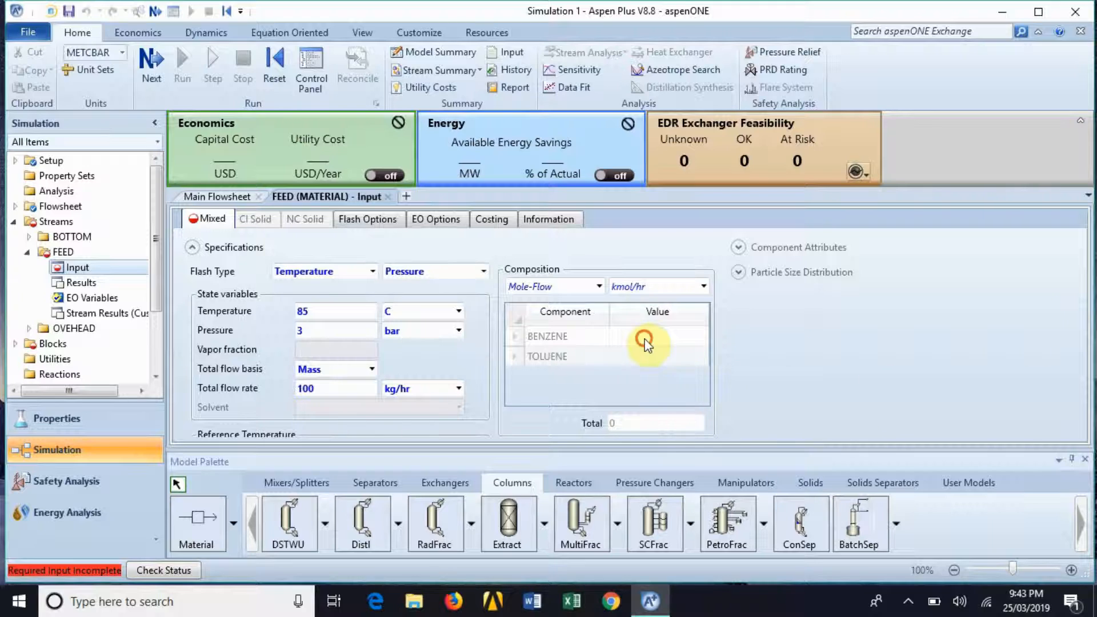
# Enter 0.5 benzene and toluene as mass fractions and close the form.
pyautogui.write('0.5')
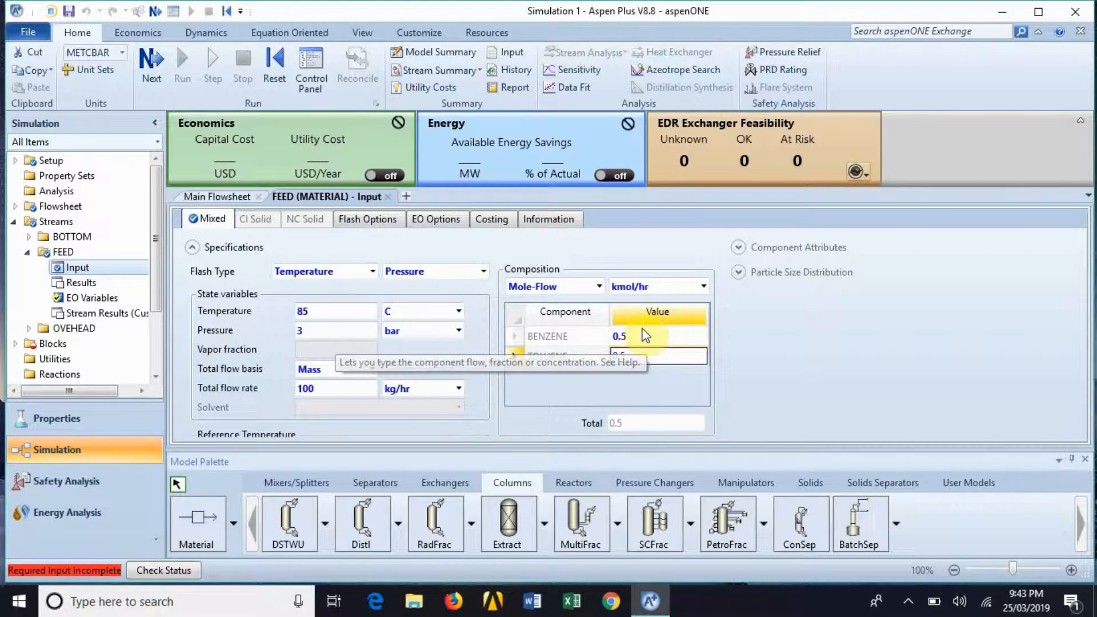
pyautogui.click(599, 287)
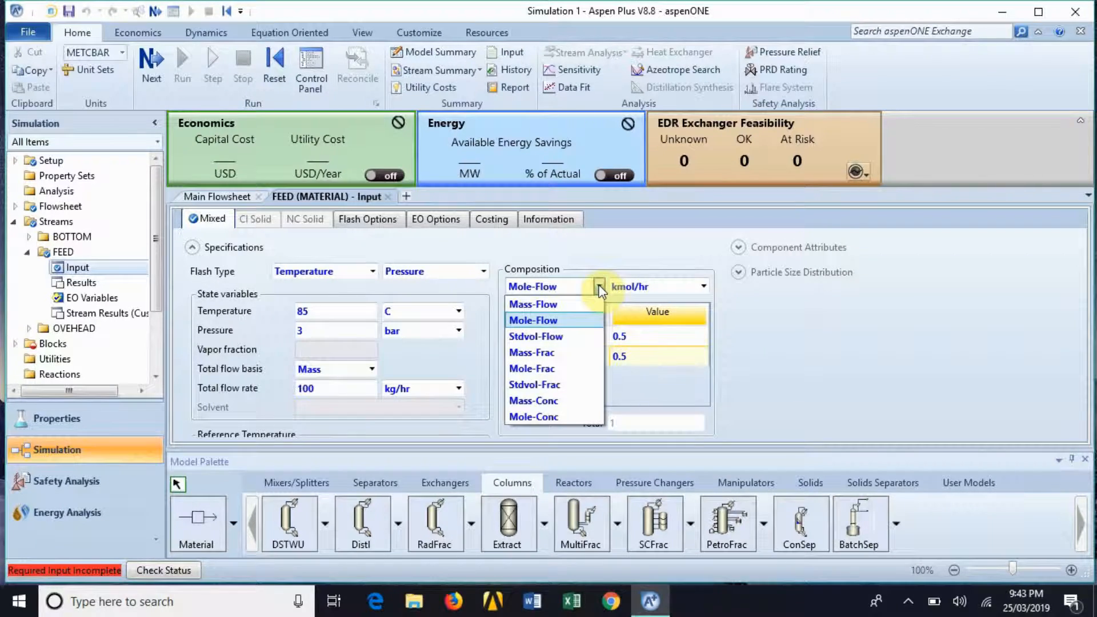
pyautogui.moveTo(532, 352)
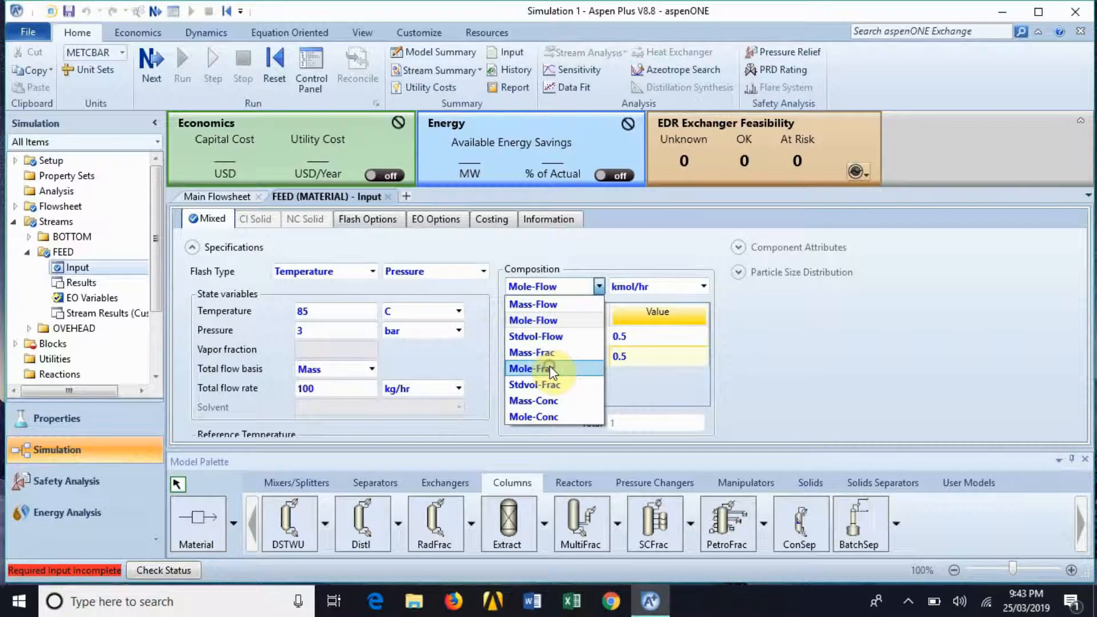
pyautogui.click(532, 368)
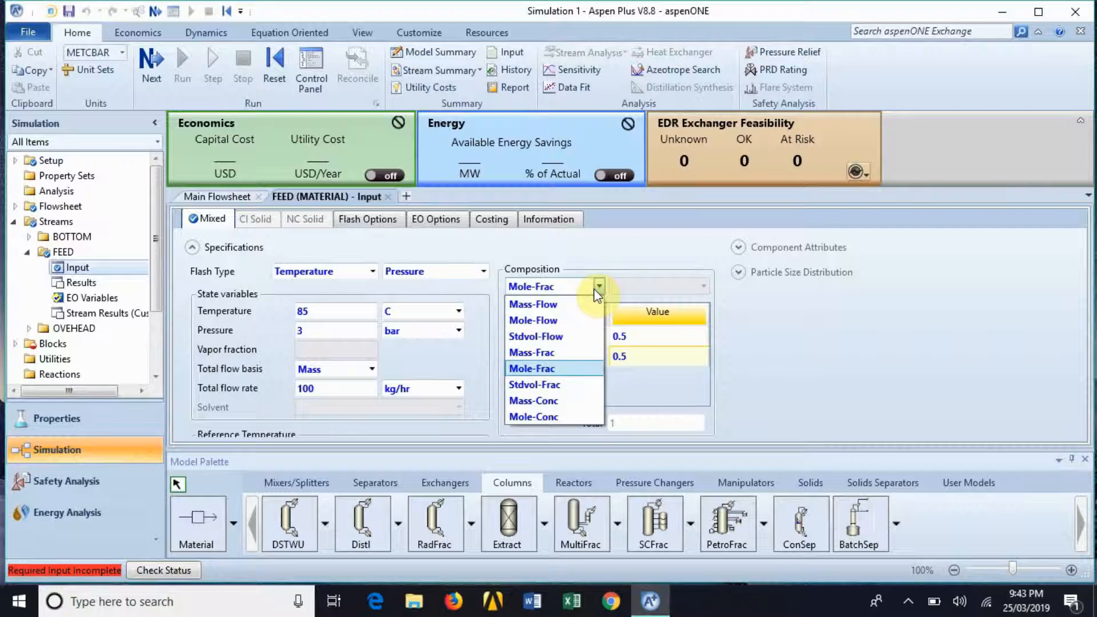
pyautogui.click(533, 352)
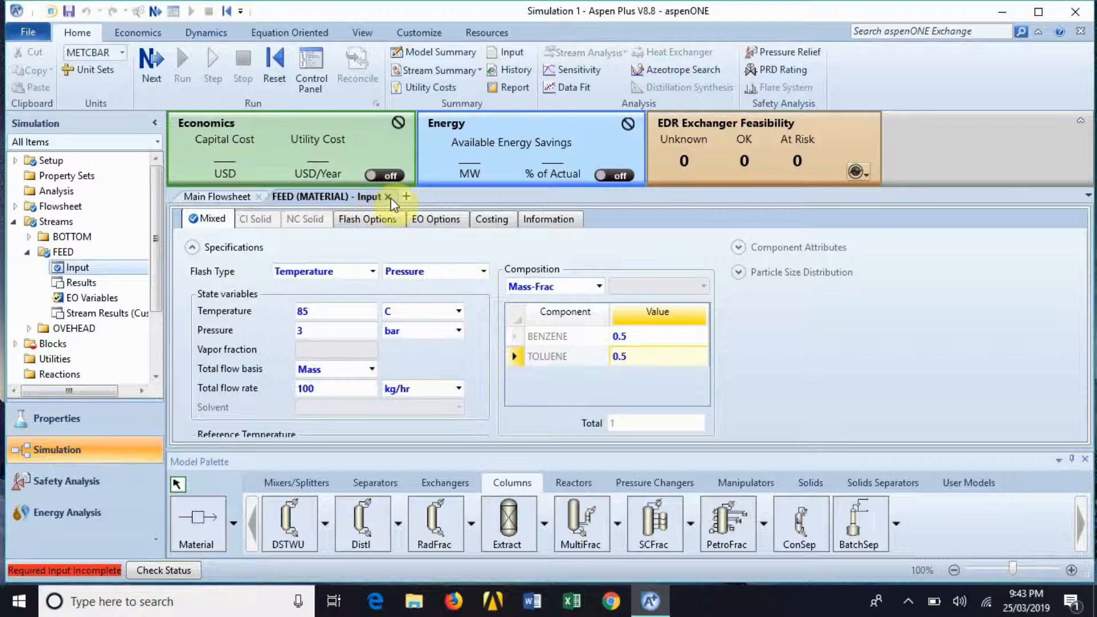
pyautogui.click(389, 196)
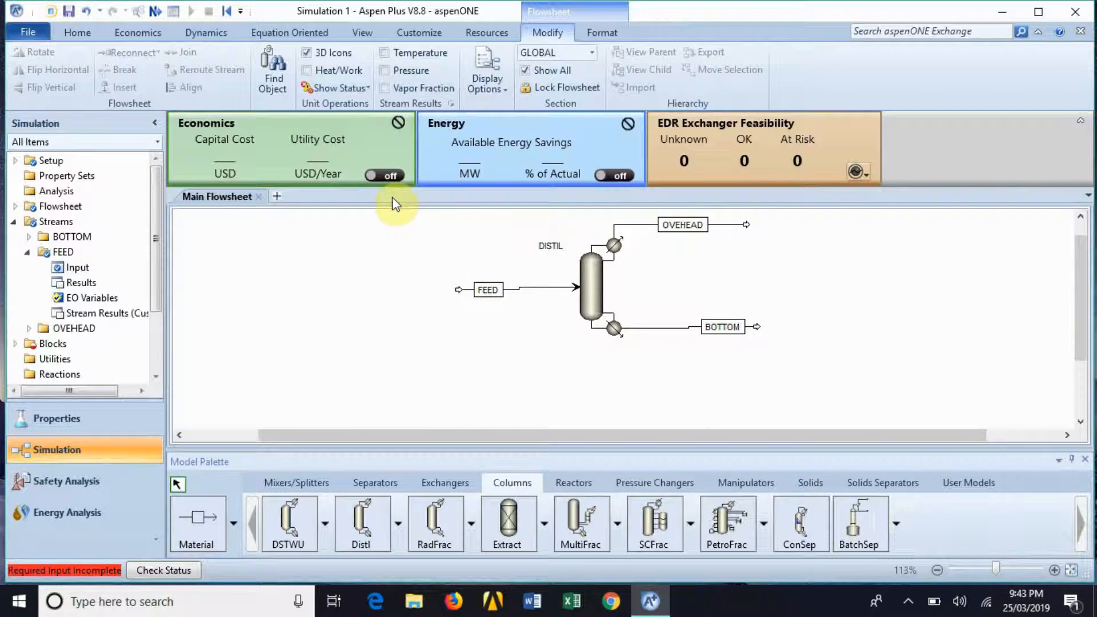
# Open the DISTIL column's input forms from the Blocks tree.
pyautogui.scroll(-3)
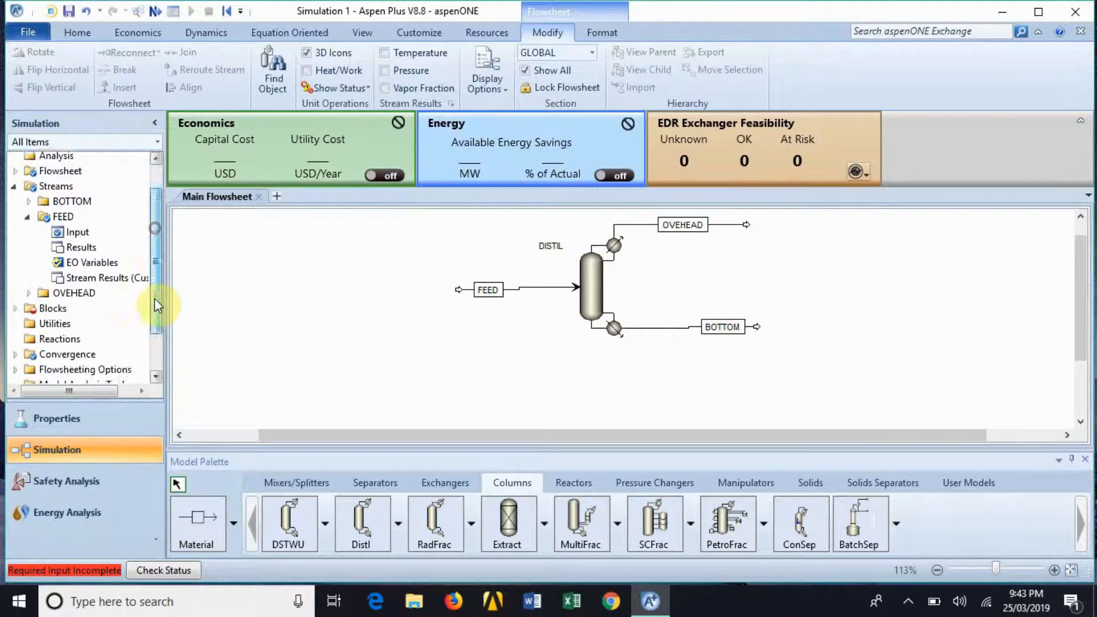
pyautogui.scroll(-3)
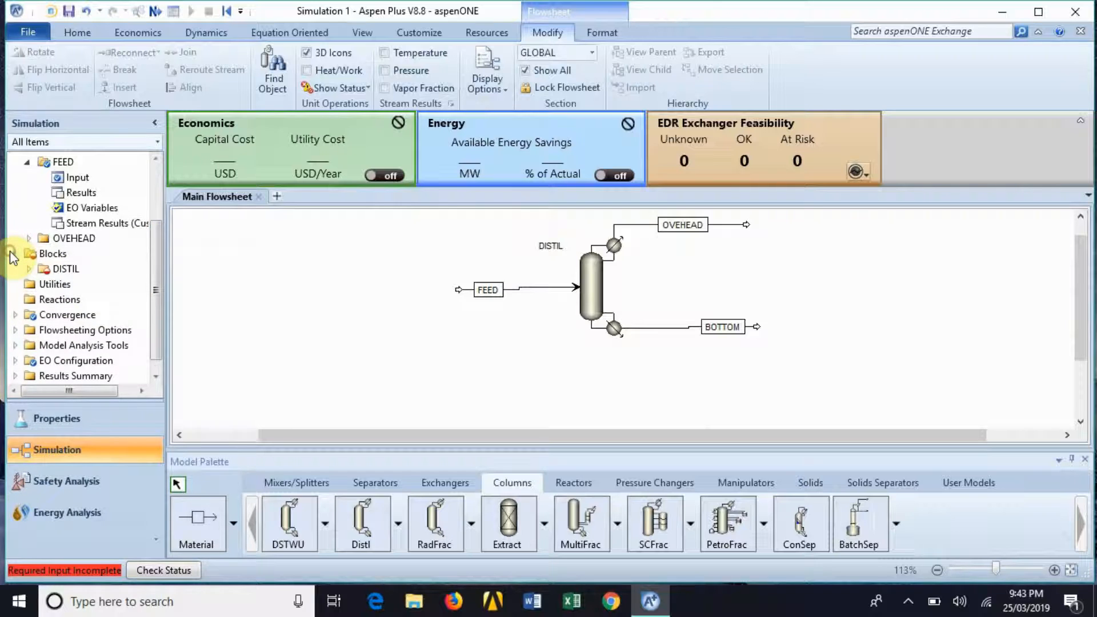
pyautogui.click(31, 254)
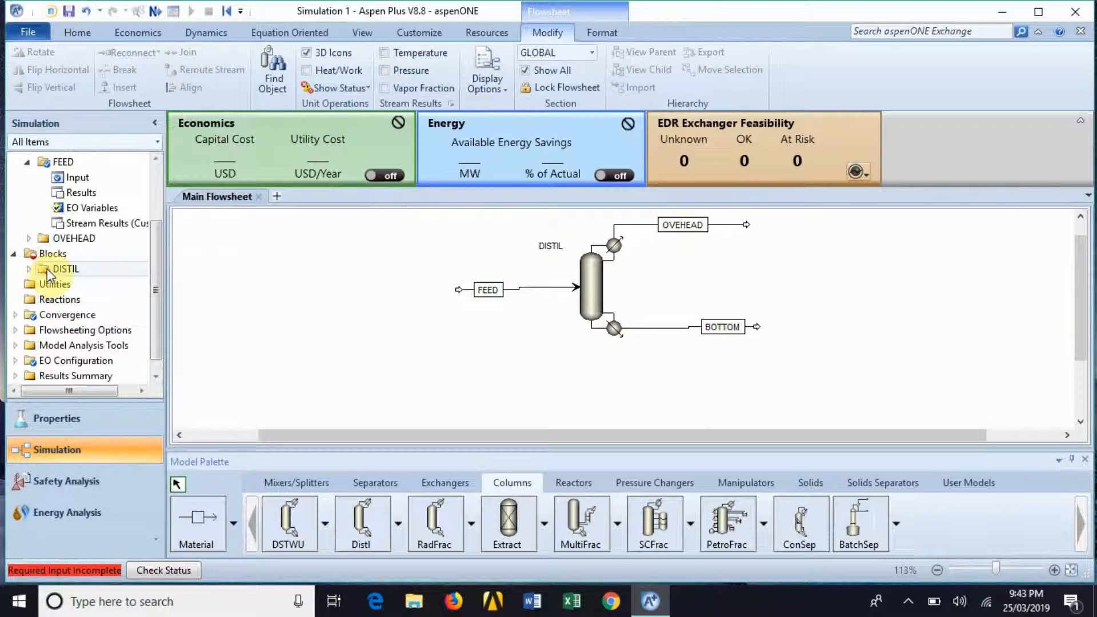
pyautogui.doubleClick(65, 268)
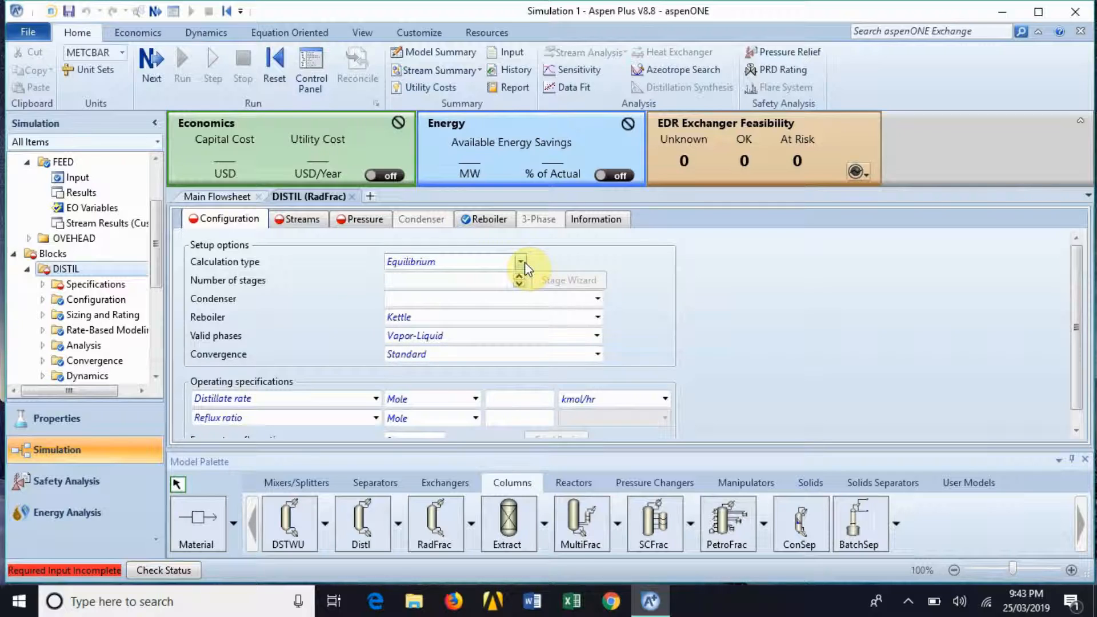
pyautogui.moveTo(521, 265)
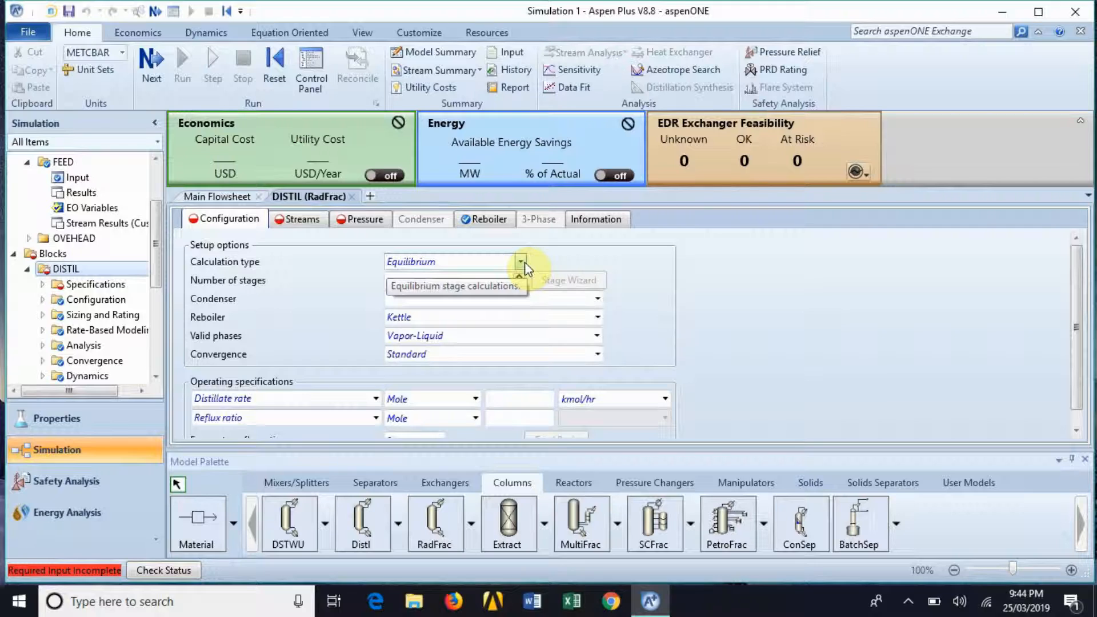
# Configure DISTIL with equilibrium calculations, 10 stages and a total condenser.
pyautogui.click(520, 261)
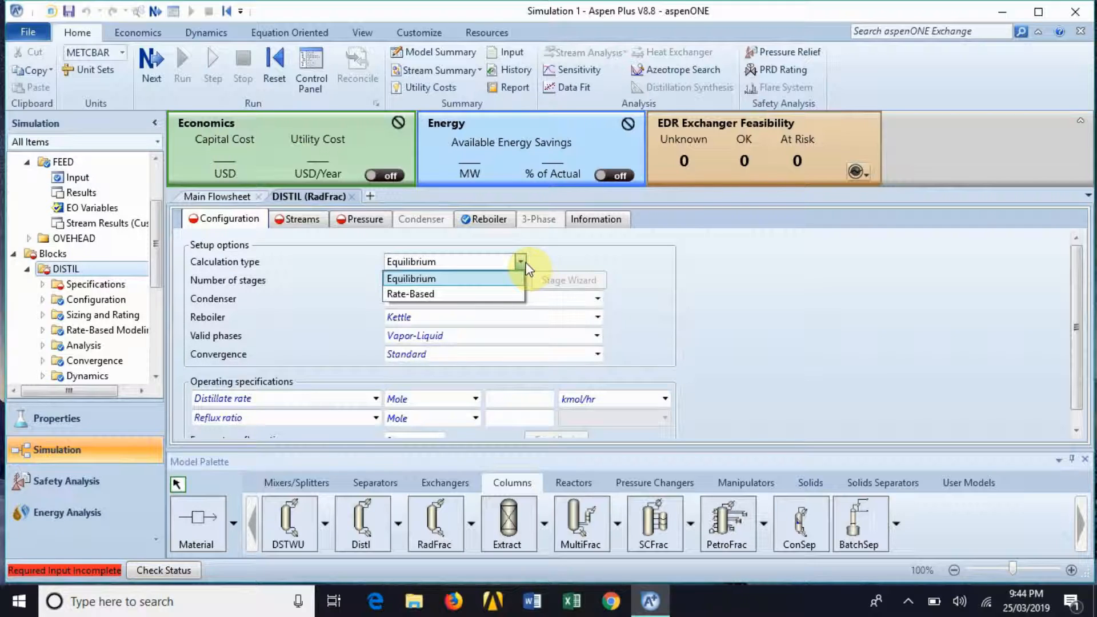
pyautogui.click(411, 278)
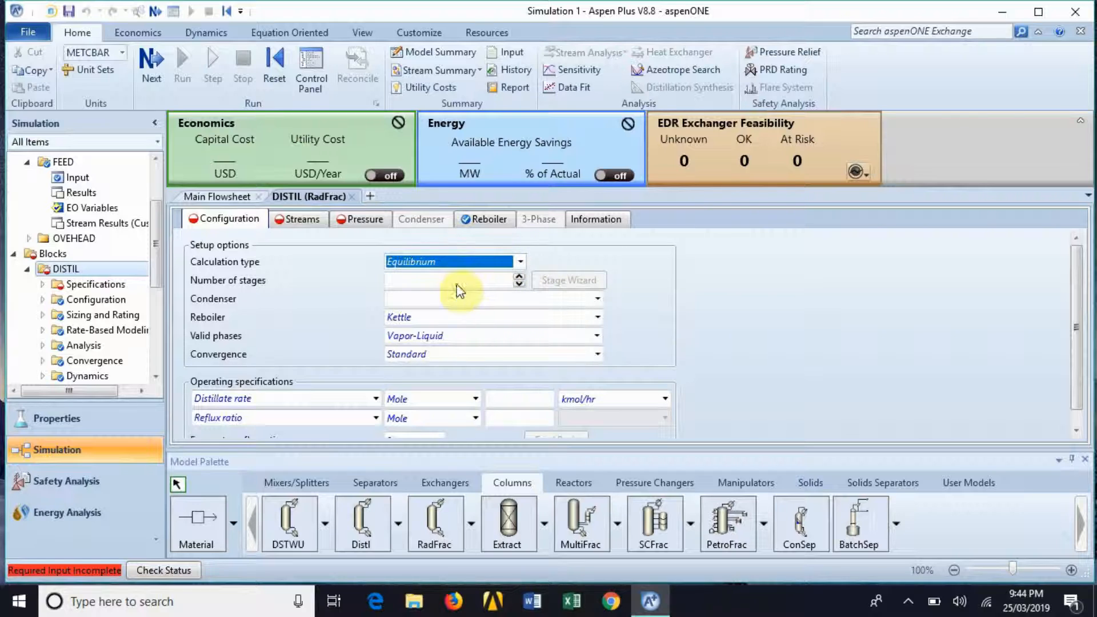
pyautogui.moveTo(452, 281)
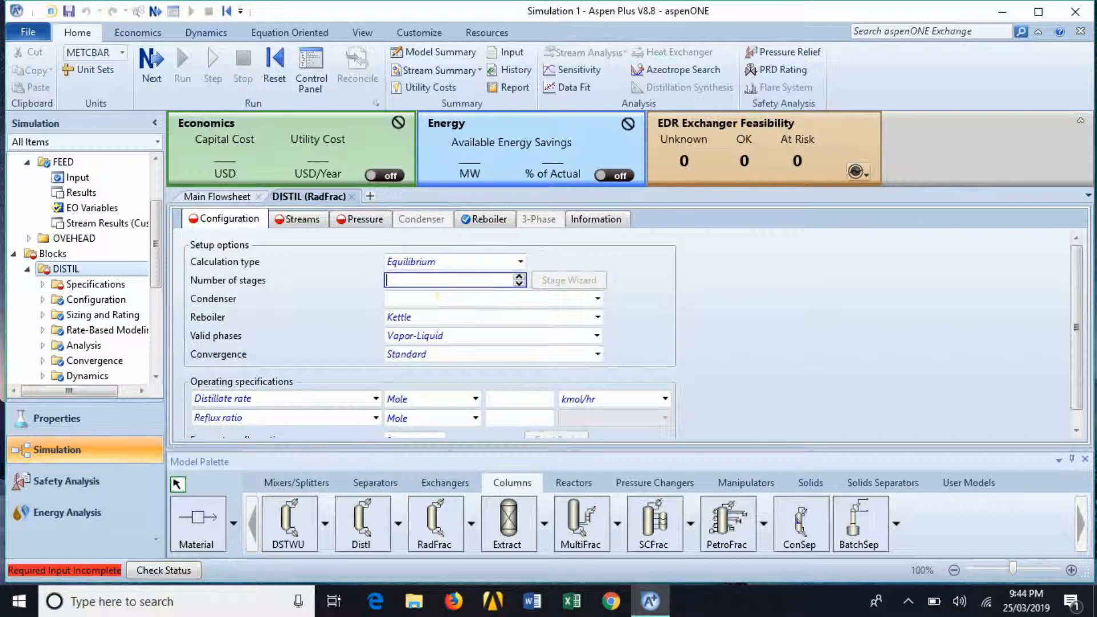
pyautogui.write('10')
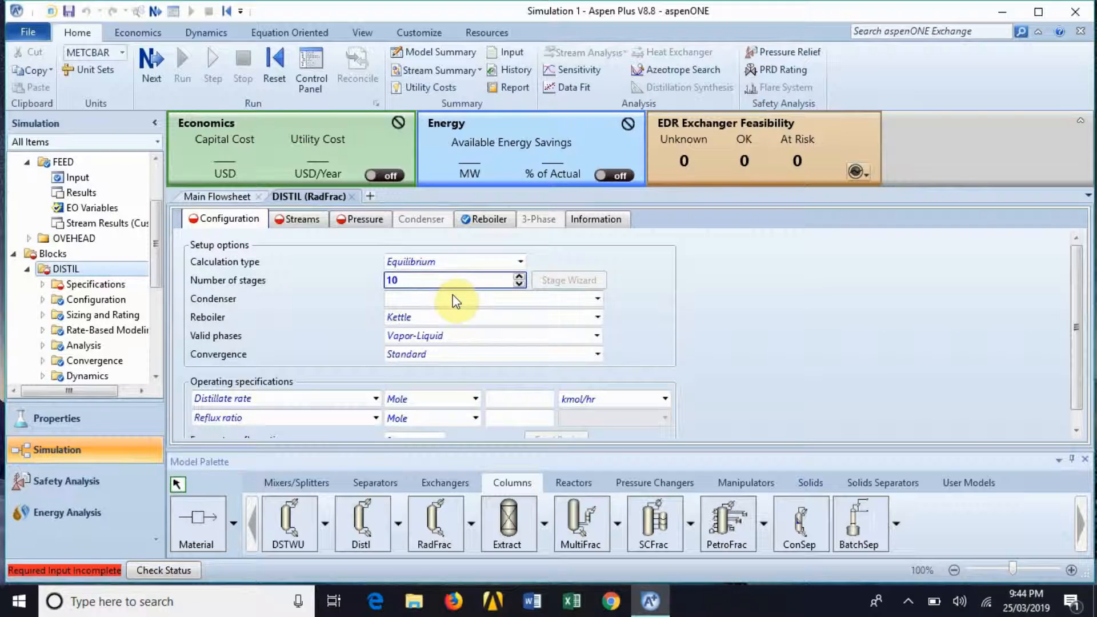
pyautogui.click(596, 299)
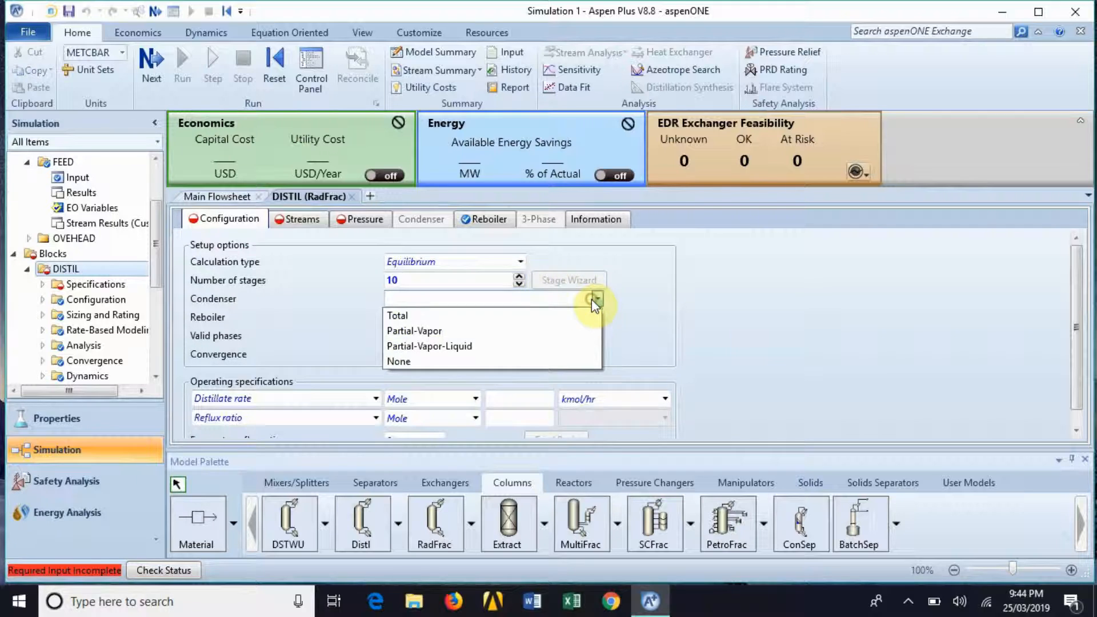
pyautogui.click(397, 315)
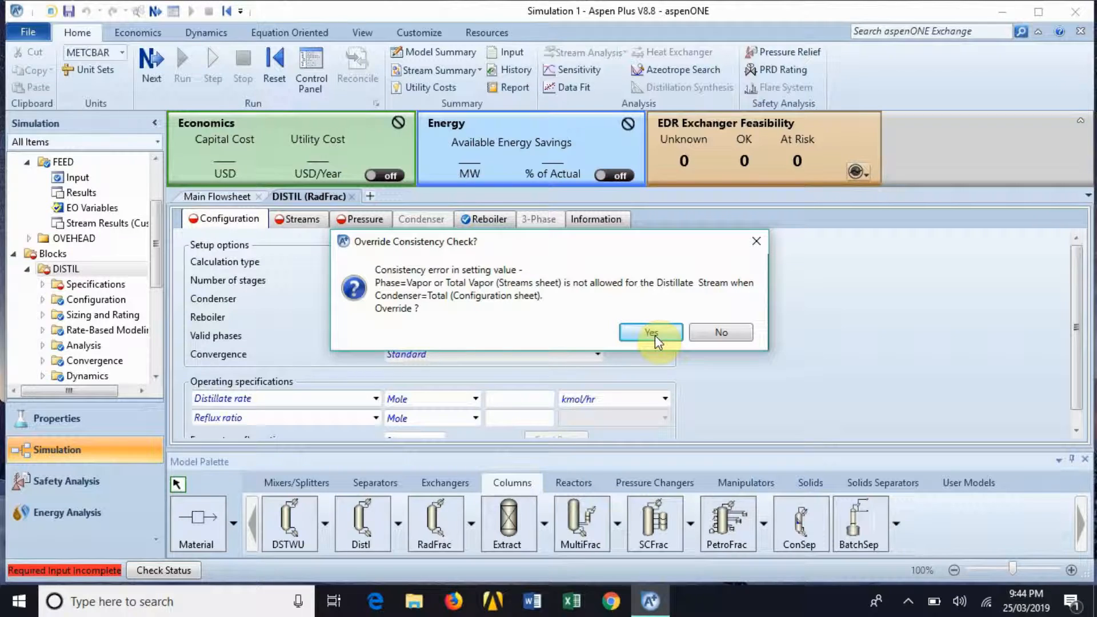
pyautogui.moveTo(720, 332)
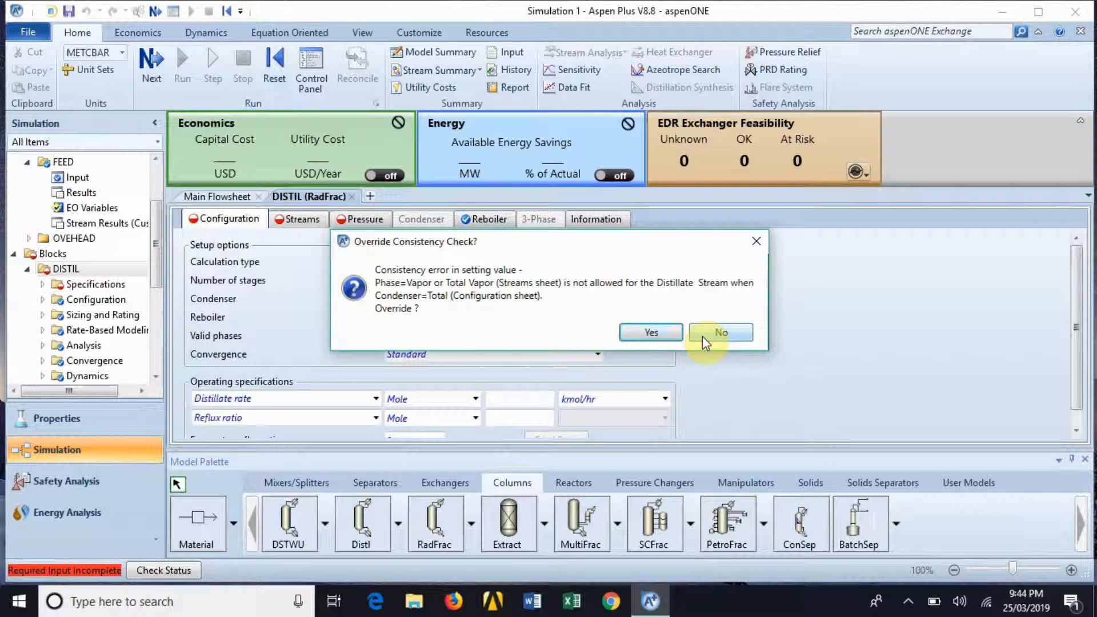
# Confirm the distillate-phase Override Consistency Check warning.
pyautogui.click(721, 331)
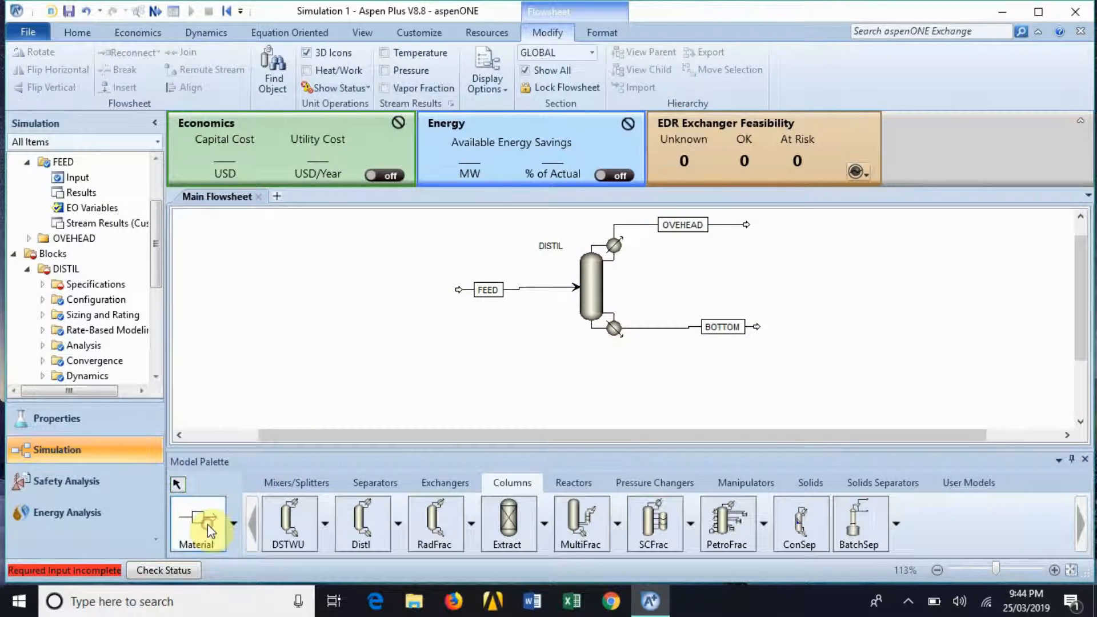
# Reconnect the top product as a liquid distillate stream named OVEHEAD.
pyautogui.click(198, 523)
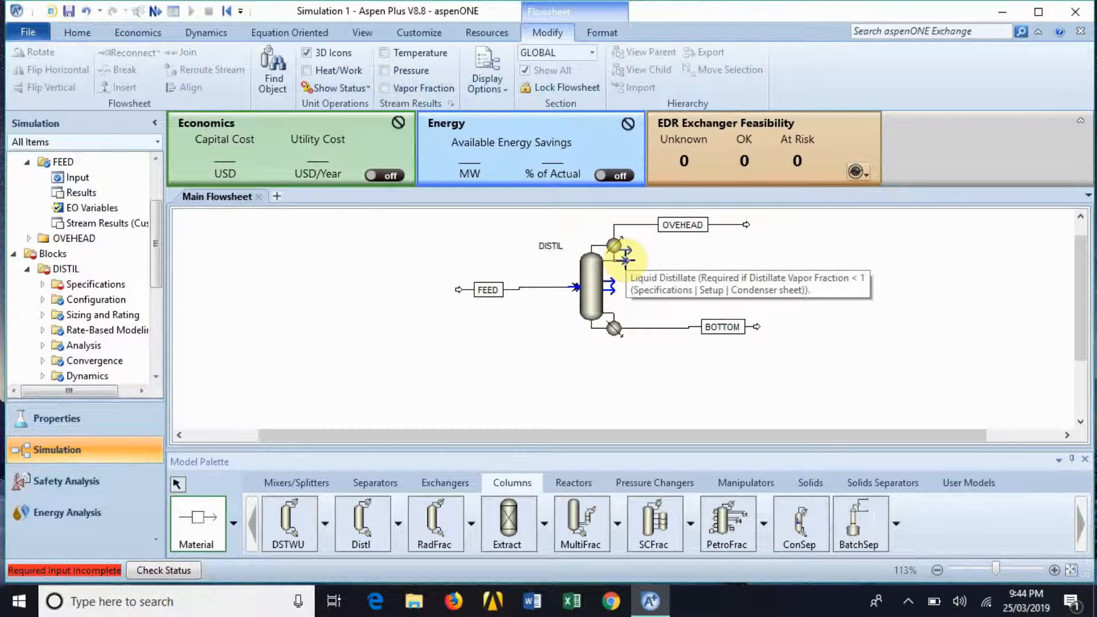
pyautogui.moveTo(626, 264)
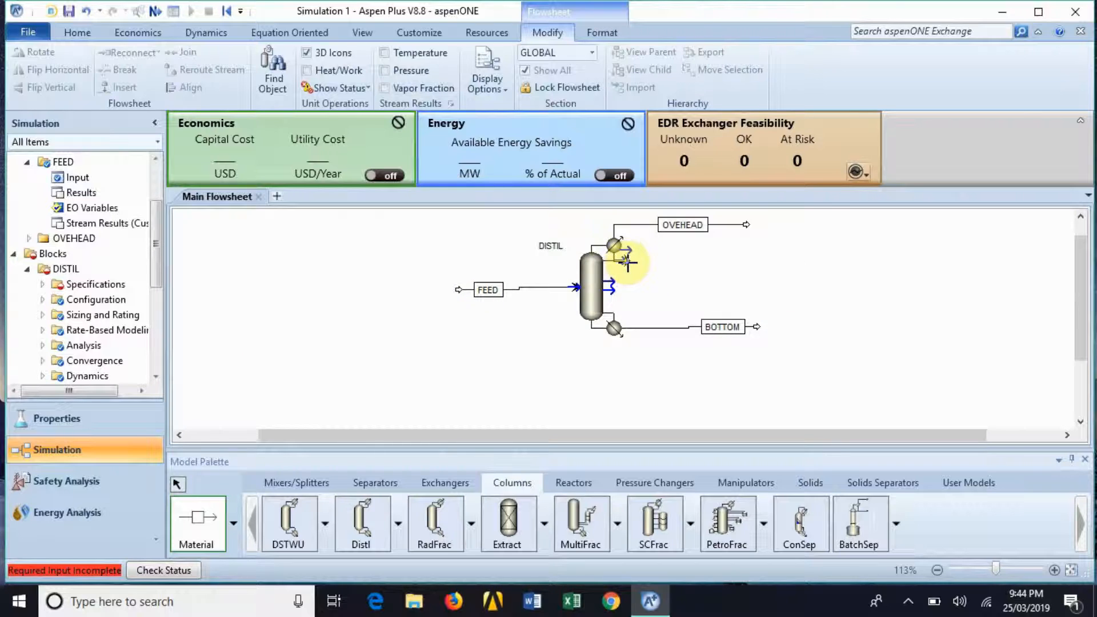
pyautogui.moveTo(621, 264)
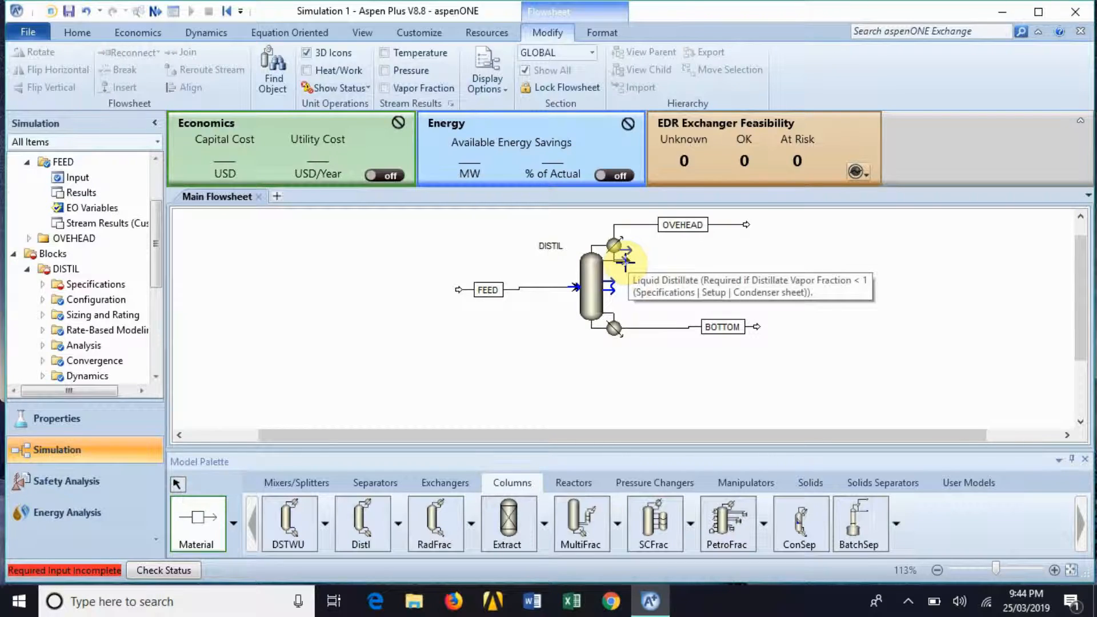
pyautogui.click(615, 245)
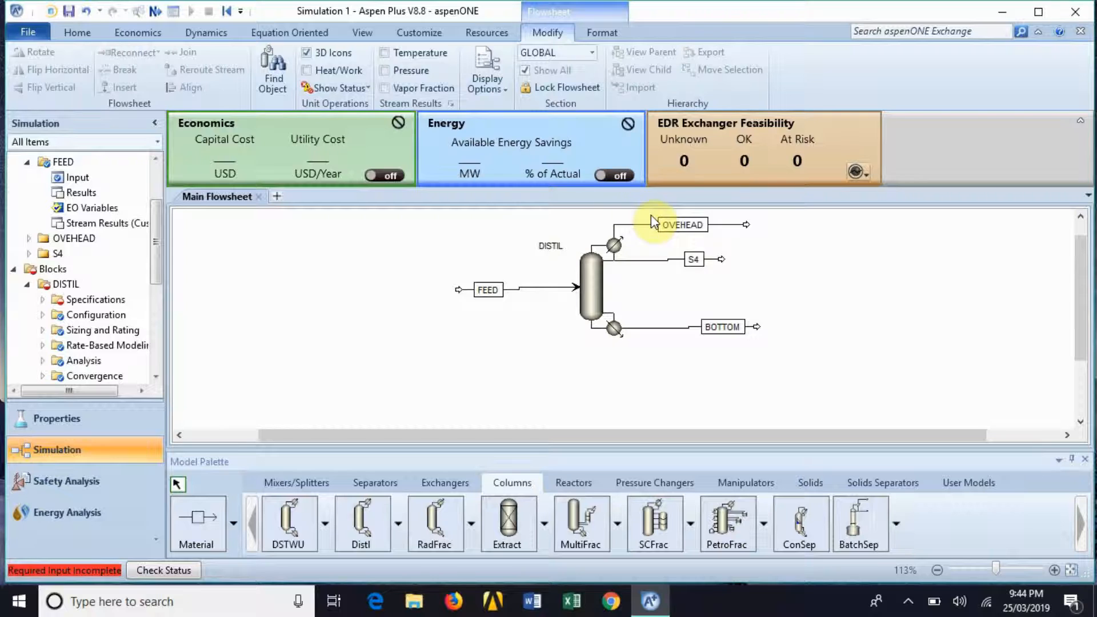
pyautogui.moveTo(649, 227)
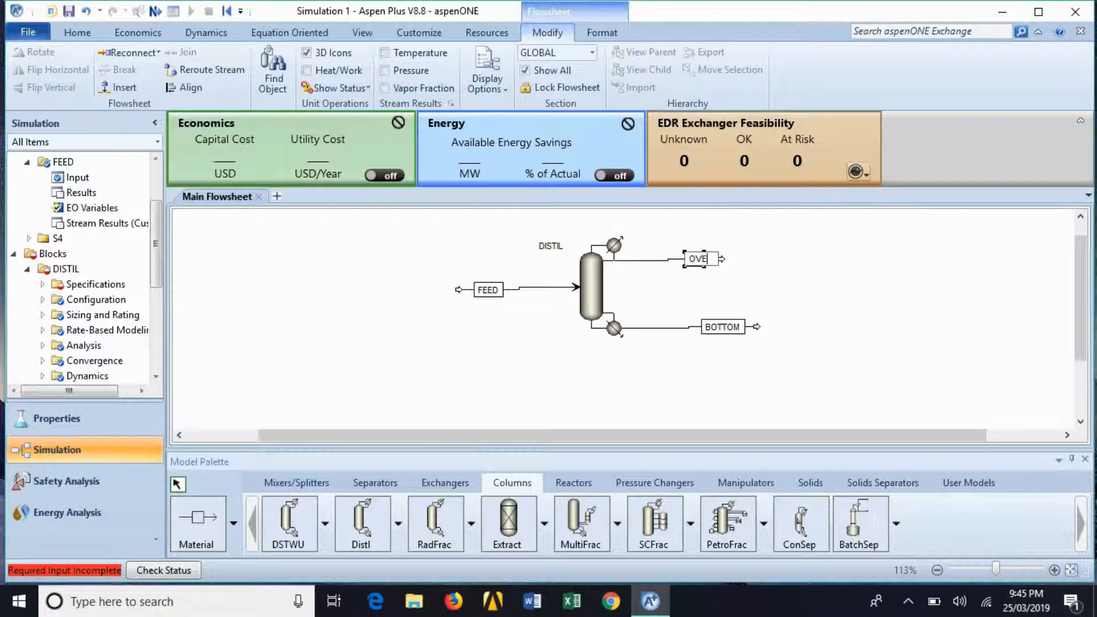
pyautogui.write('OVEGEAD')
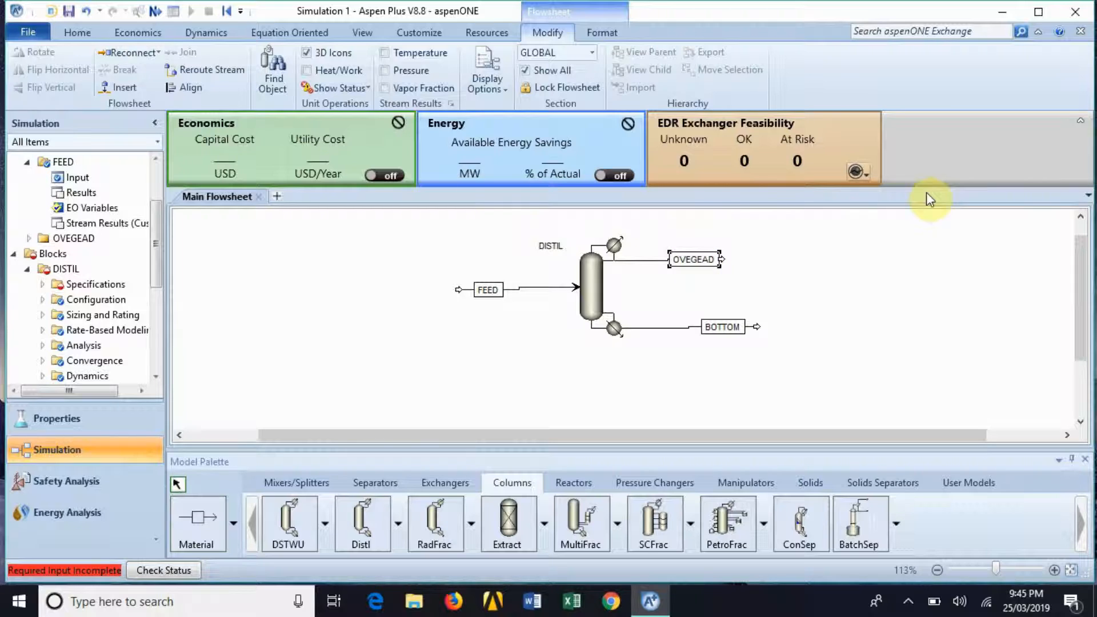
pyautogui.click(693, 259)
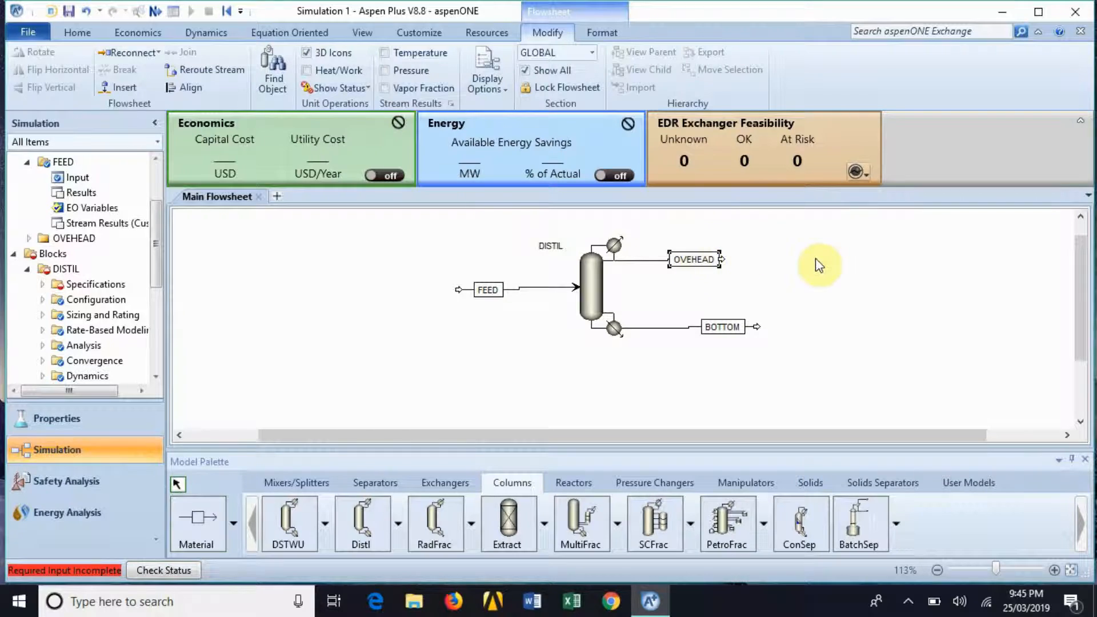
pyautogui.click(66, 269)
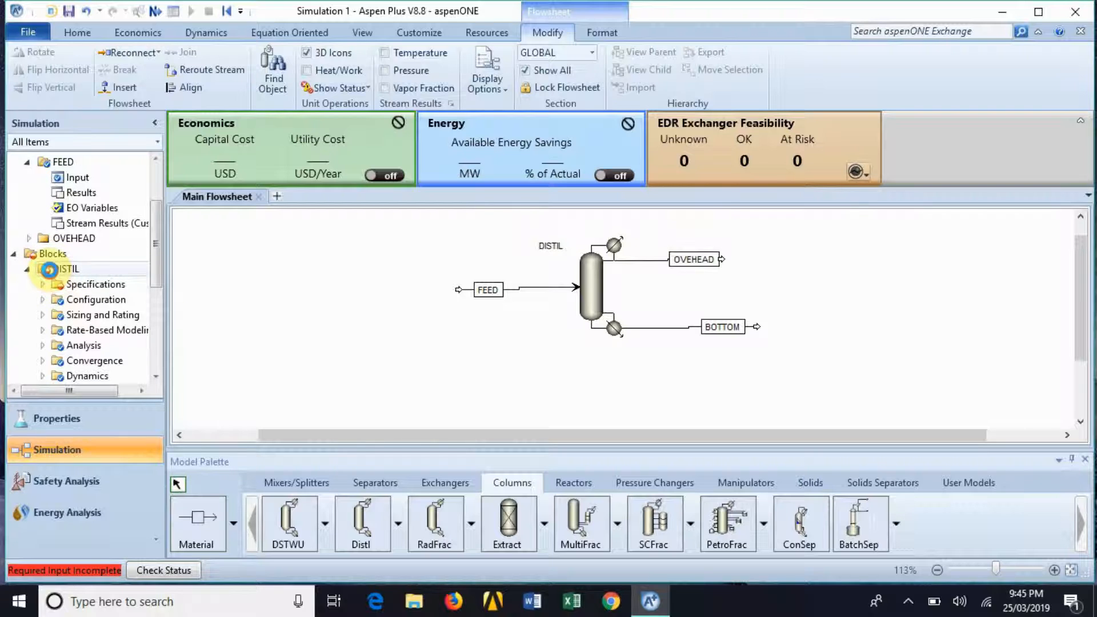
# Give DISTIL a total condenser and a 30 kg/hr mass distillate rate.
pyautogui.doubleClick(66, 269)
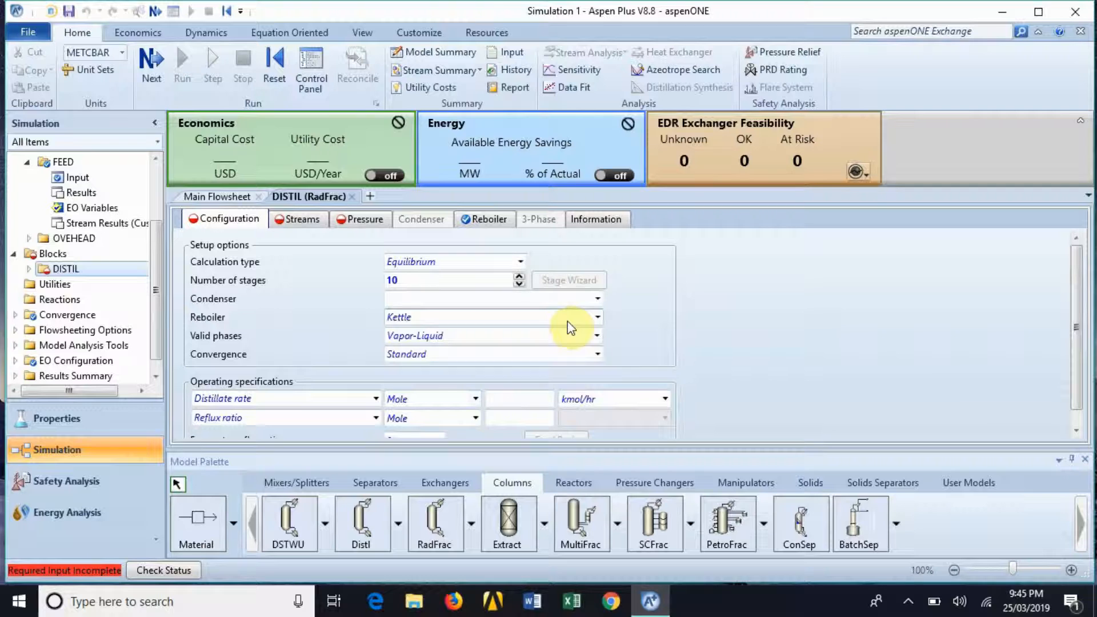
pyautogui.click(596, 299)
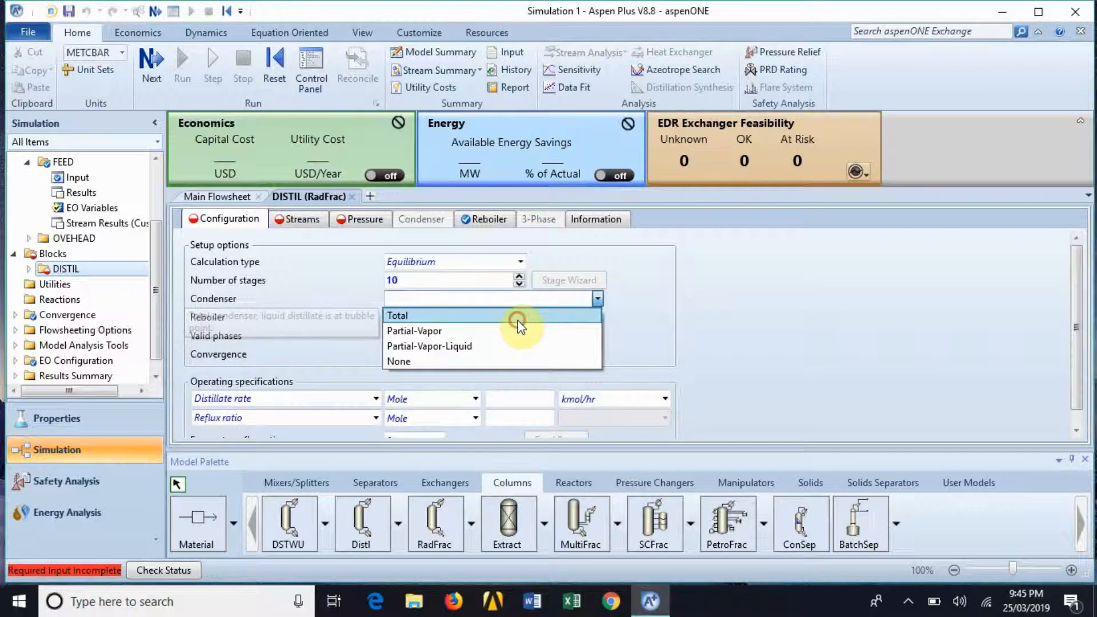
pyautogui.click(396, 316)
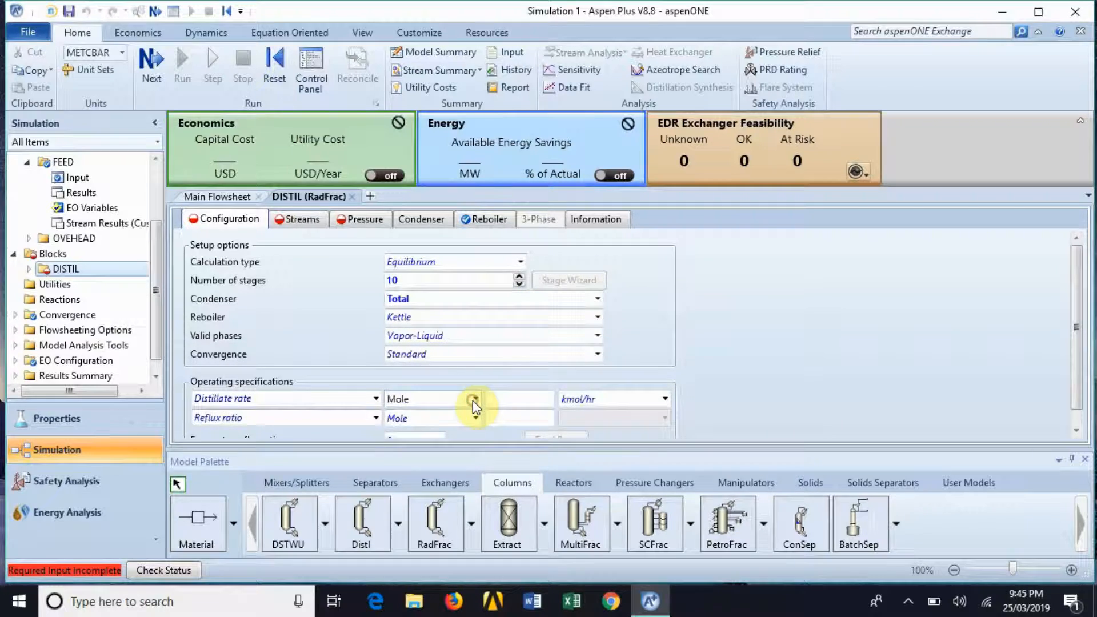
pyautogui.click(475, 399)
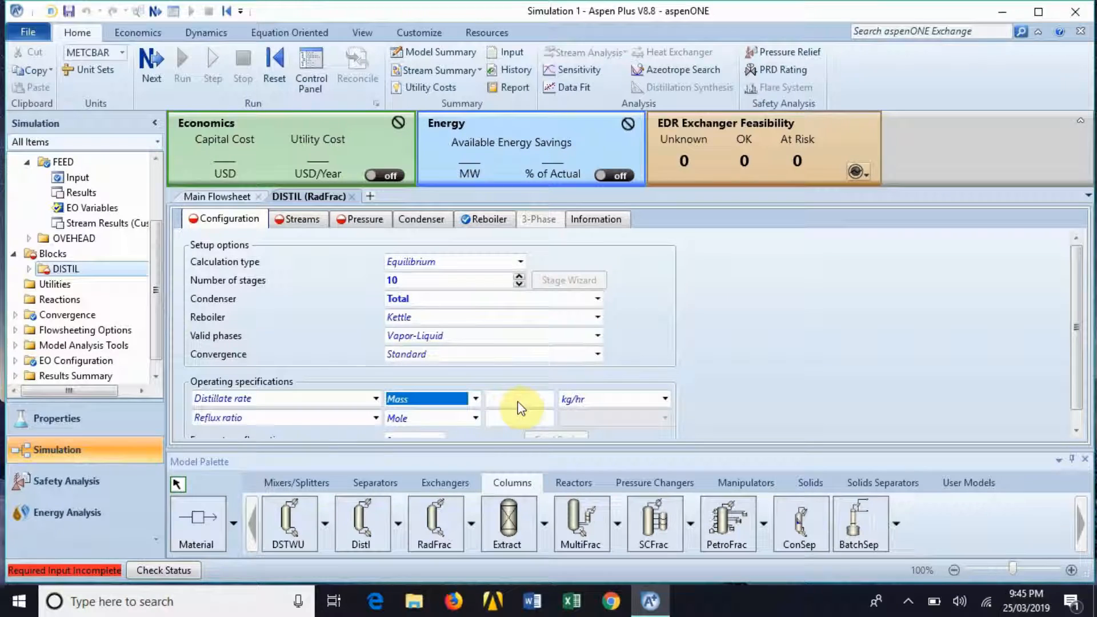
pyautogui.click(519, 399)
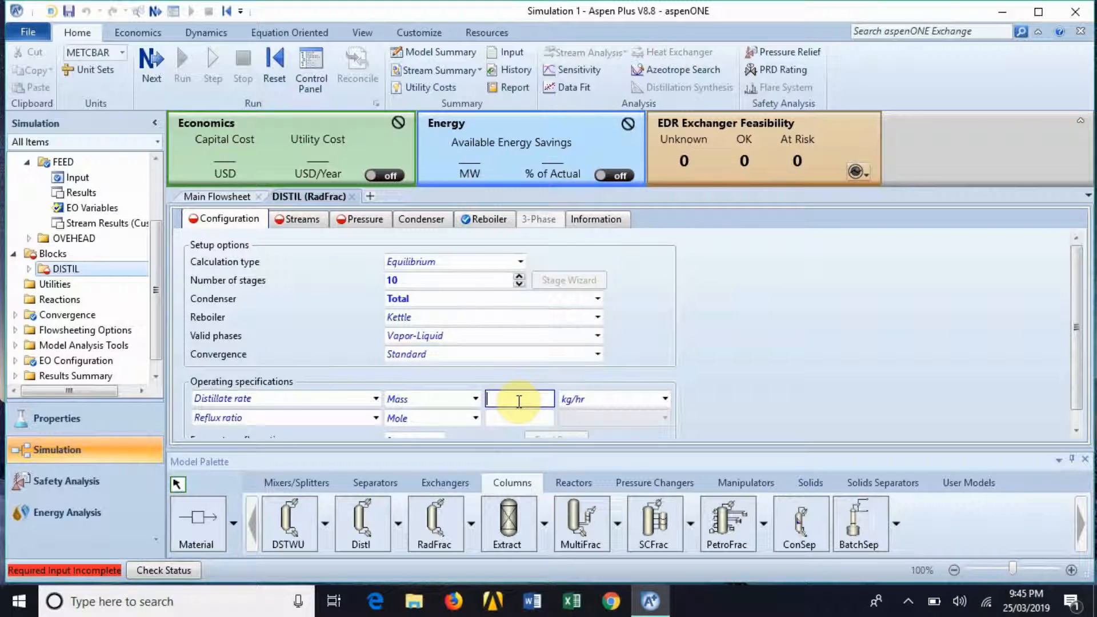
pyautogui.write('30')
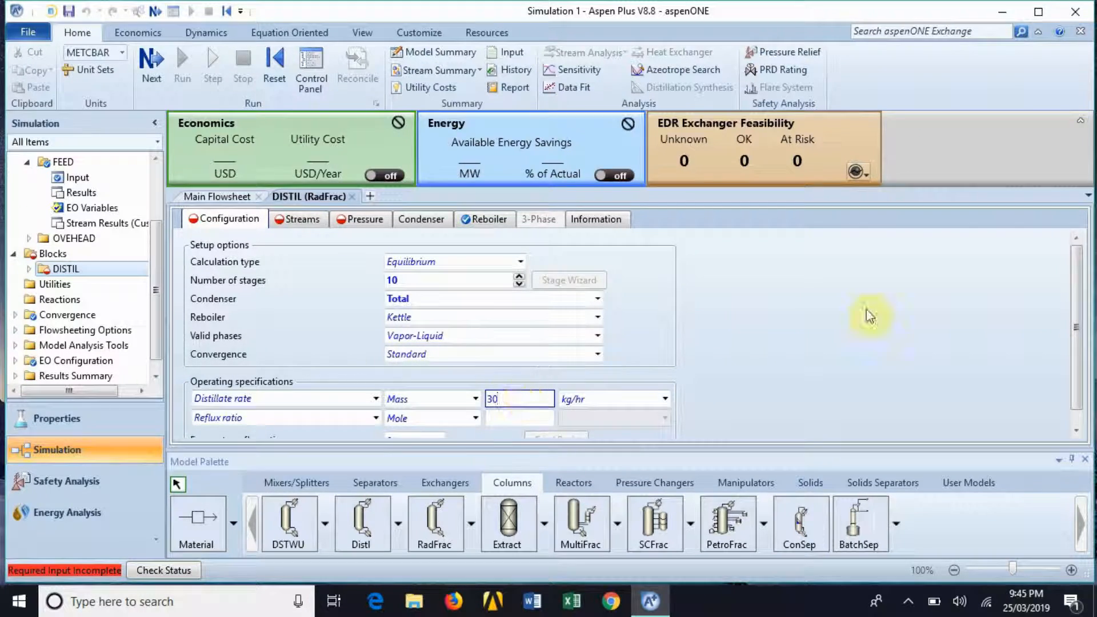
pyautogui.moveTo(480, 423)
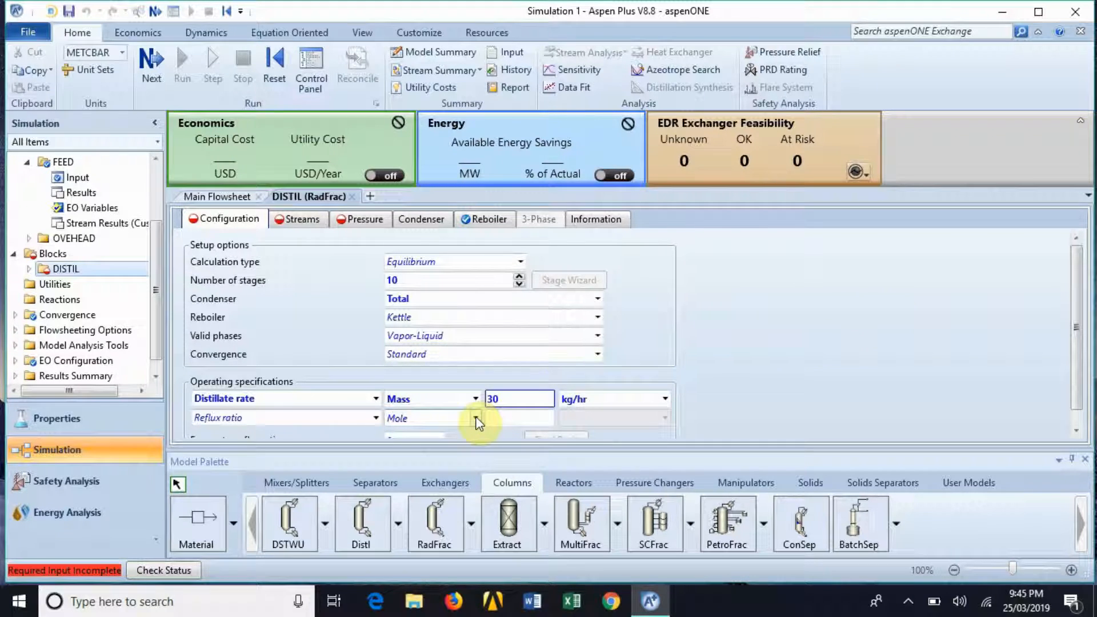
# Set the DISTIL reflux ratio to 1 on a mole basis.
pyautogui.click(475, 418)
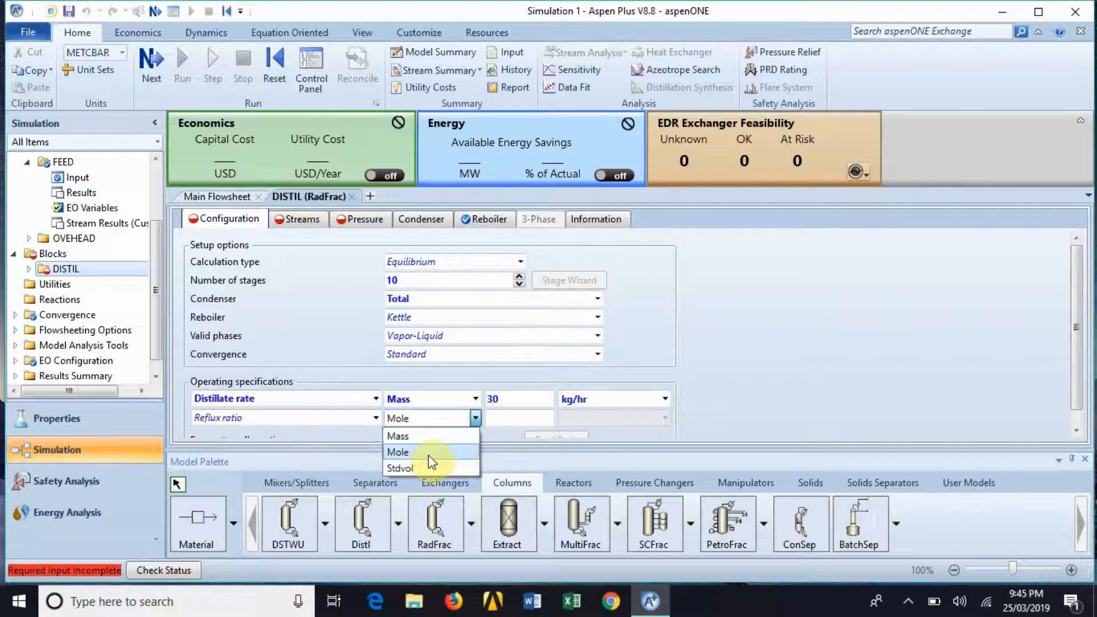
pyautogui.click(398, 452)
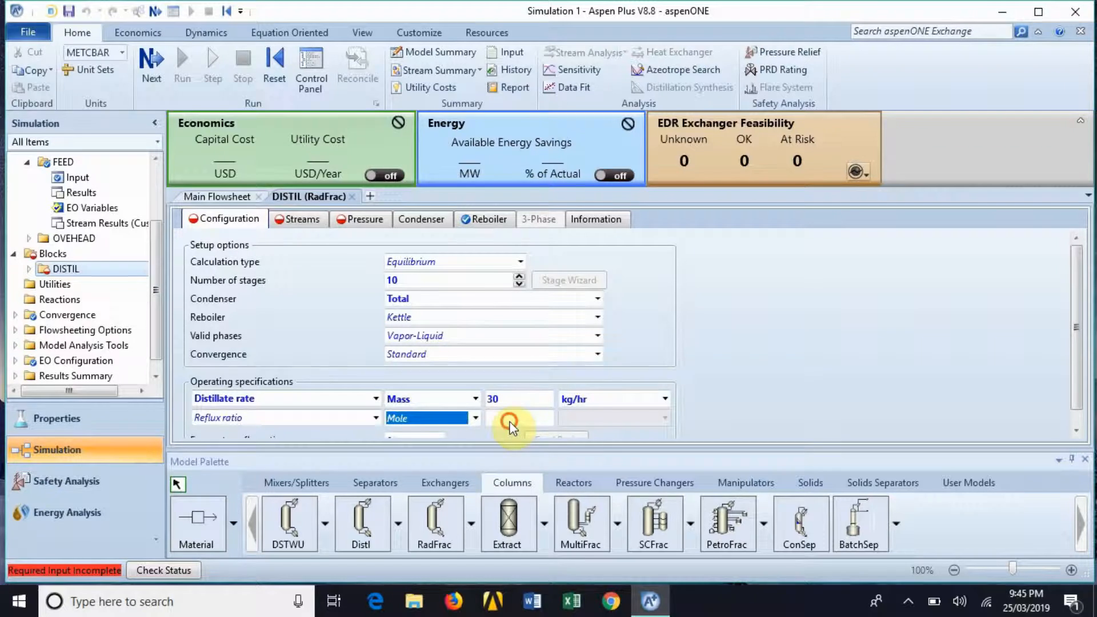
pyautogui.click(518, 417)
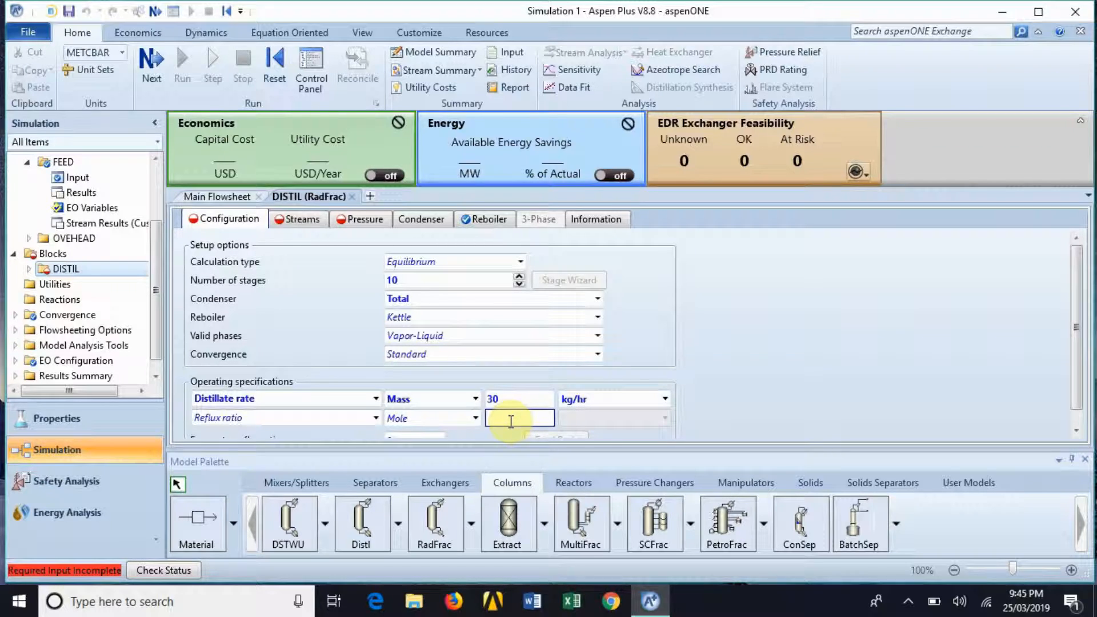
pyautogui.write('1')
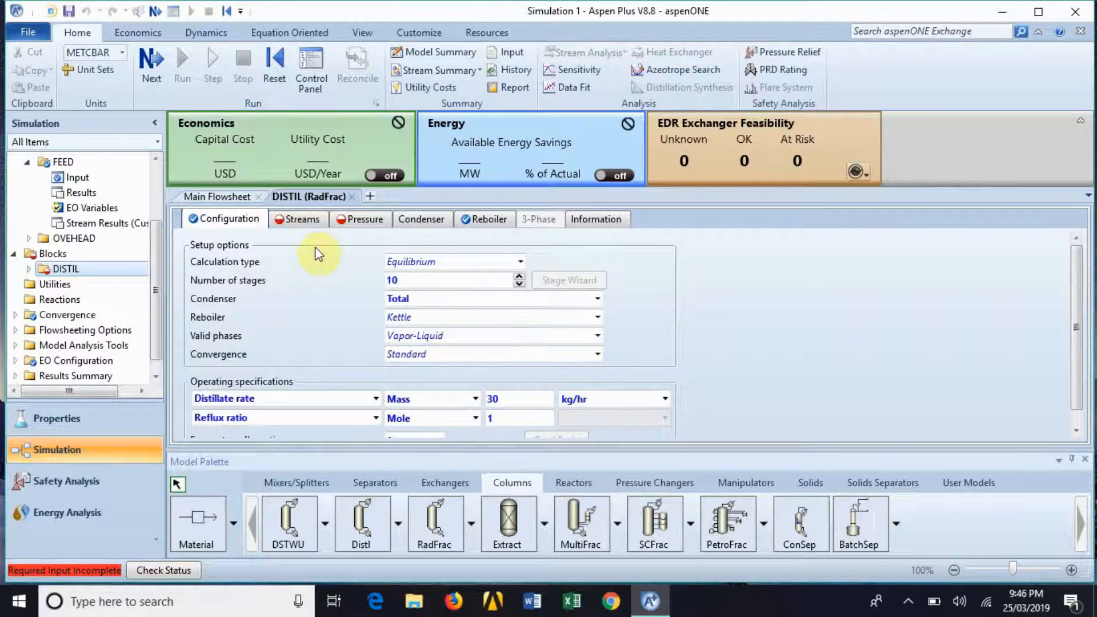
pyautogui.click(301, 219)
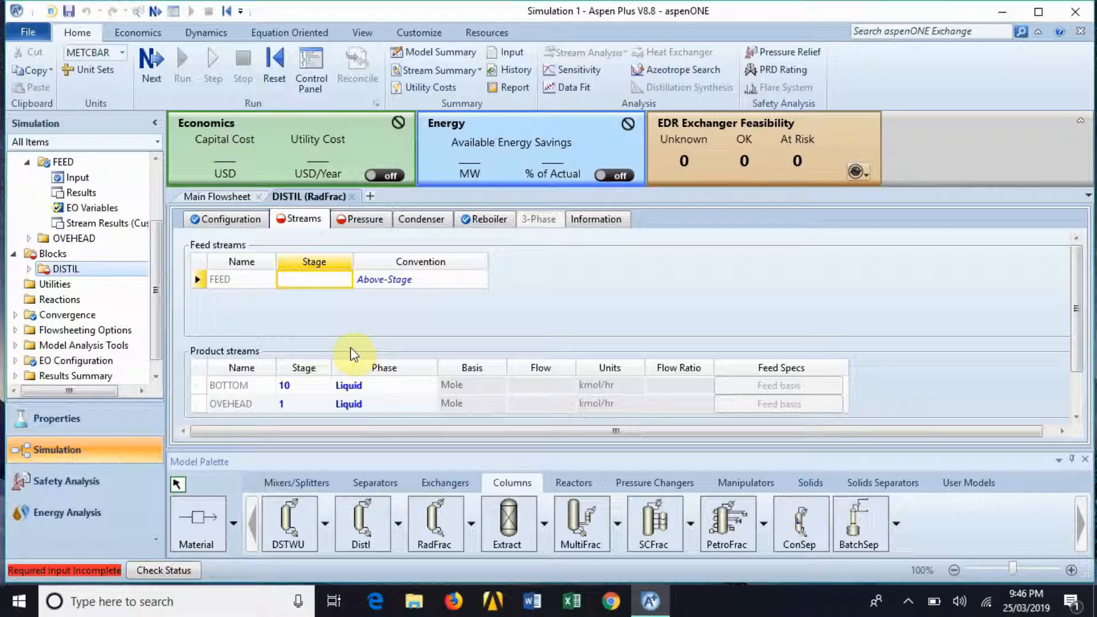
pyautogui.moveTo(258, 320)
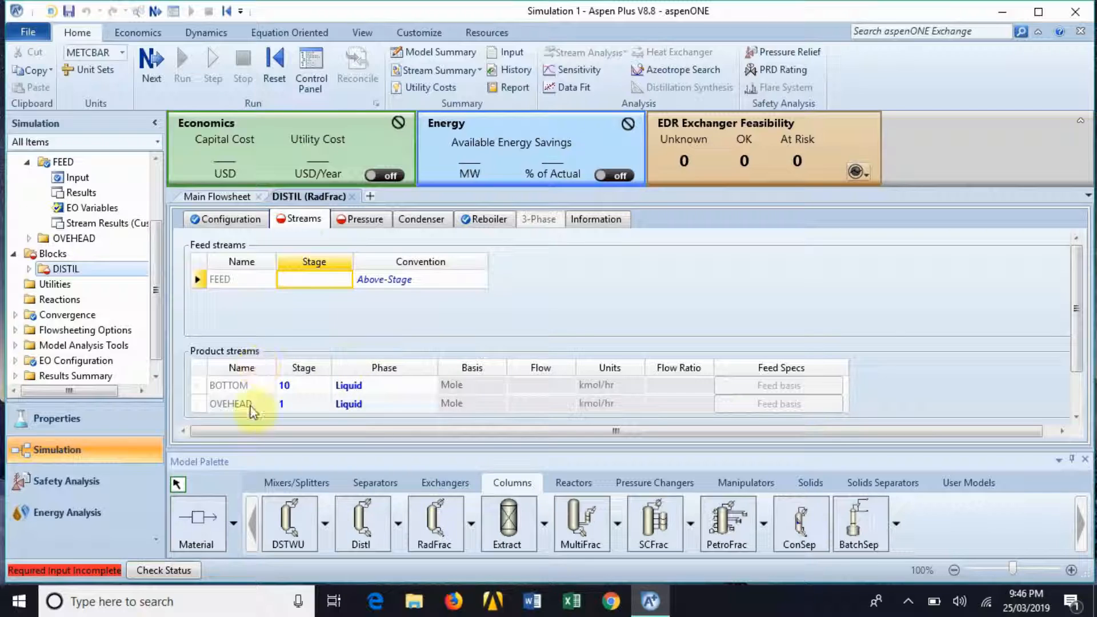
pyautogui.moveTo(231, 392)
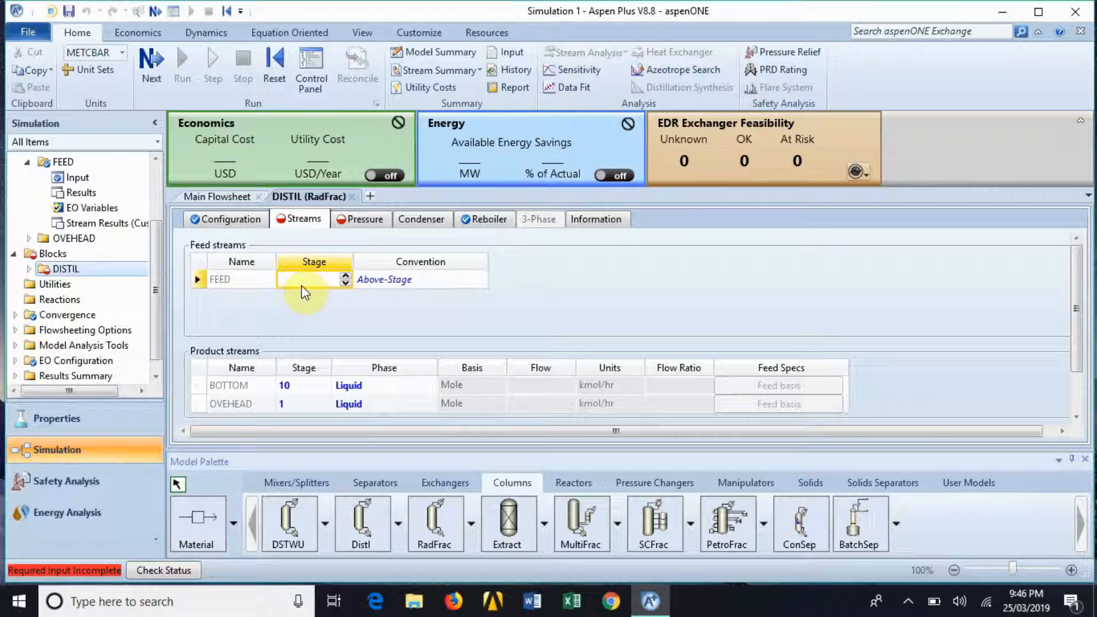
# Enter FEED on stage 6 with the On-Stage feed convention.
pyautogui.write('6')
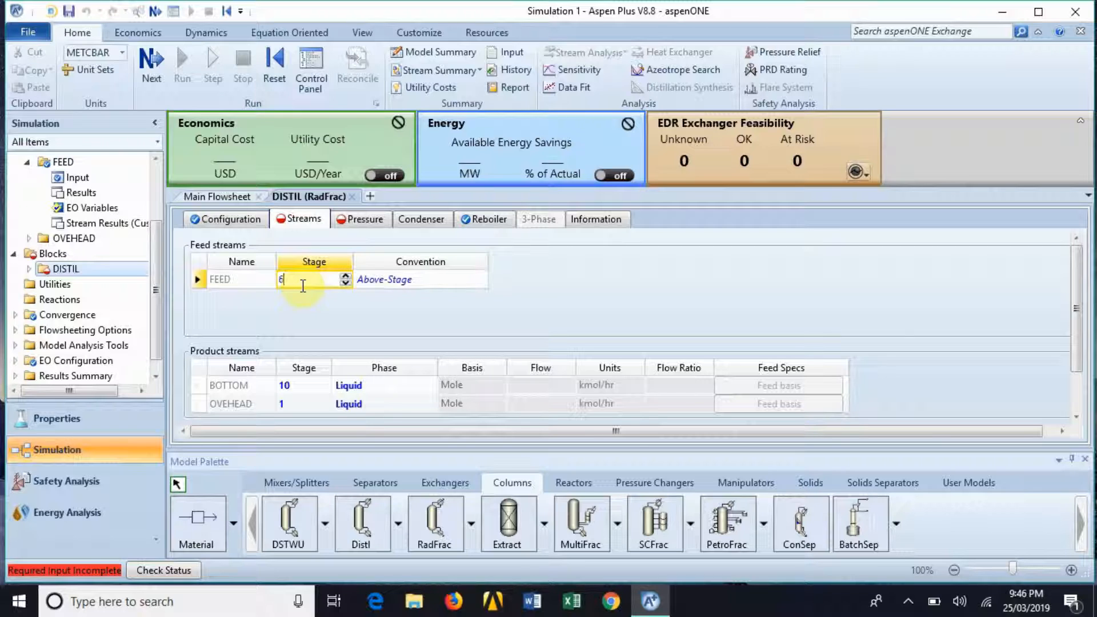
pyautogui.click(420, 280)
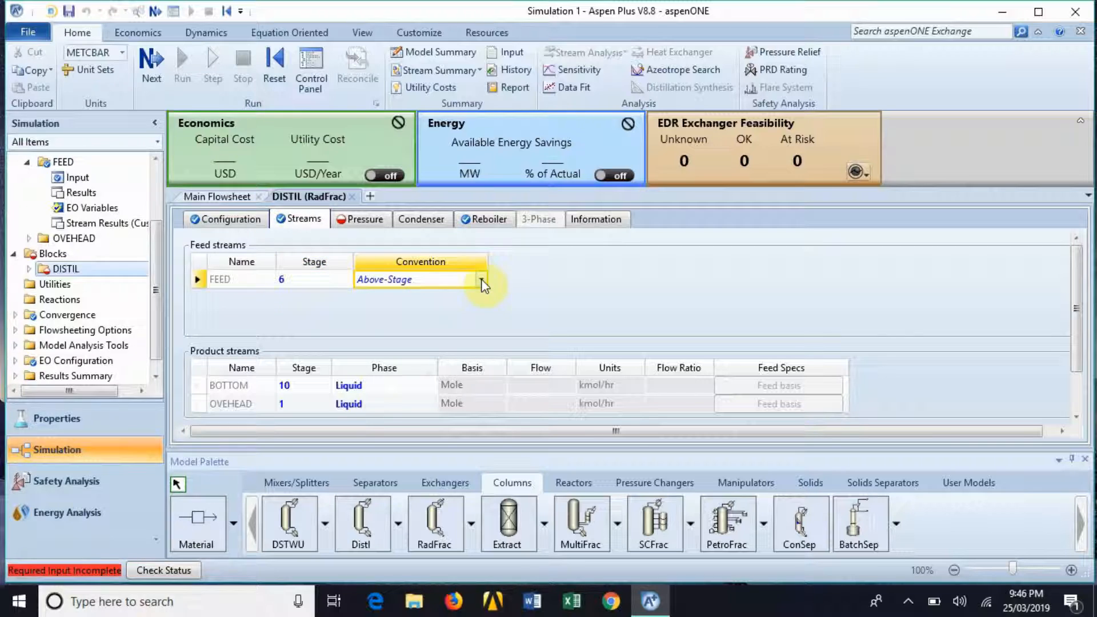
pyautogui.click(481, 280)
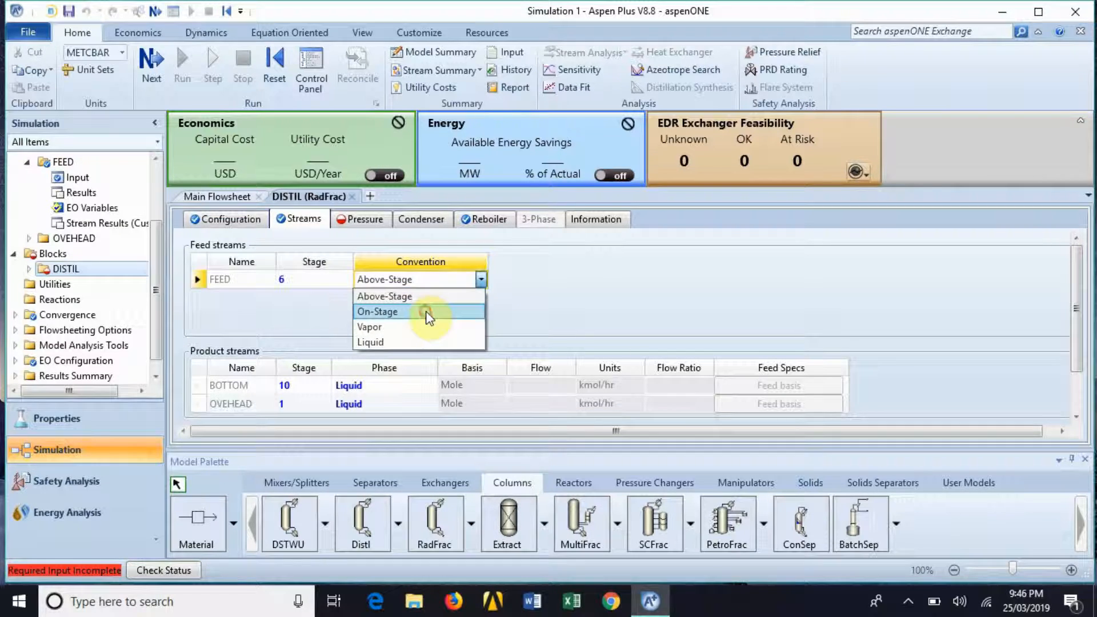
pyautogui.click(378, 312)
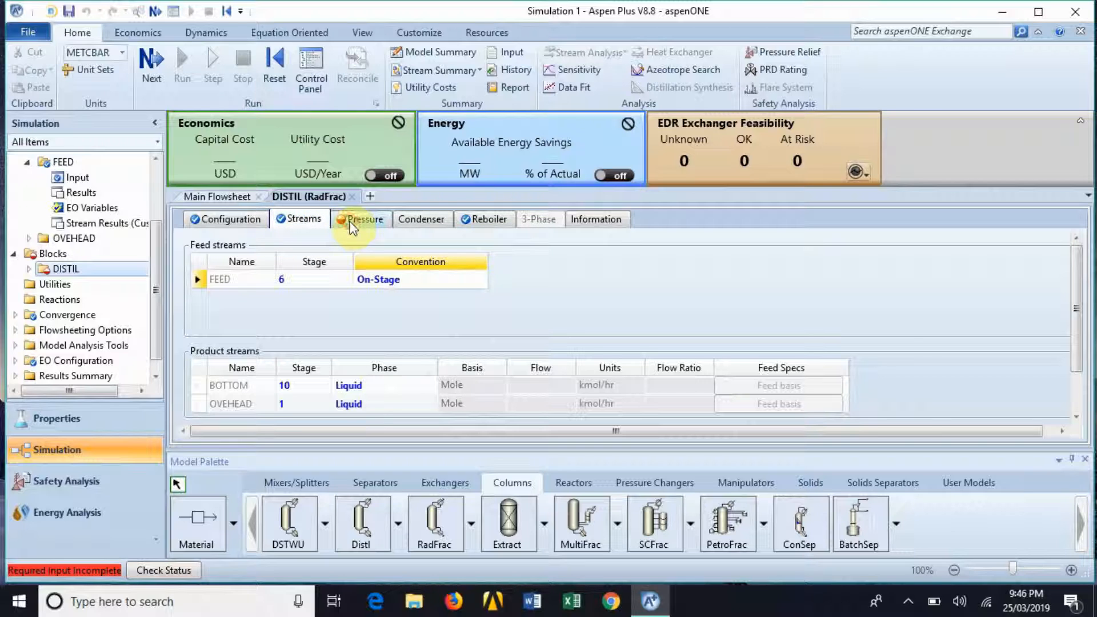
# Enter 1.01 bar as the Stage 1 condenser pressure and close the DISTIL form.
pyautogui.click(361, 218)
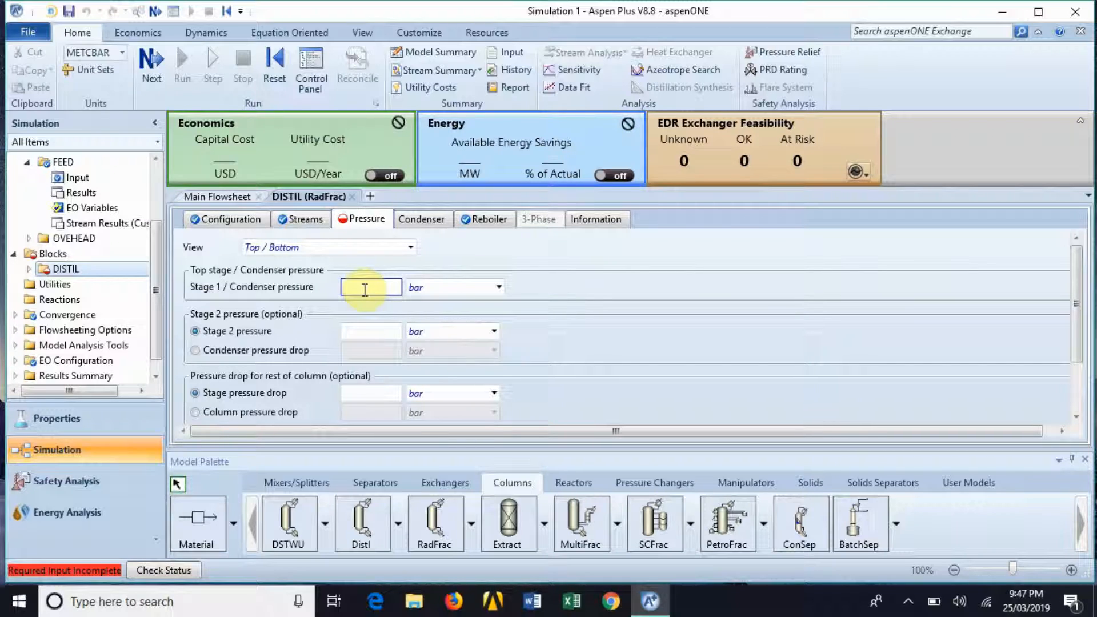
pyautogui.click(371, 287)
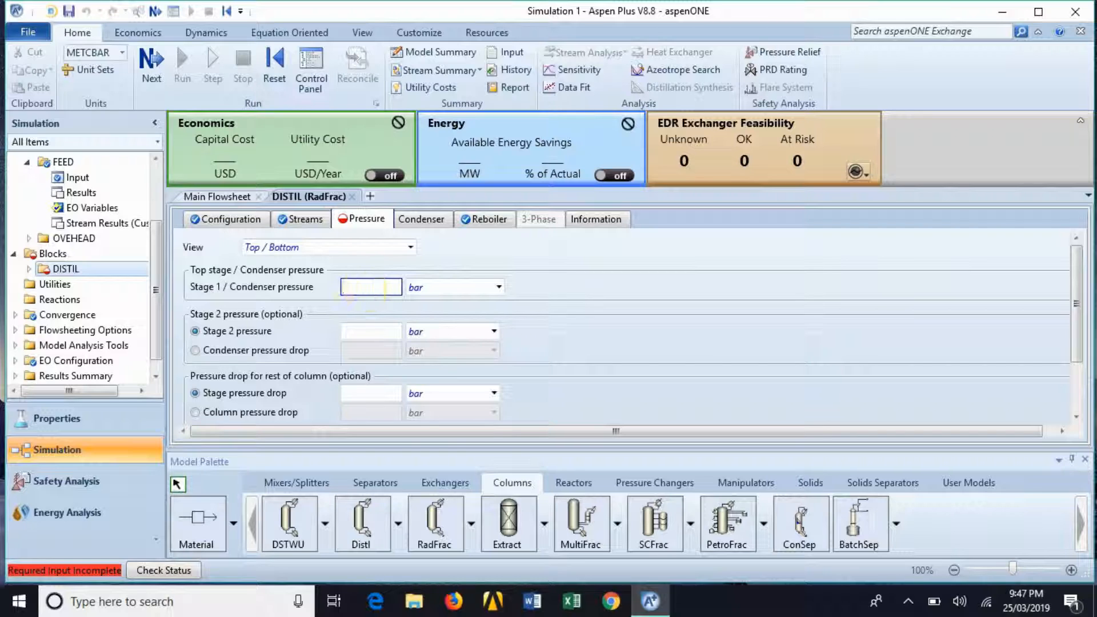
pyautogui.write('1.01')
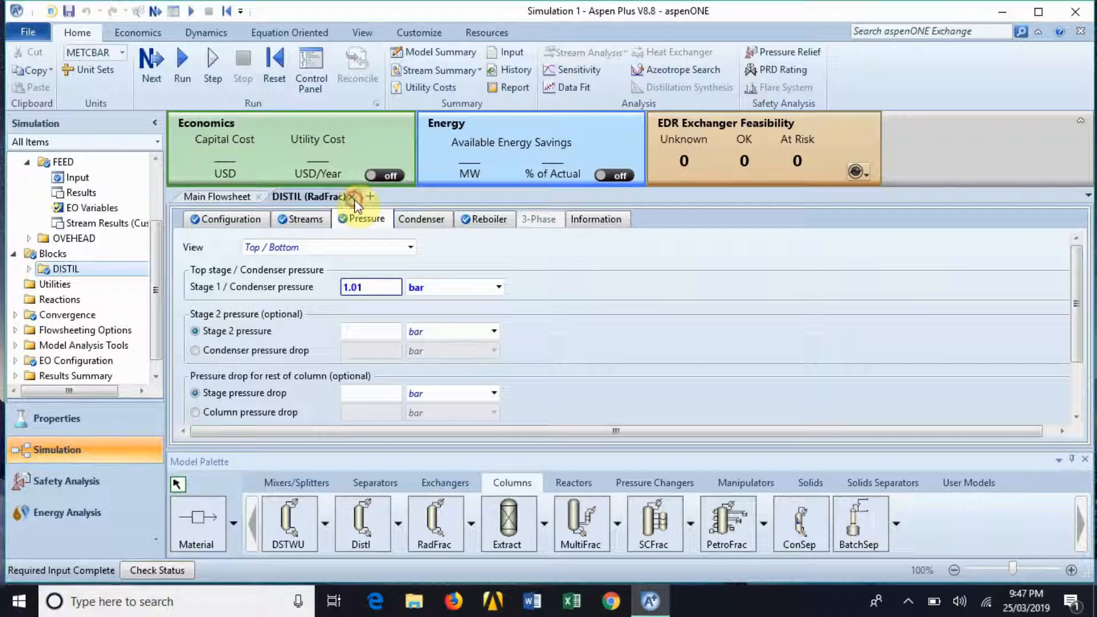
pyautogui.click(355, 197)
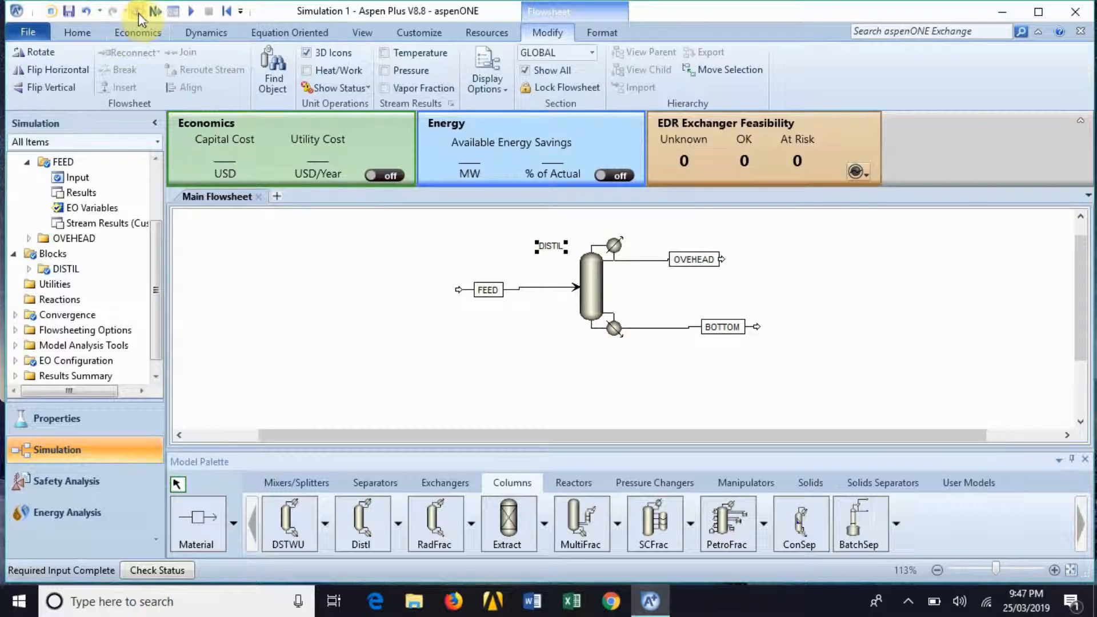
# Confirm required input is complete and run the DISTIL flowsheet simulation.
pyautogui.click(77, 32)
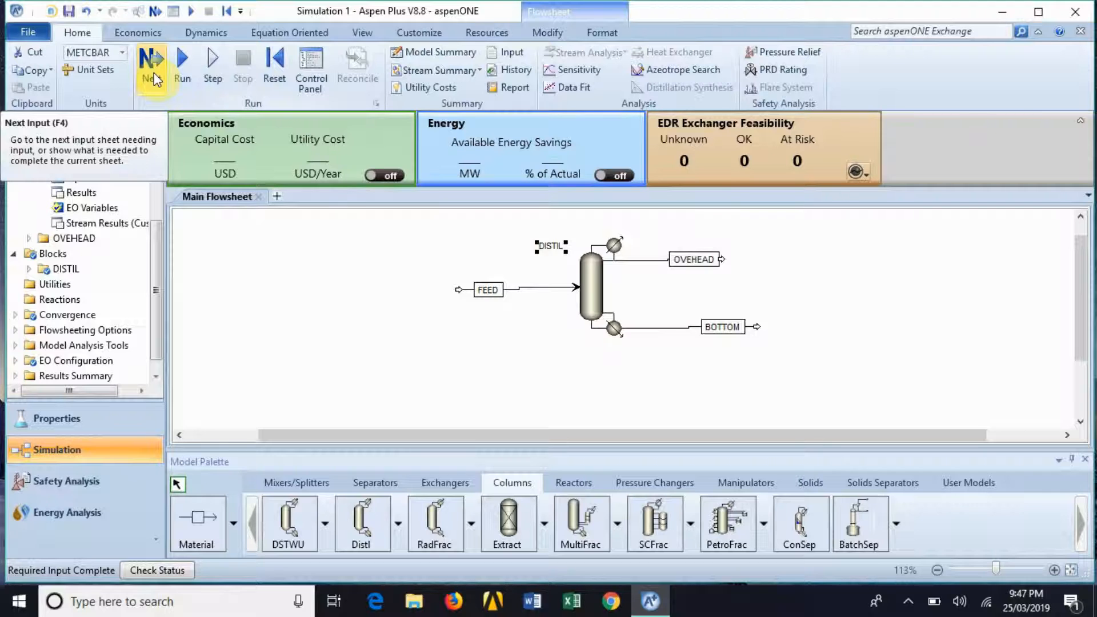
pyautogui.click(151, 66)
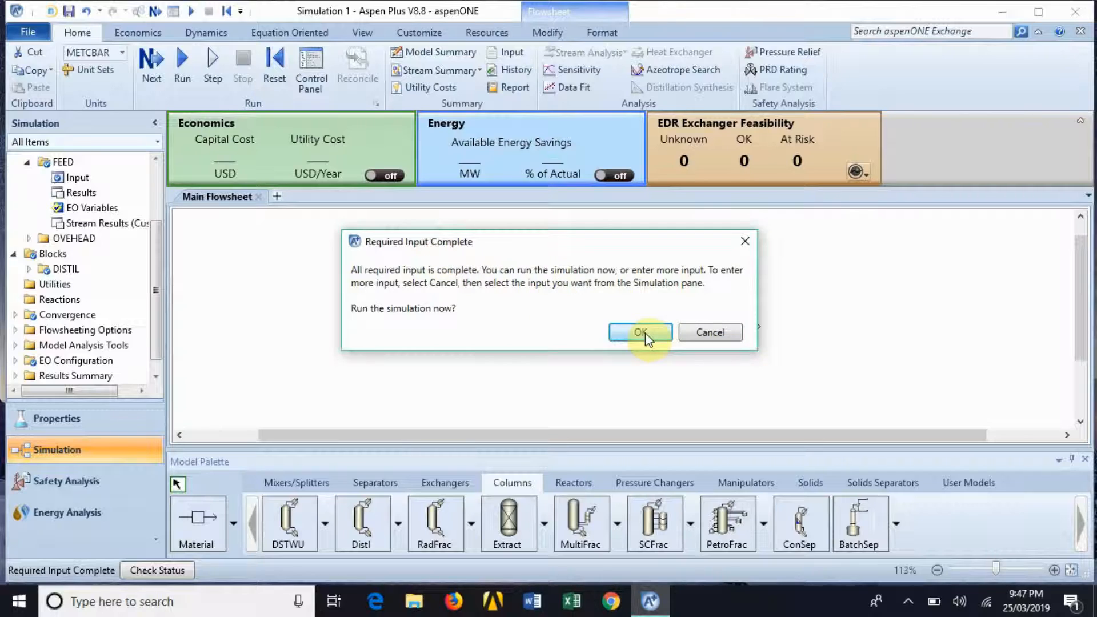
pyautogui.click(639, 331)
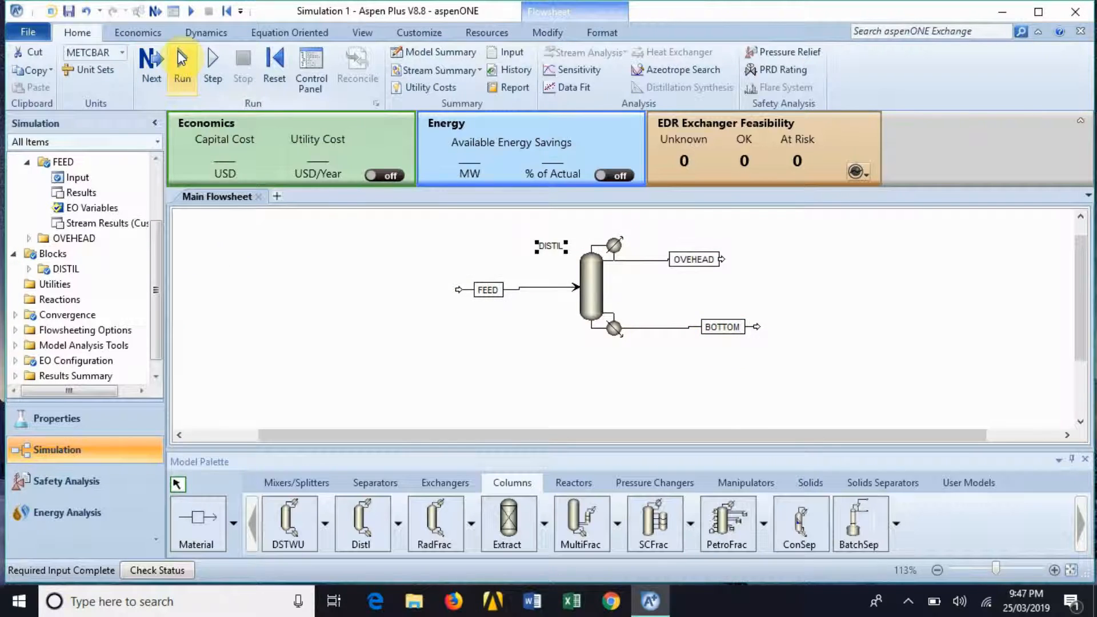
pyautogui.click(181, 66)
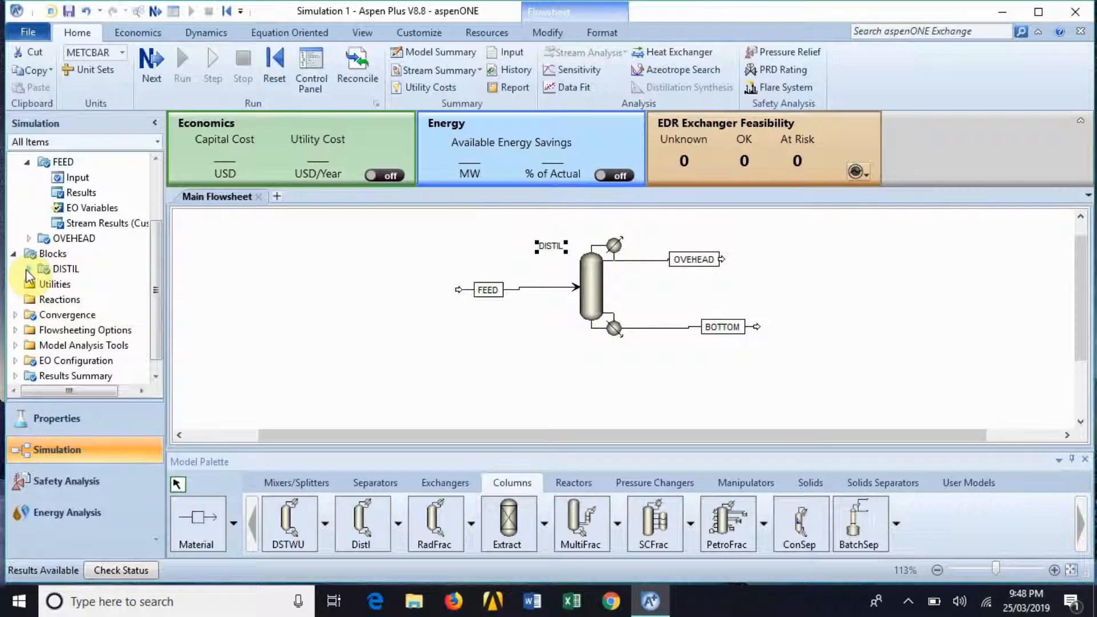
pyautogui.click(41, 269)
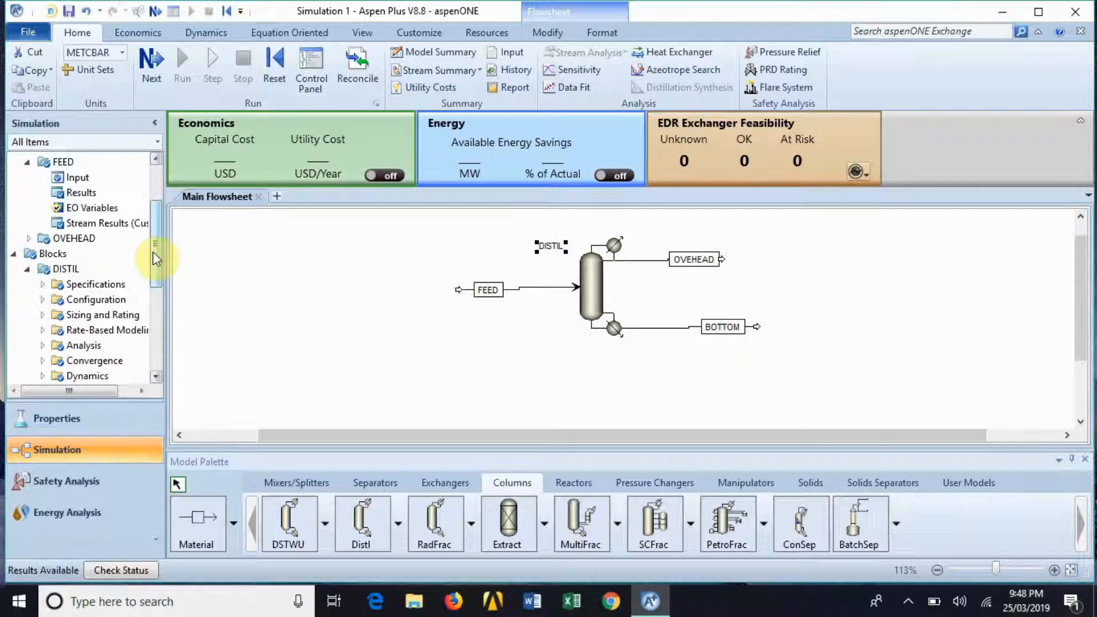
pyautogui.scroll(-3)
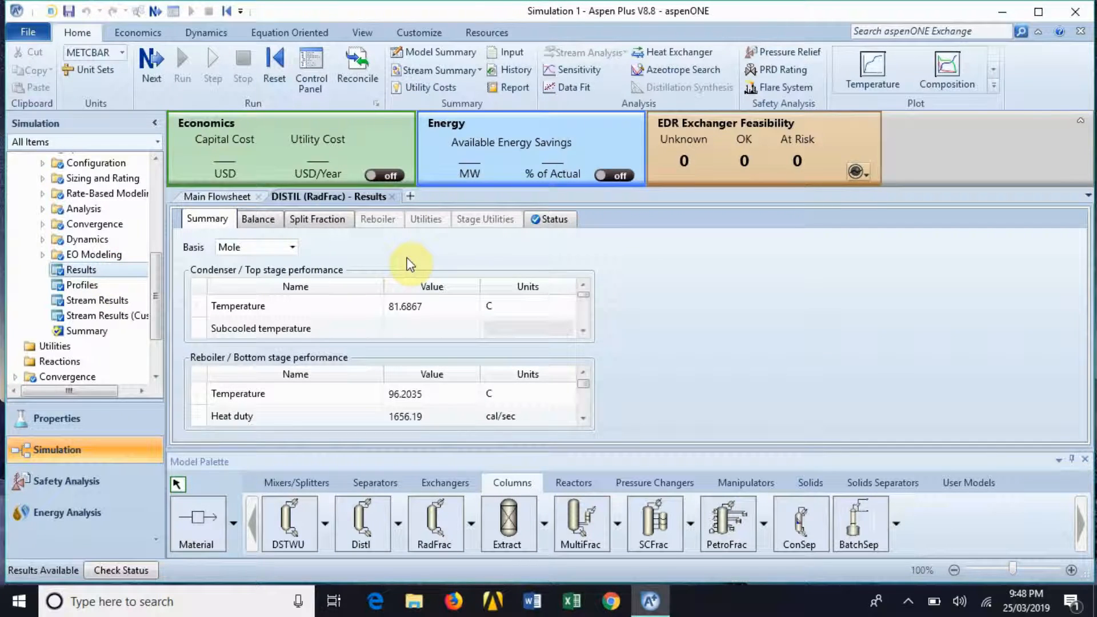
pyautogui.moveTo(748, 183)
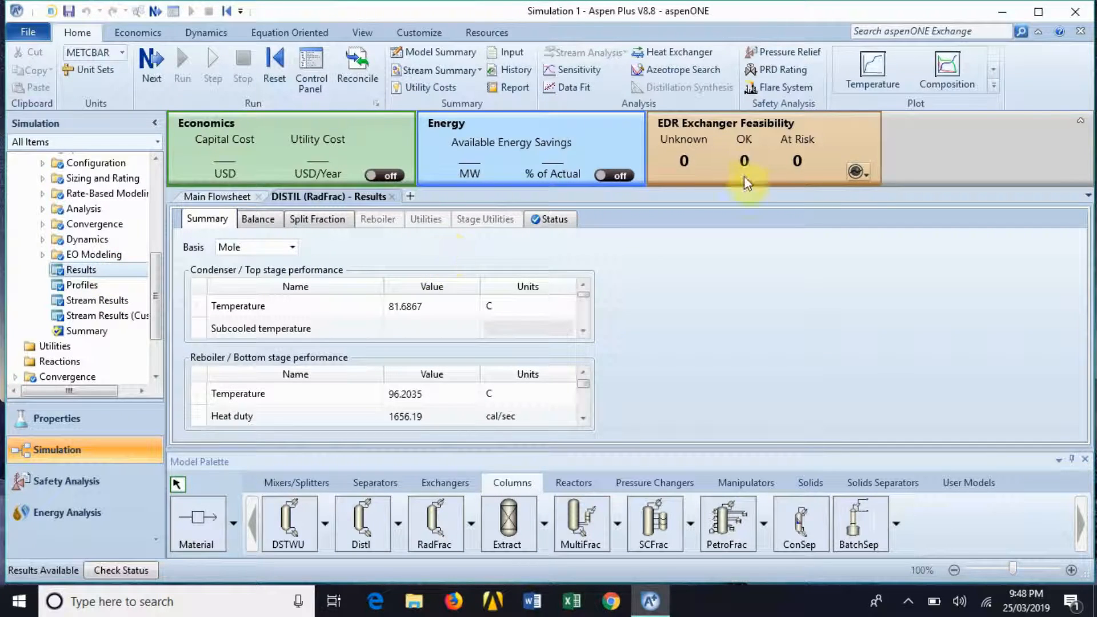
pyautogui.moveTo(947, 70)
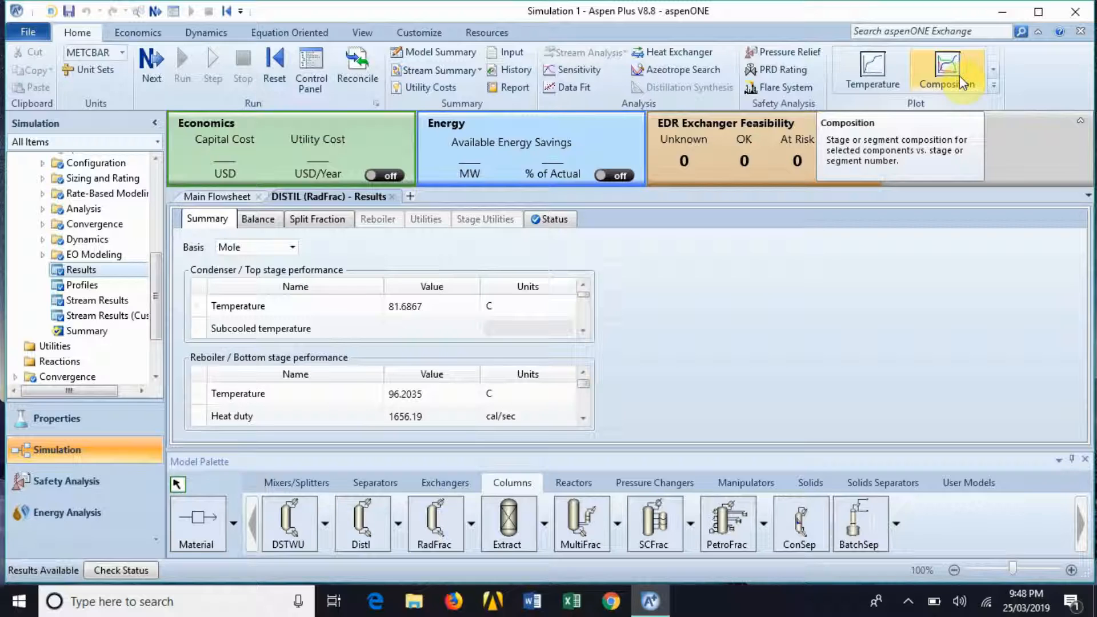
pyautogui.click(946, 66)
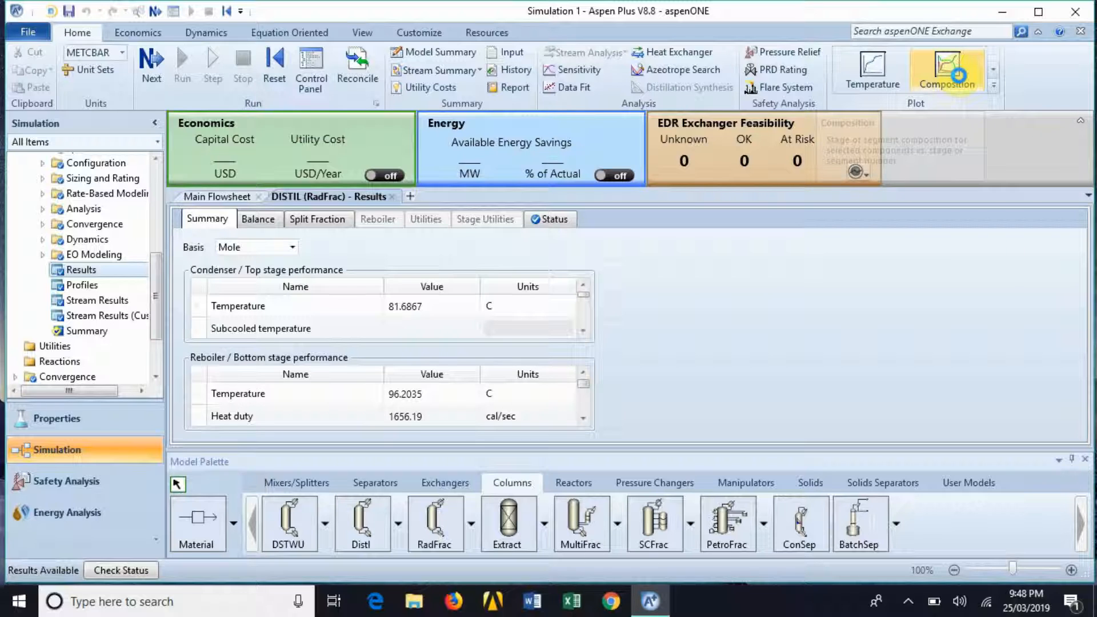
pyautogui.click(946, 69)
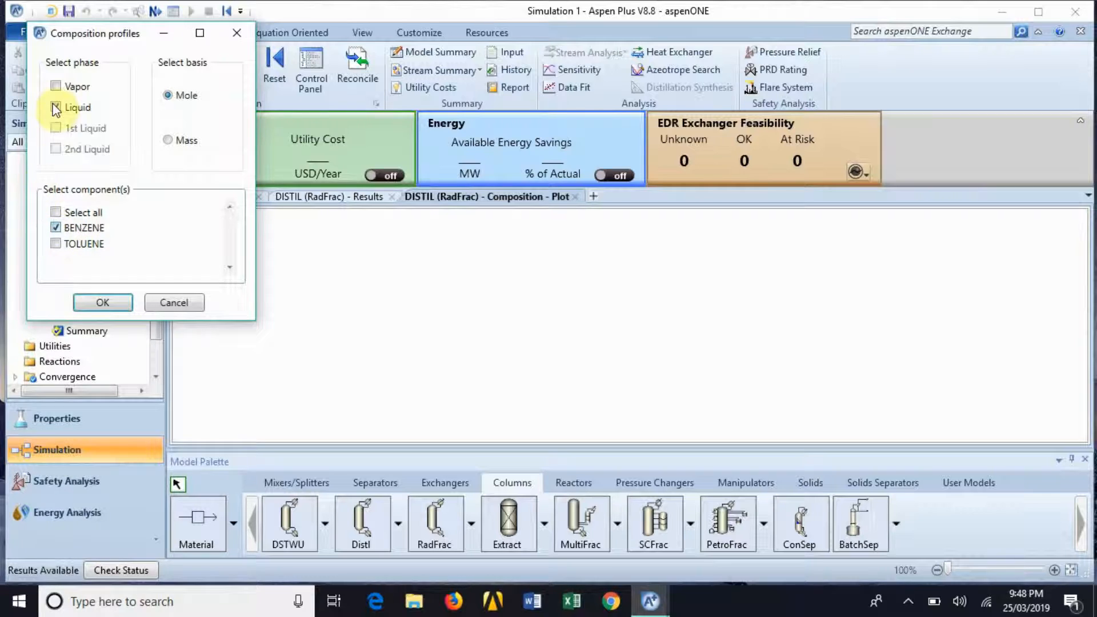
pyautogui.click(56, 86)
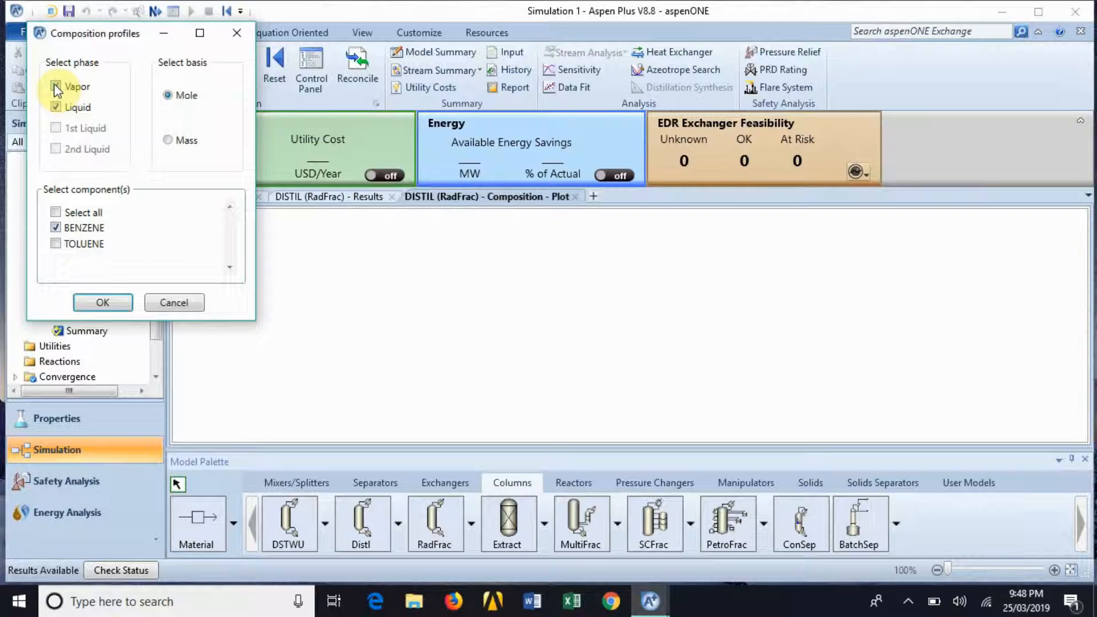
pyautogui.click(56, 86)
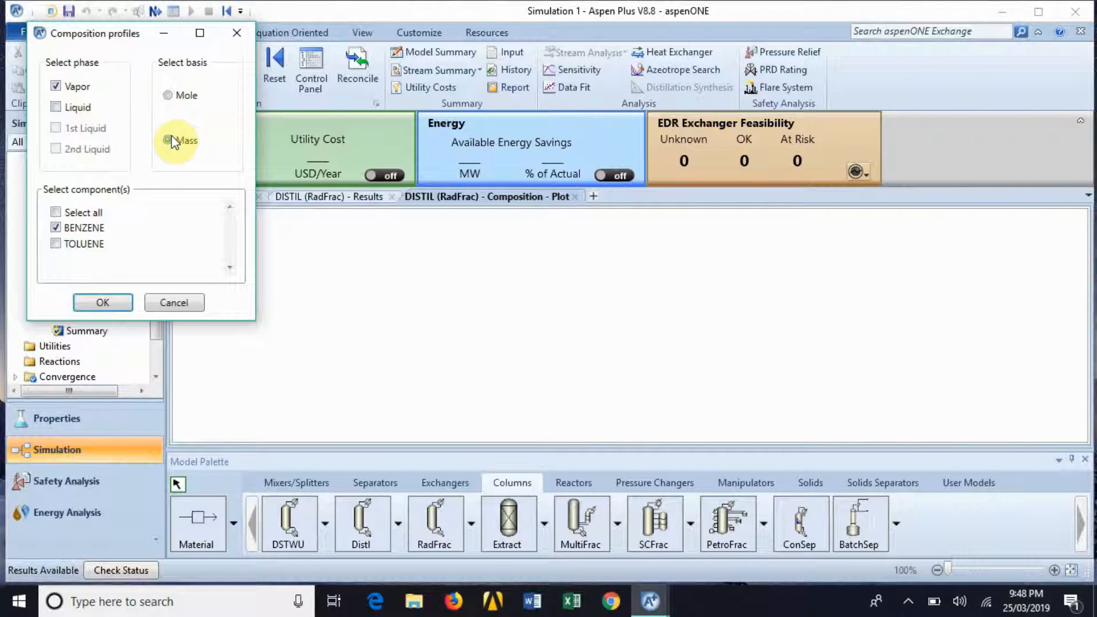
pyautogui.click(102, 302)
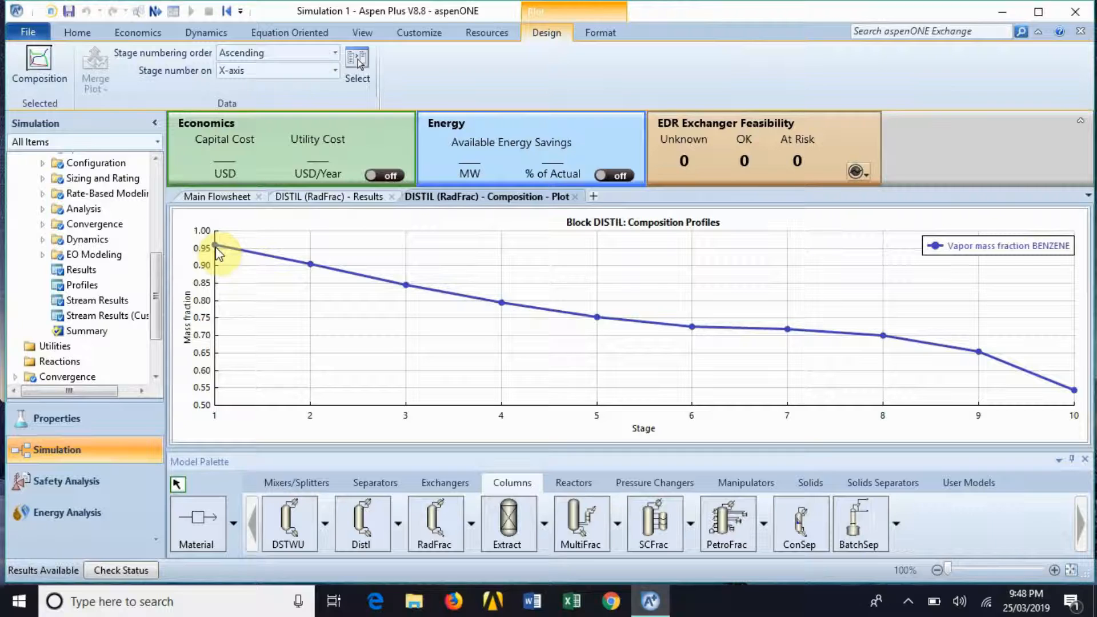
pyautogui.moveTo(219, 250)
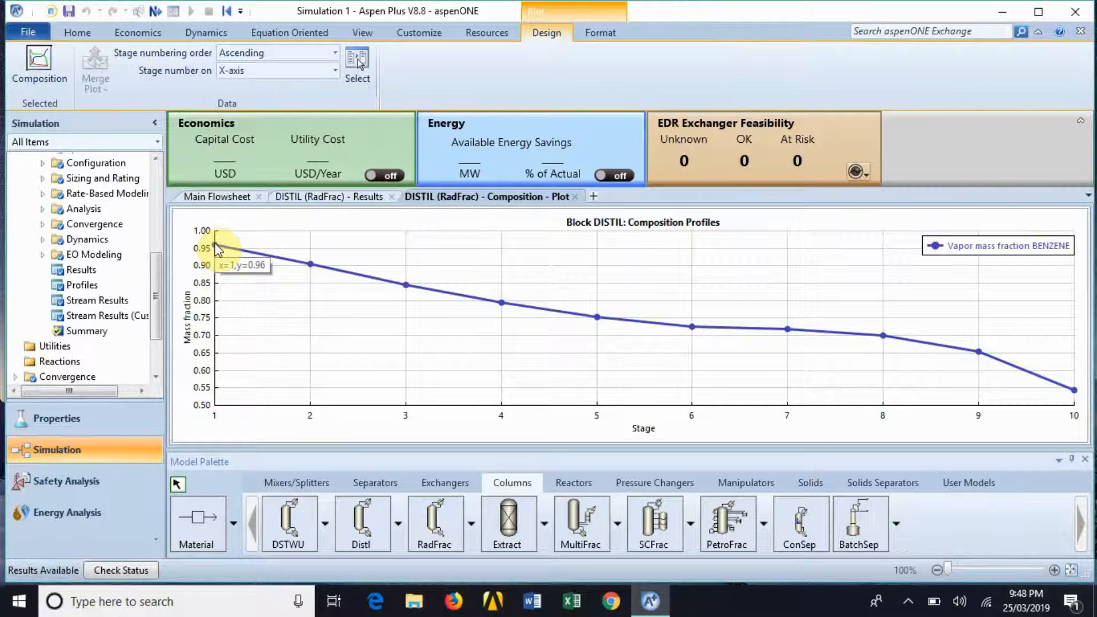
pyautogui.moveTo(221, 252)
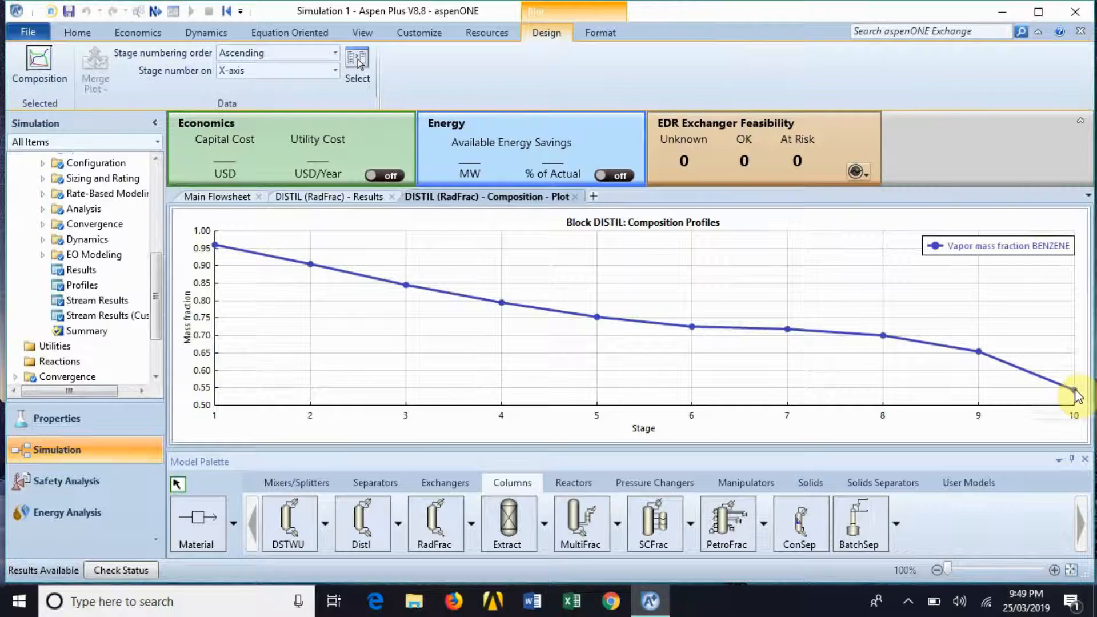
pyautogui.moveTo(1074, 392)
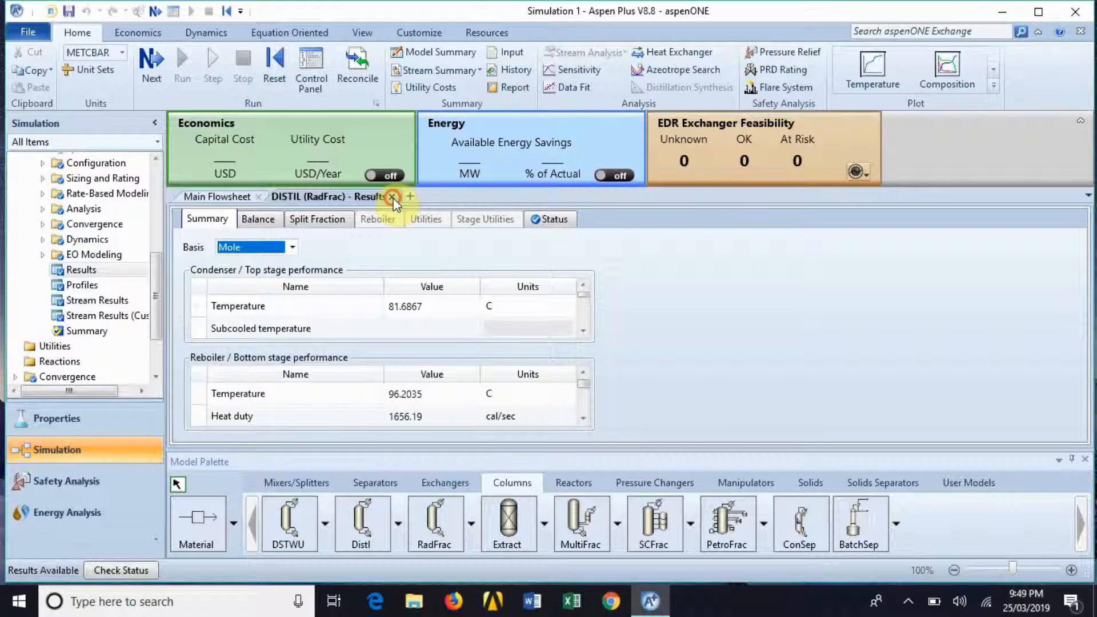
# Change DISTIL's mole reflux ratio from 1 to 2 and rerun the simulation.
pyautogui.click(393, 196)
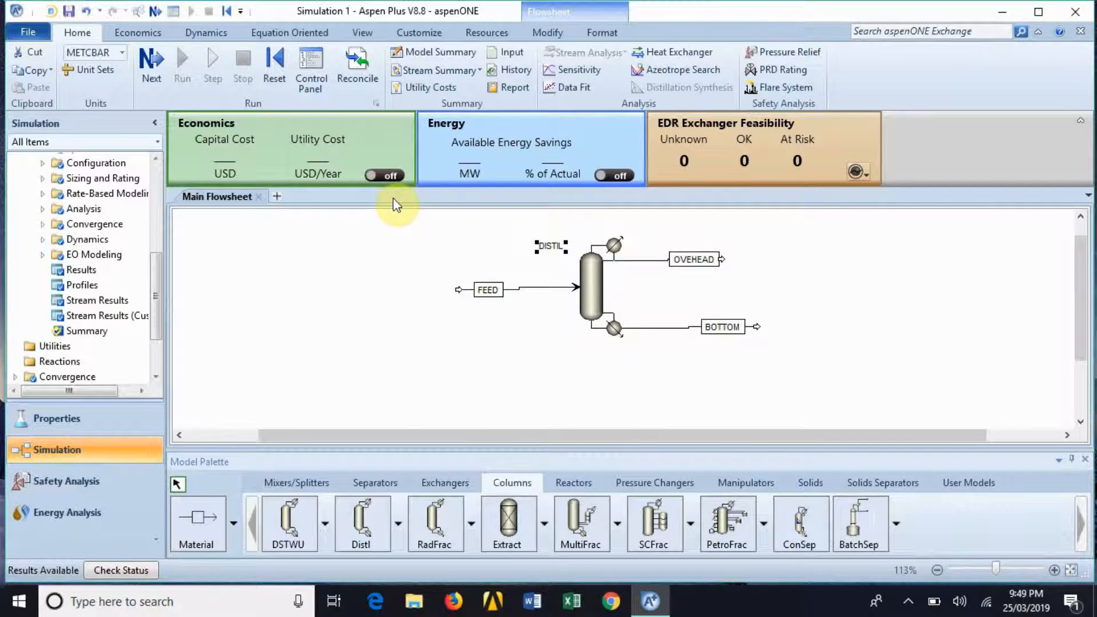
pyautogui.moveTo(166, 289)
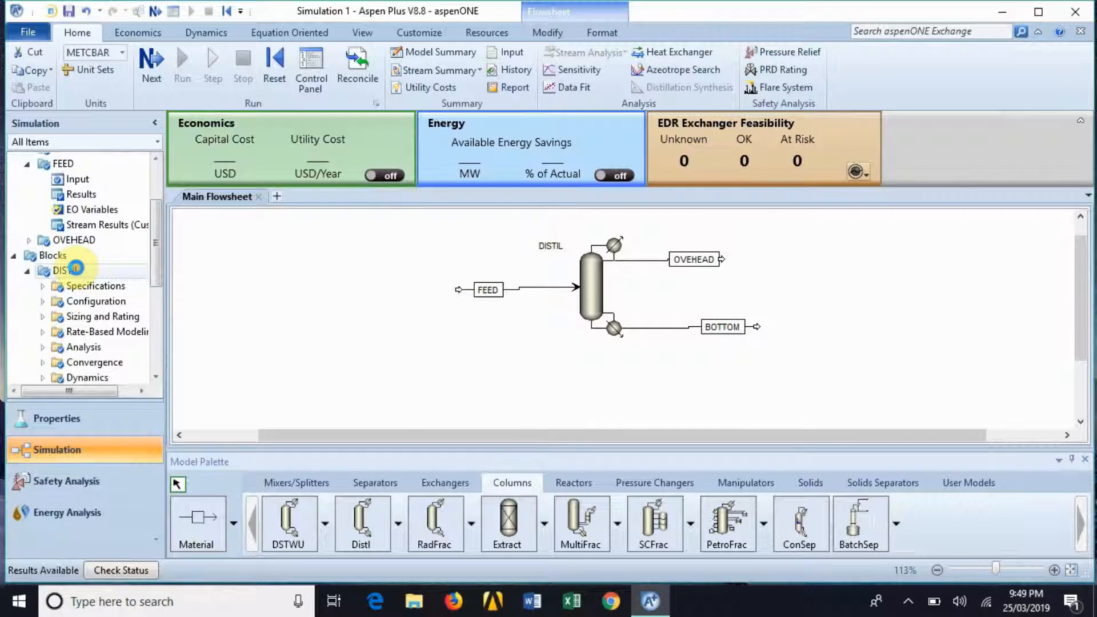
pyautogui.doubleClick(66, 270)
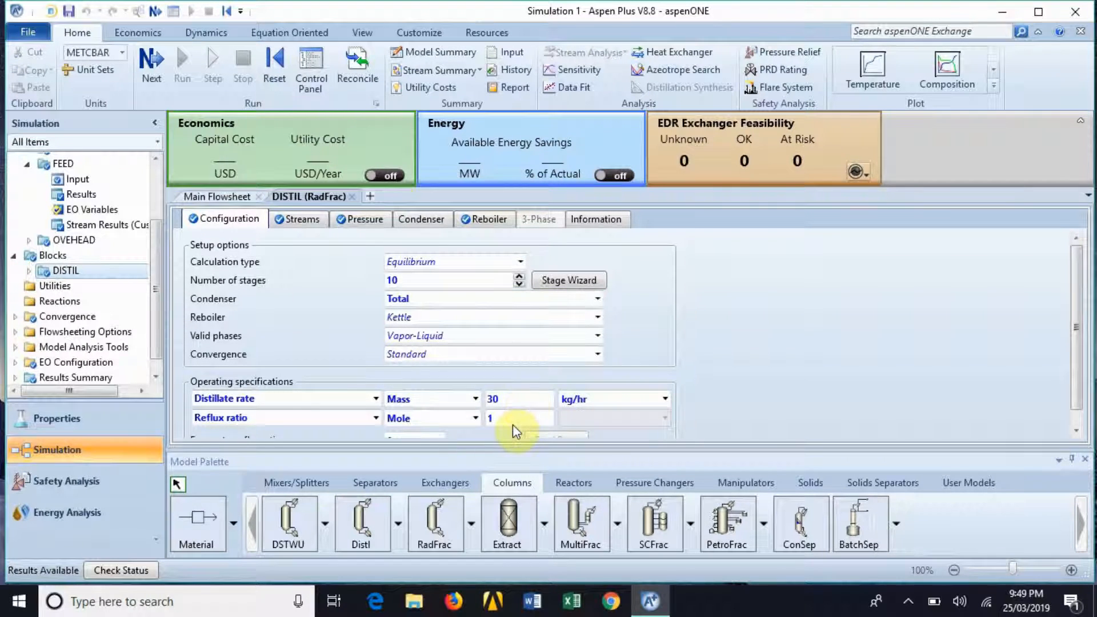
pyautogui.click(518, 418)
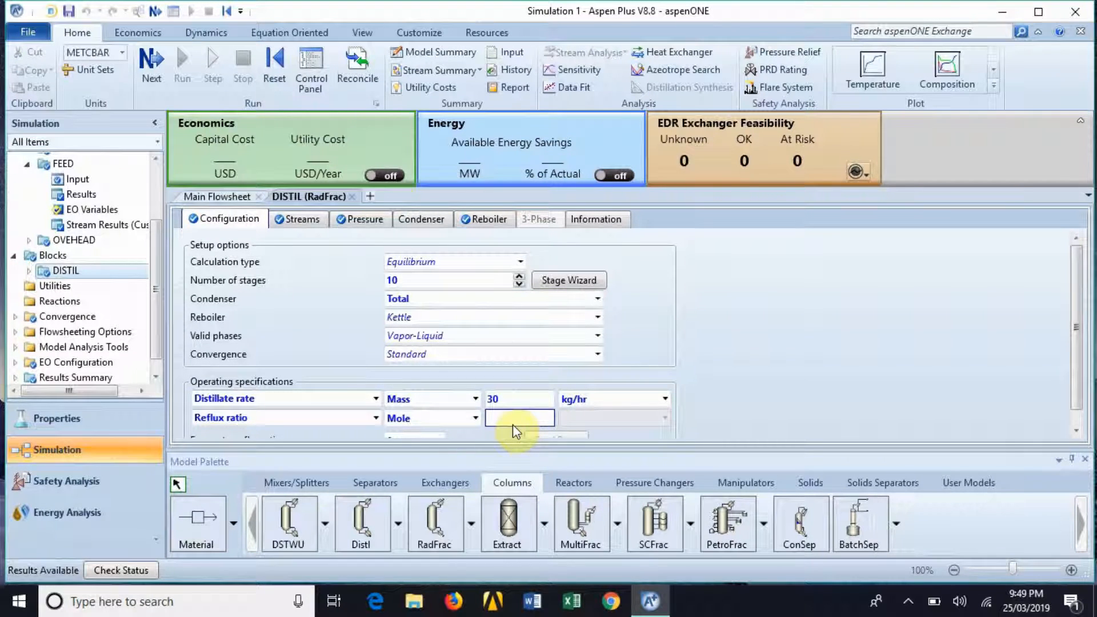
pyautogui.write('2')
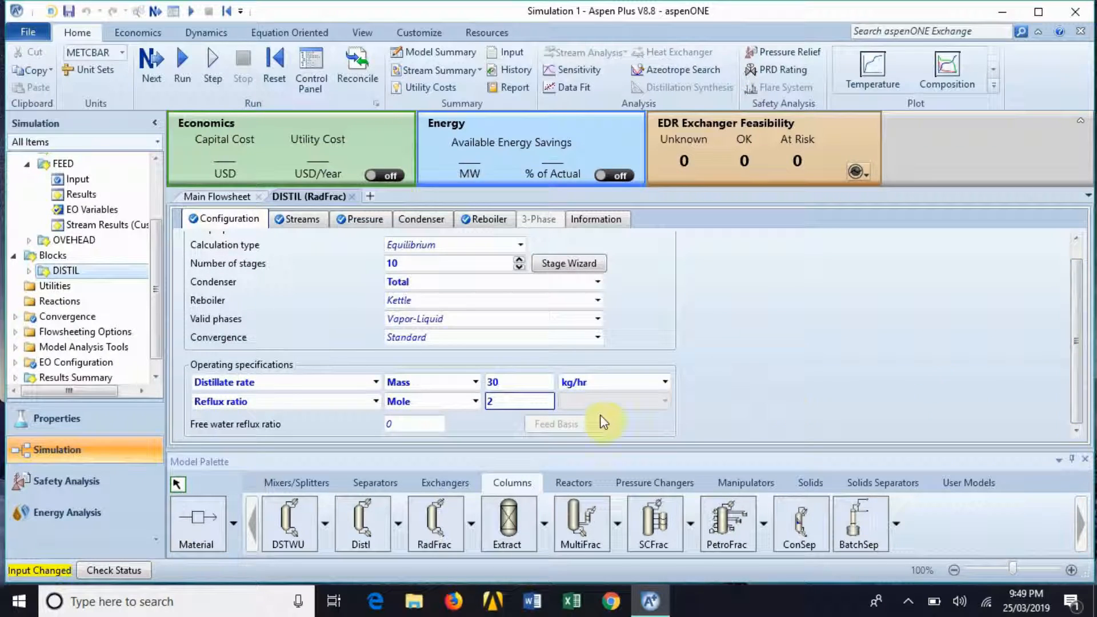
pyautogui.click(182, 66)
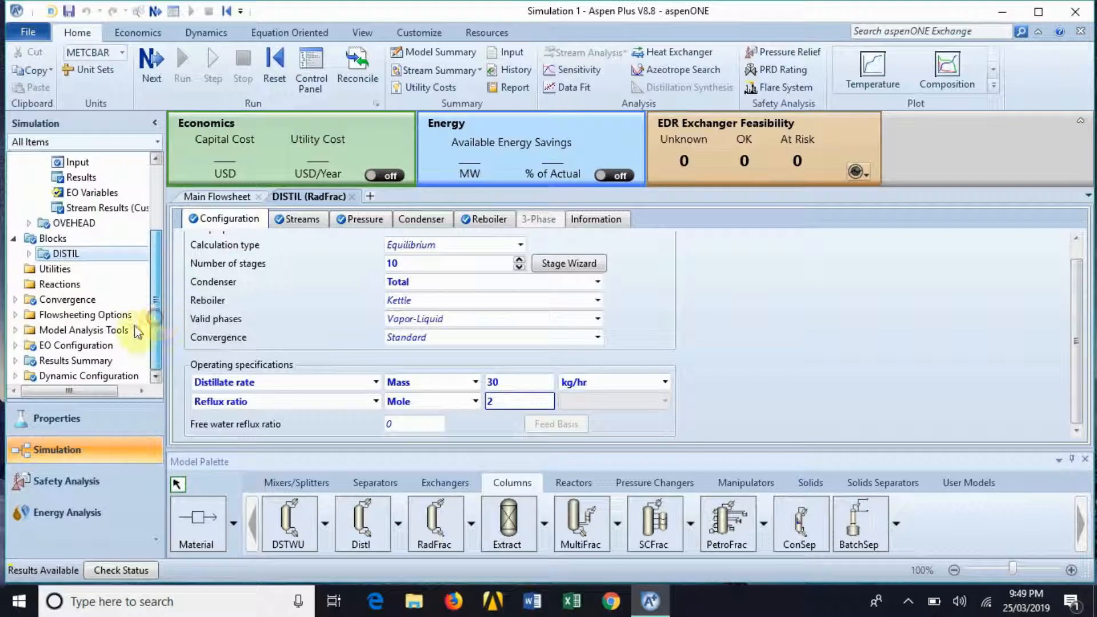
pyautogui.click(16, 253)
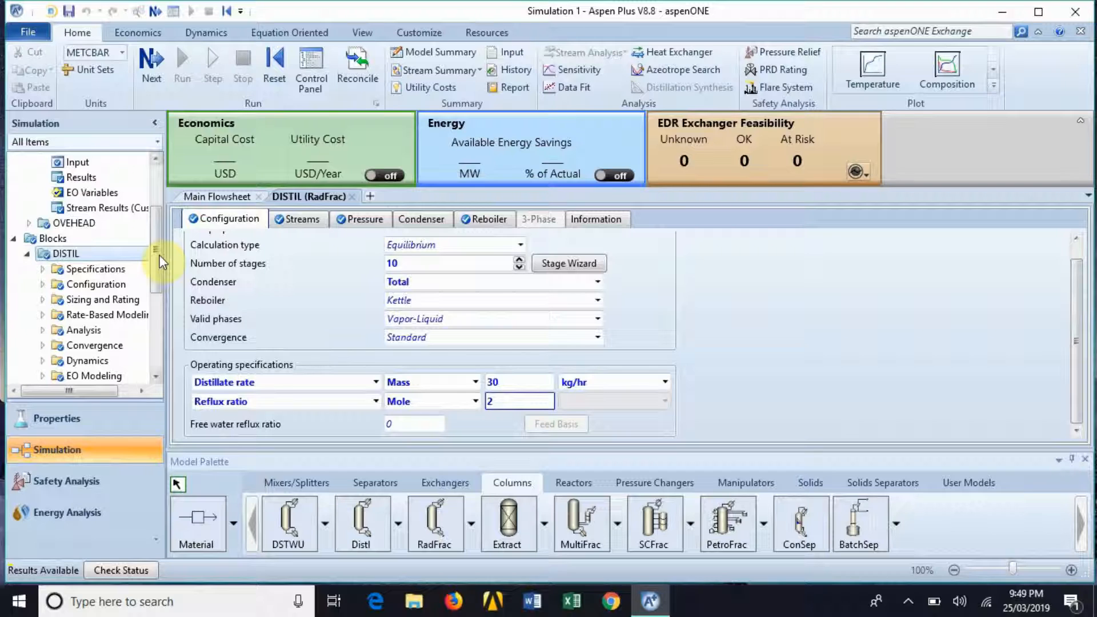
pyautogui.scroll(-3)
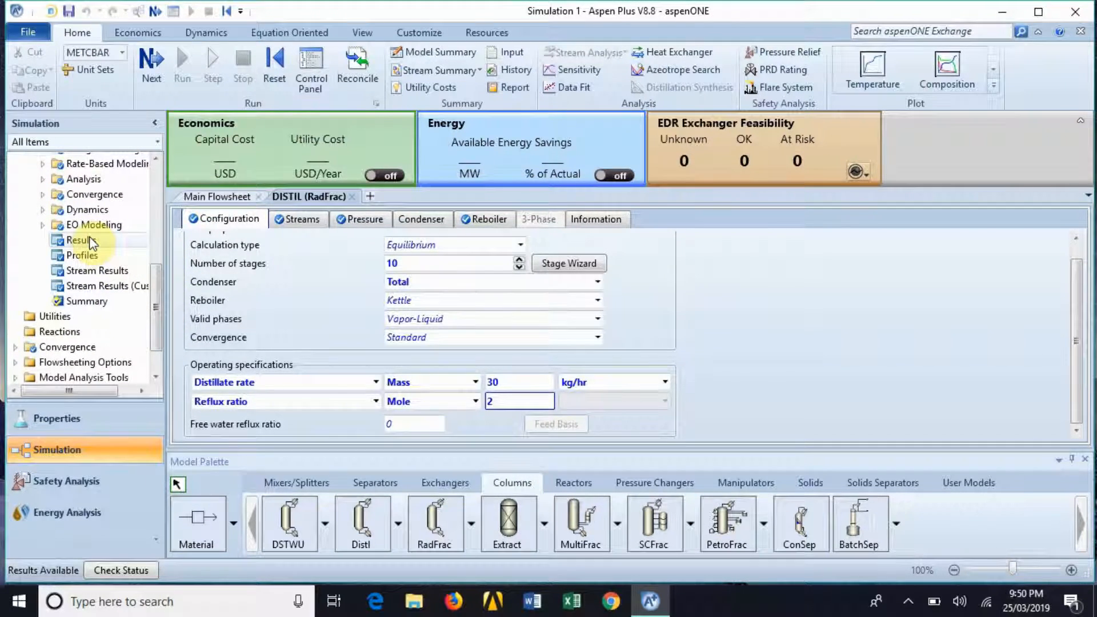
# Configure a DISTIL composition profile for vapor-phase benzene on a mass basis.
pyautogui.click(79, 240)
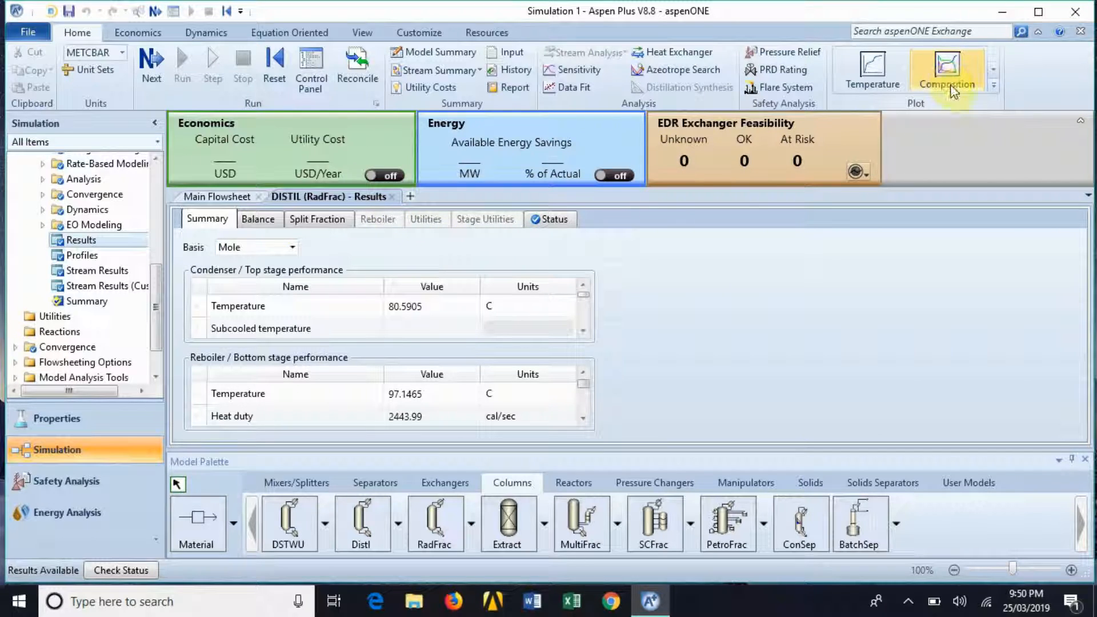
pyautogui.click(946, 69)
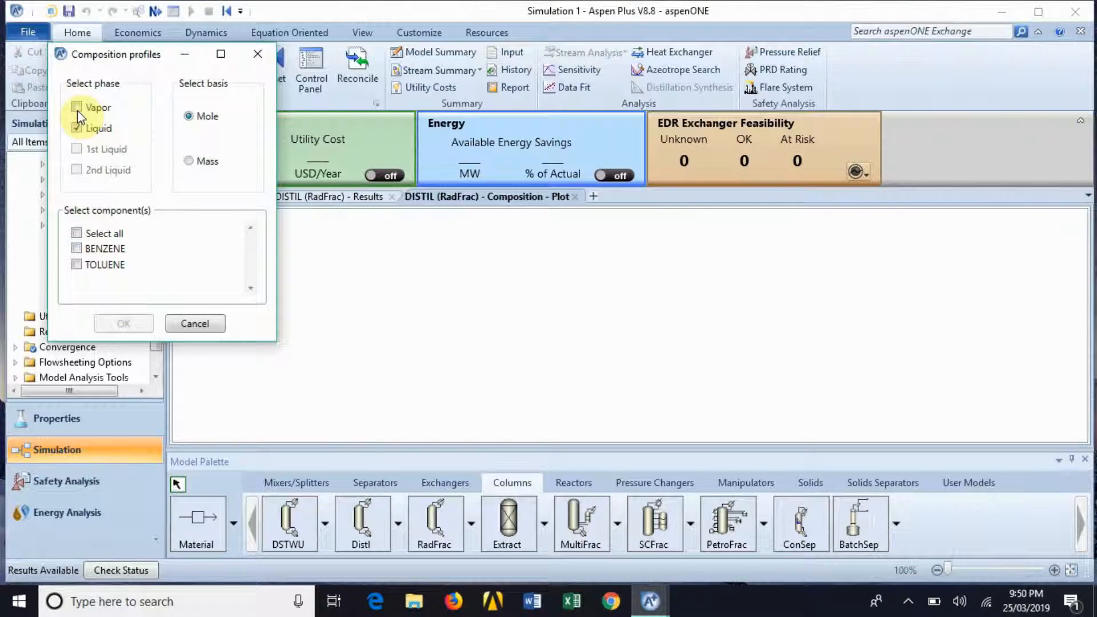
pyautogui.click(77, 107)
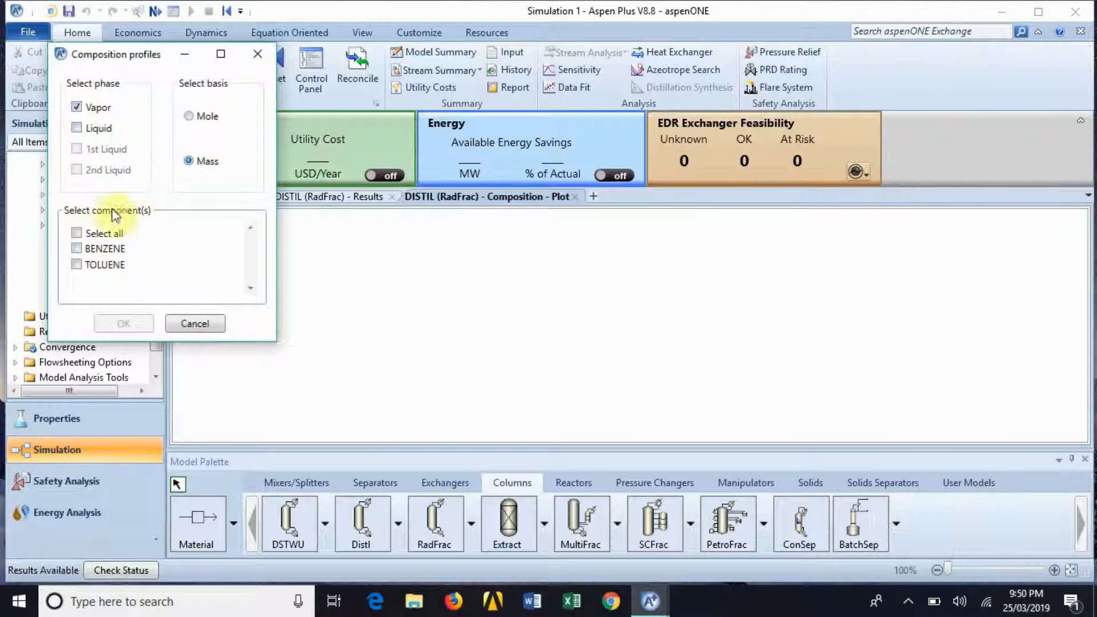
pyautogui.click(77, 249)
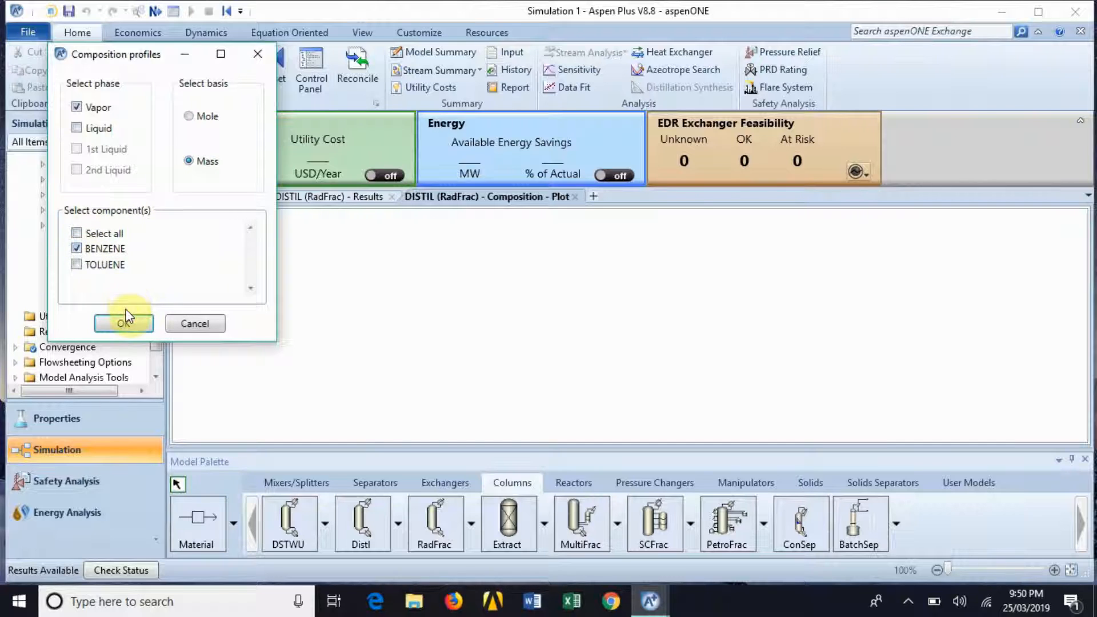
# Plot the vapor benzene mass-fraction profile, falling from about 0.98 to 0.51.
pyautogui.click(125, 323)
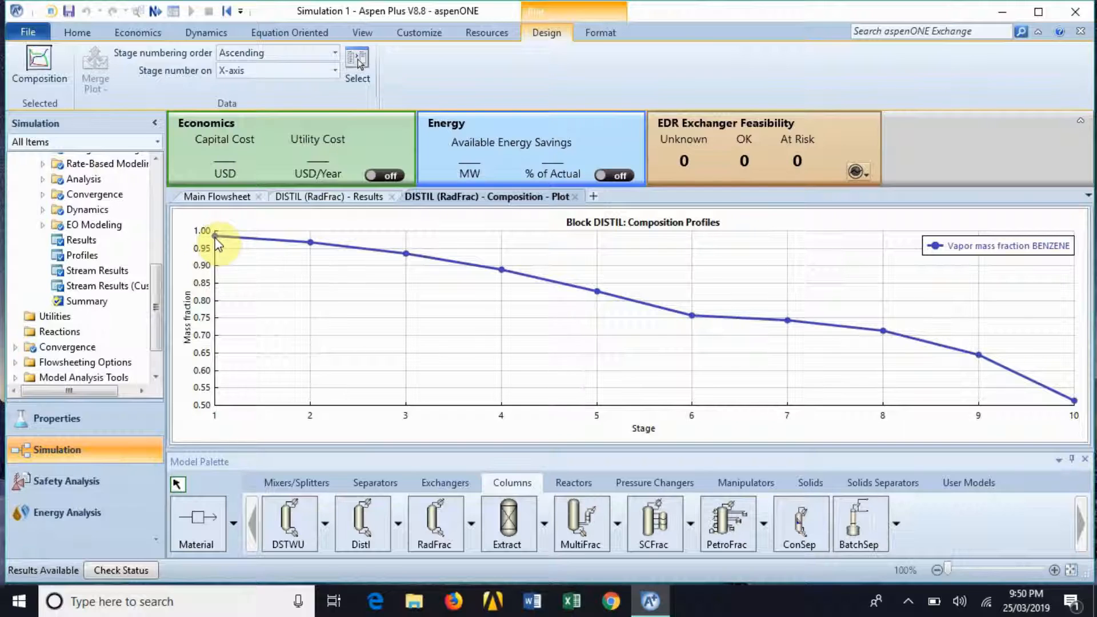
pyautogui.moveTo(217, 241)
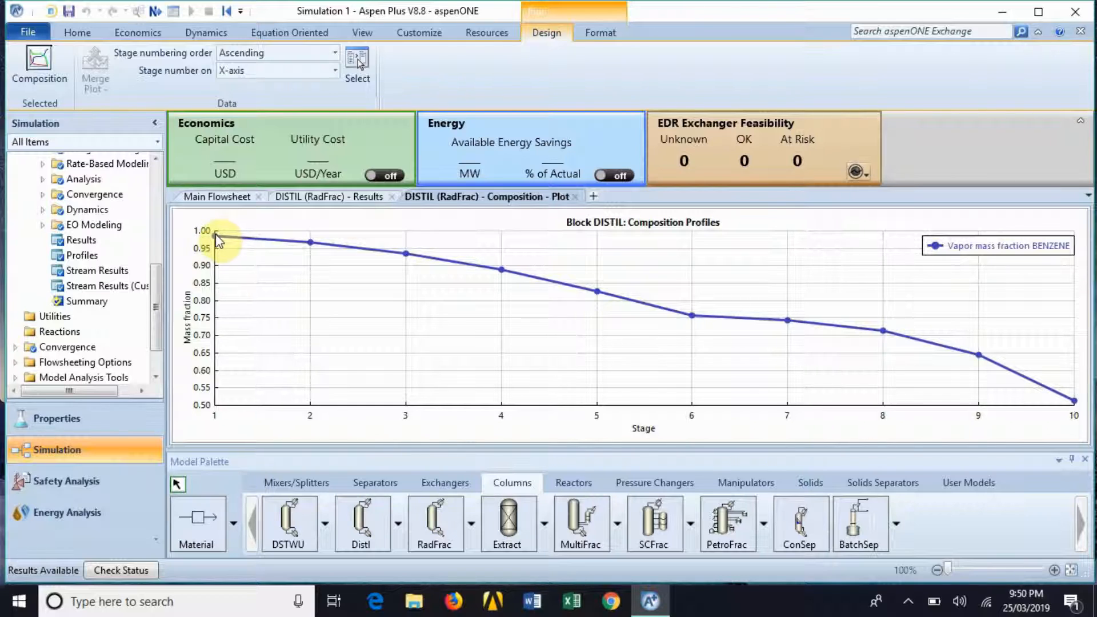
pyautogui.moveTo(755, 336)
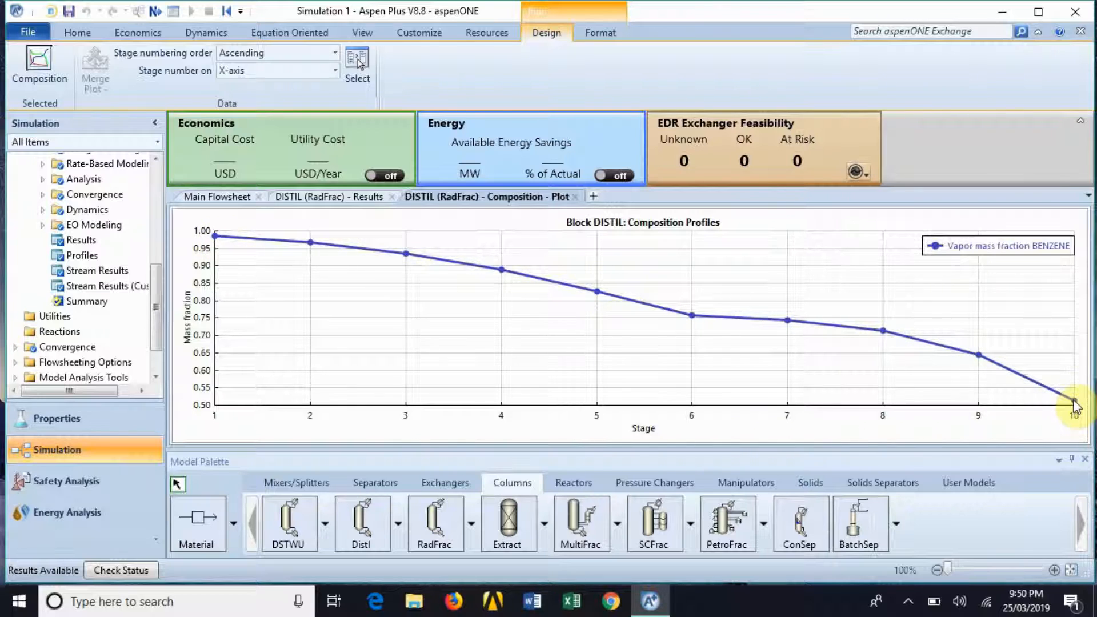
pyautogui.moveTo(1074, 405)
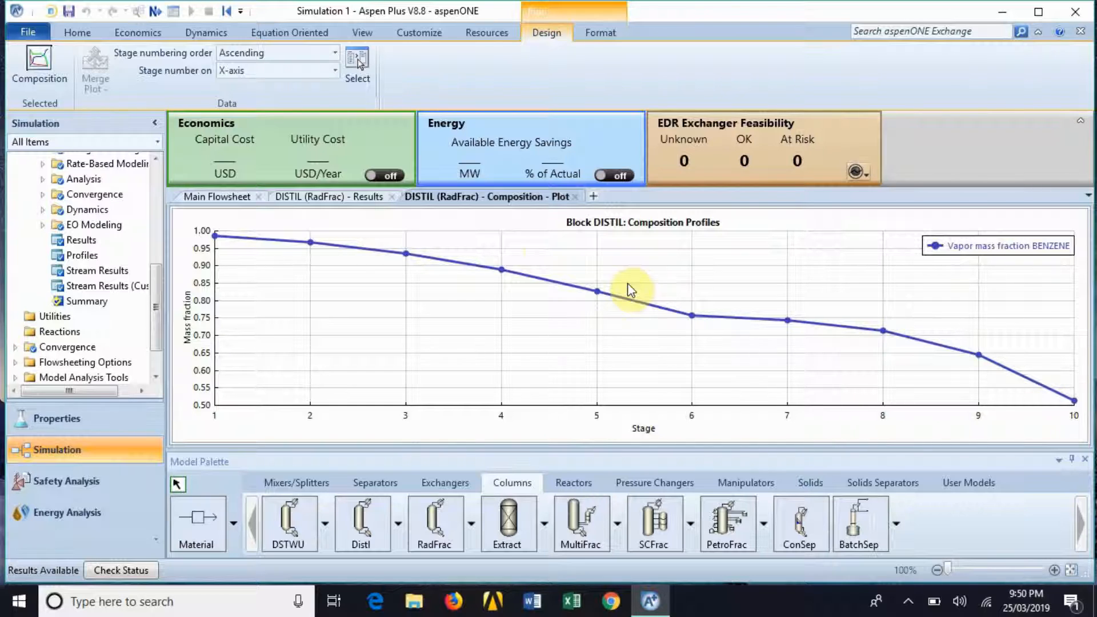
pyautogui.moveTo(539, 219)
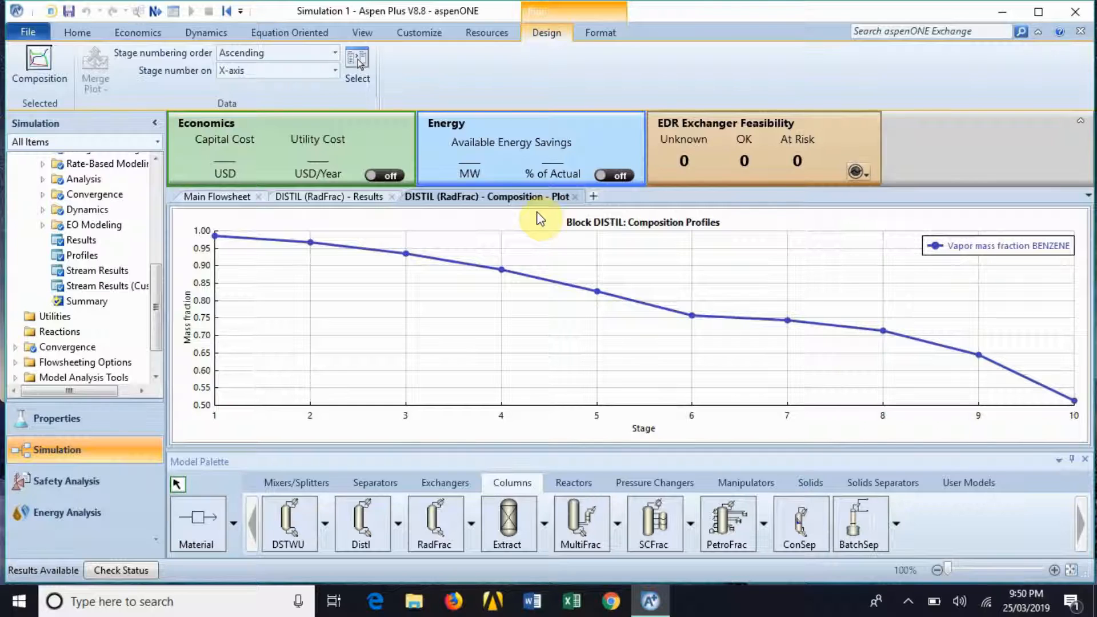